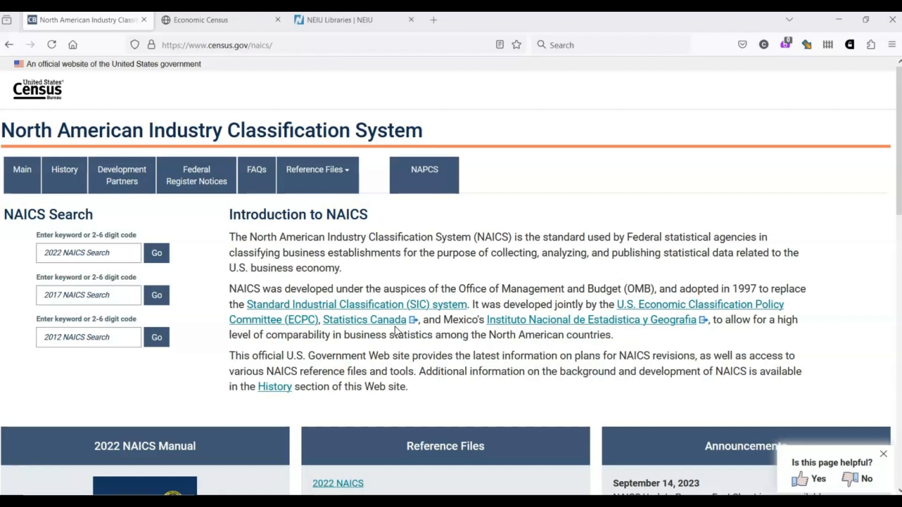
mouse_move(398, 332)
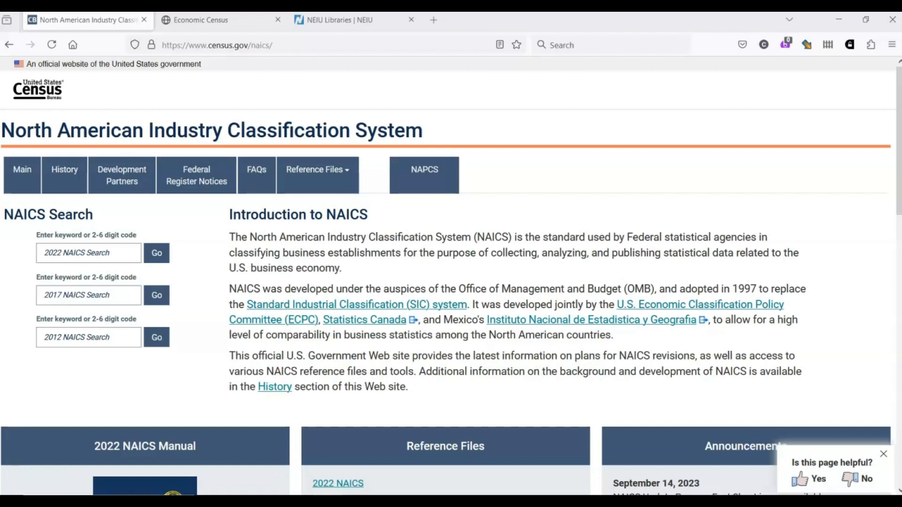
mouse_move(692, 455)
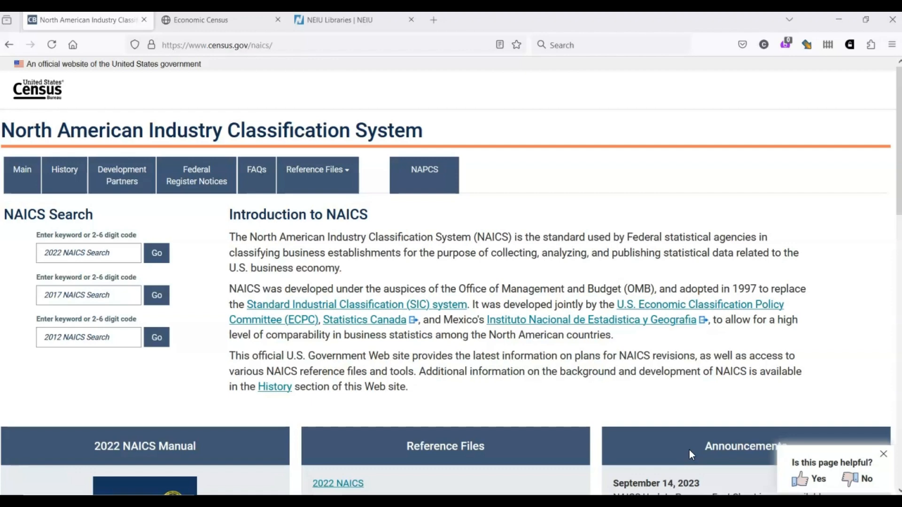
mouse_move(412, 310)
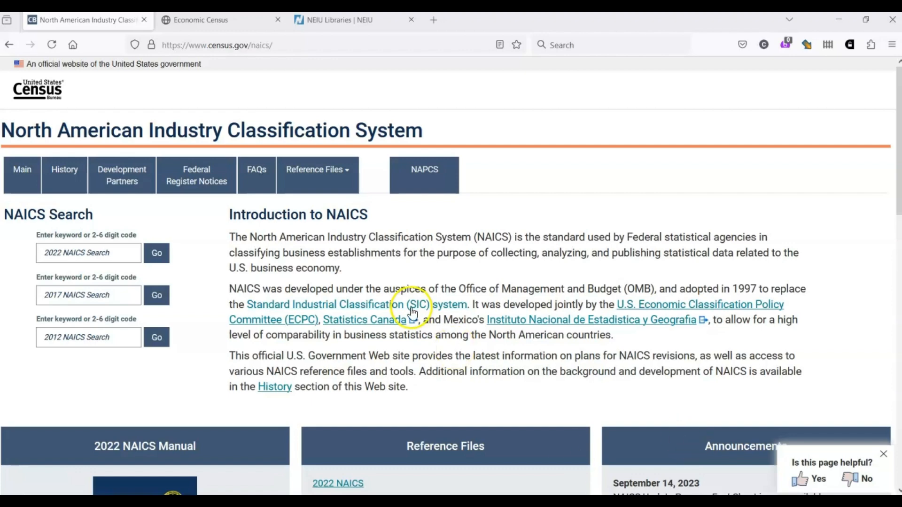
Search the 2022 NAICS for 'paper' and scroll the 299 results to the 322120 entries
scroll(down, 3)
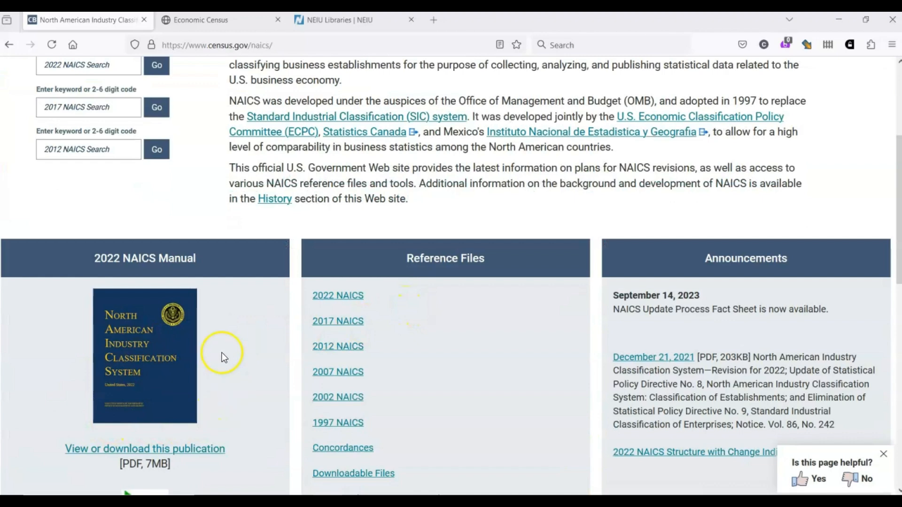
mouse_move(197, 342)
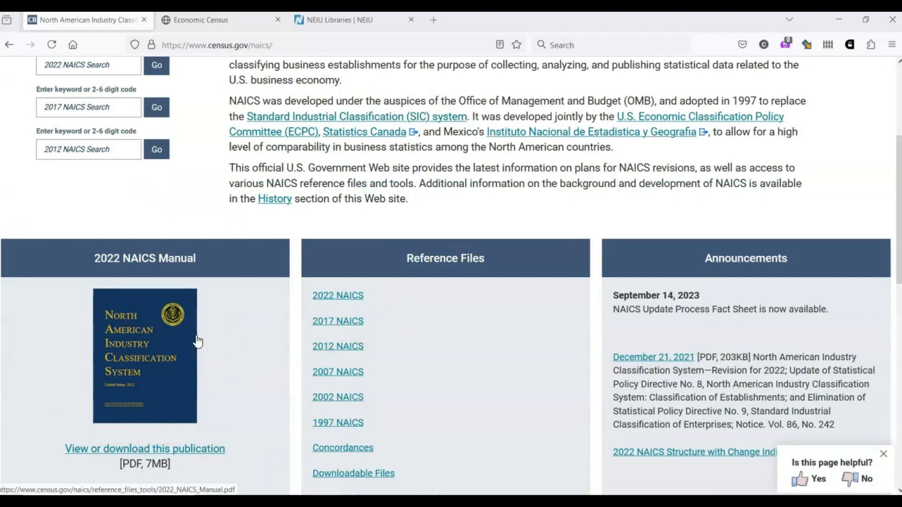
mouse_move(489, 351)
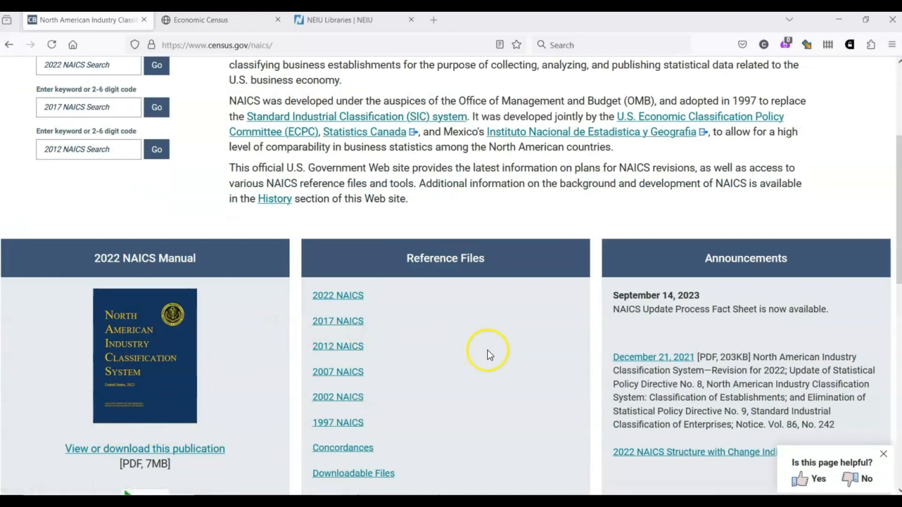
scroll(up, 3)
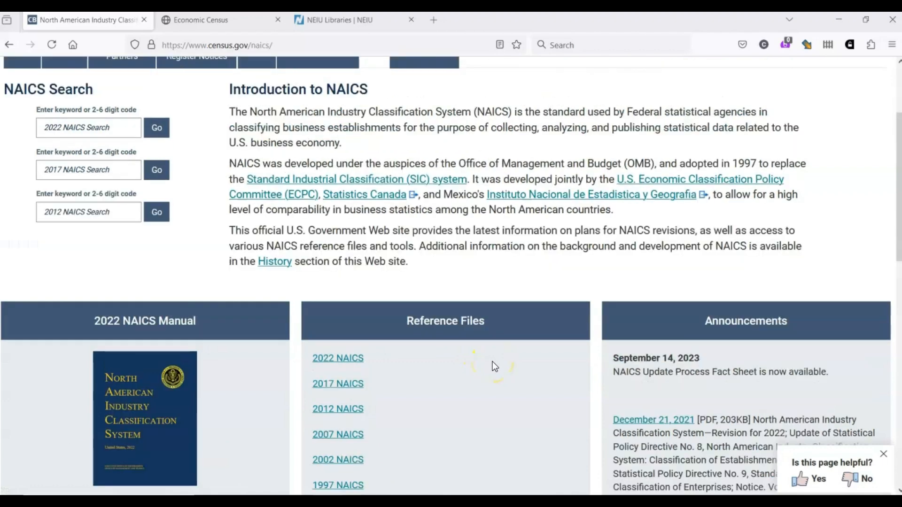
scroll(up, 3)
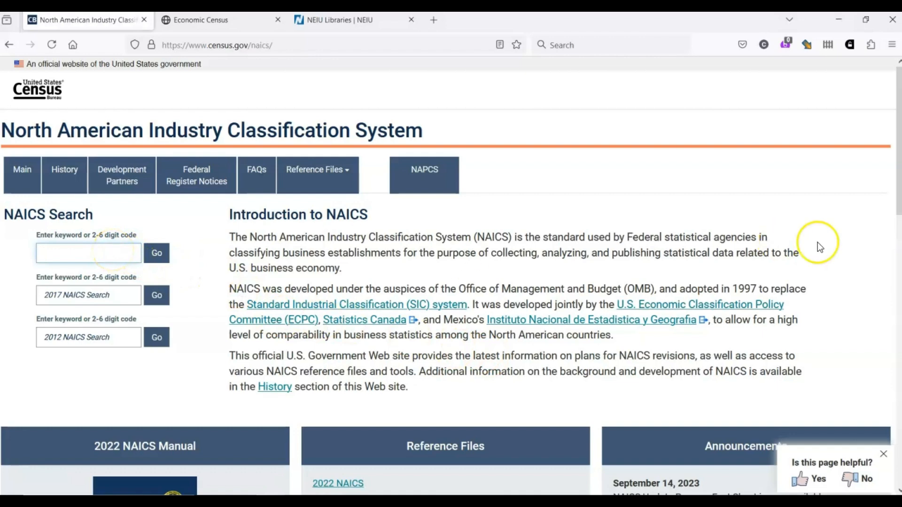
text(paper)
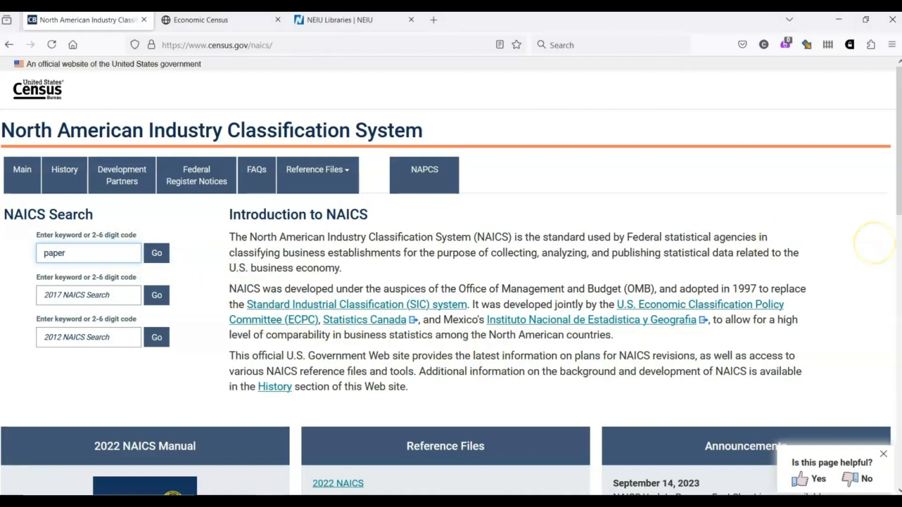
click(156, 253)
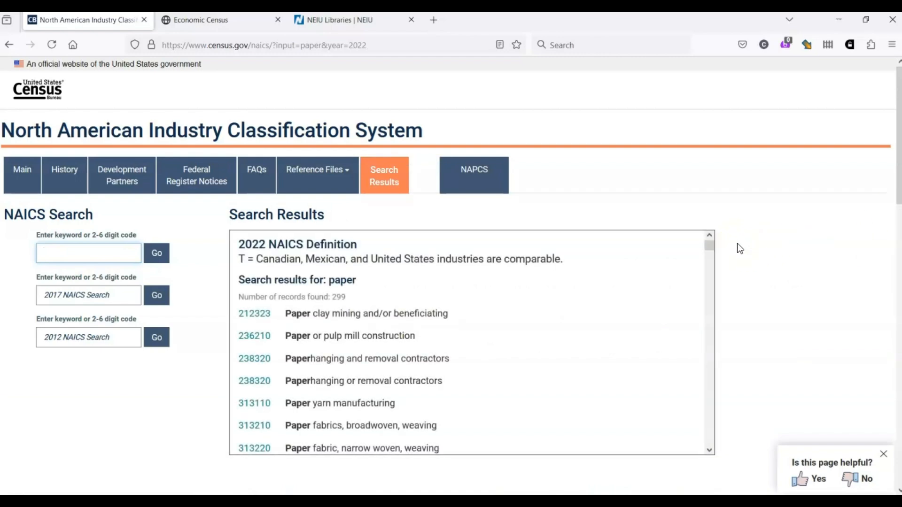
mouse_move(664, 293)
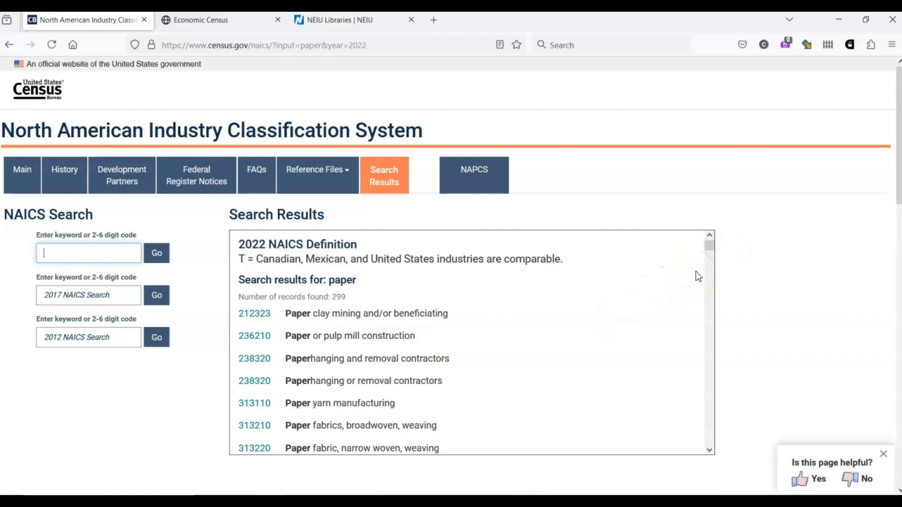
scroll(down, 3)
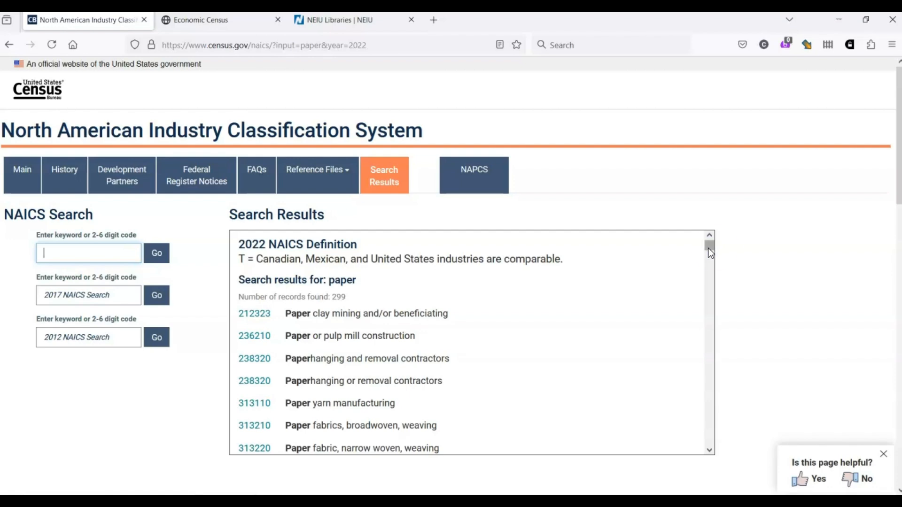
scroll(down, 3)
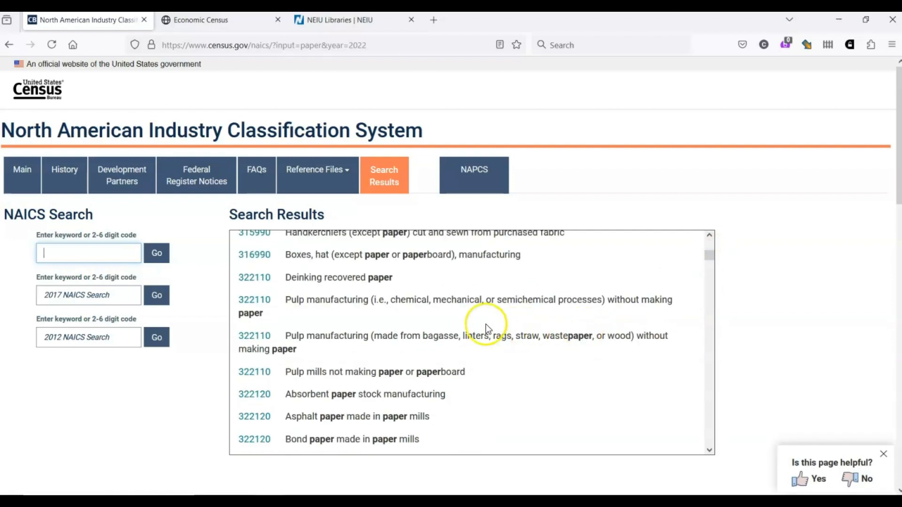
mouse_move(313, 359)
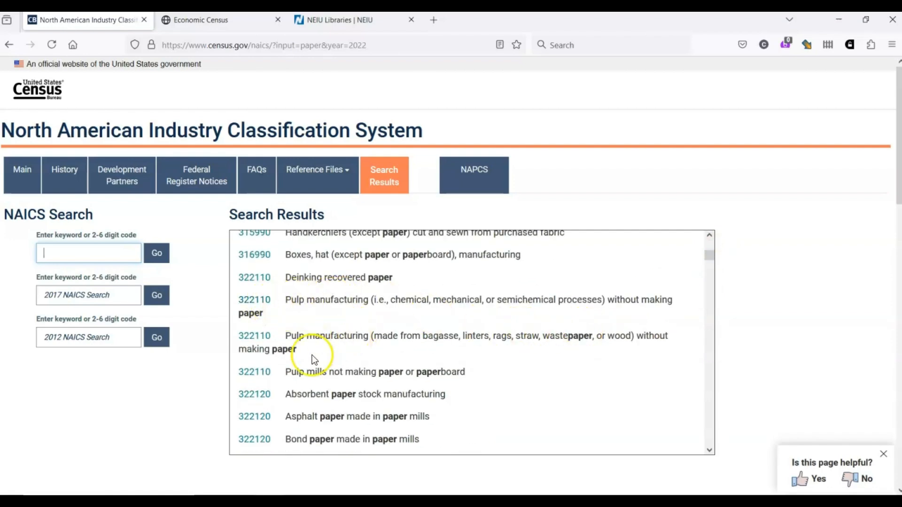
scroll(down, 3)
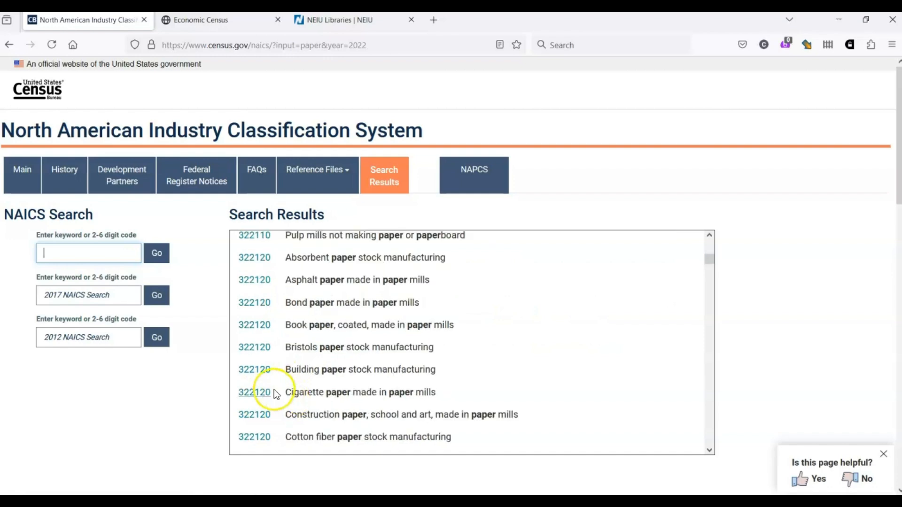
mouse_move(255, 369)
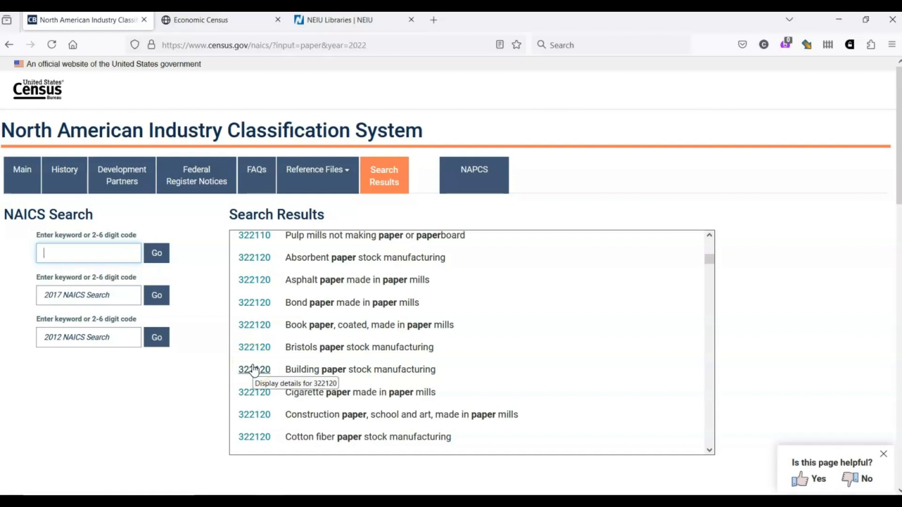
mouse_move(254, 325)
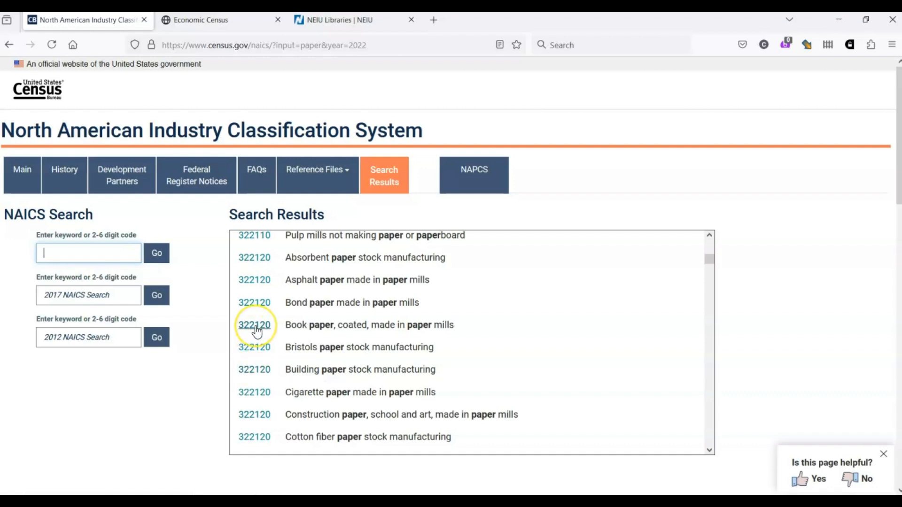
View the 322120 Paper Mills definition, cross-references and 2012–2022 index entries
click(253, 324)
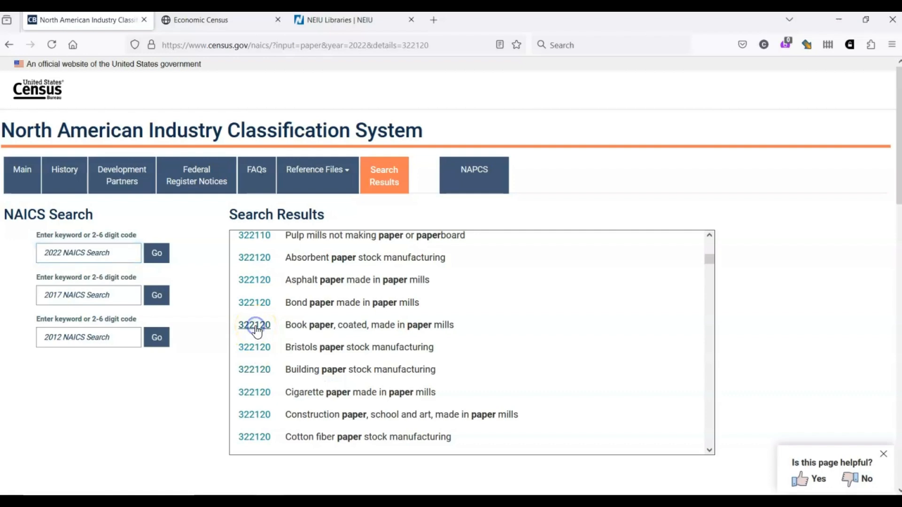
click(253, 326)
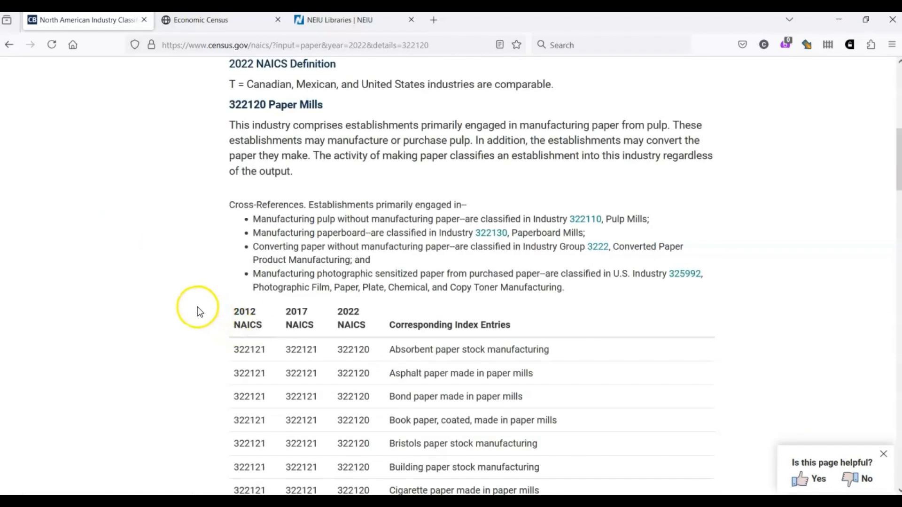
mouse_move(192, 314)
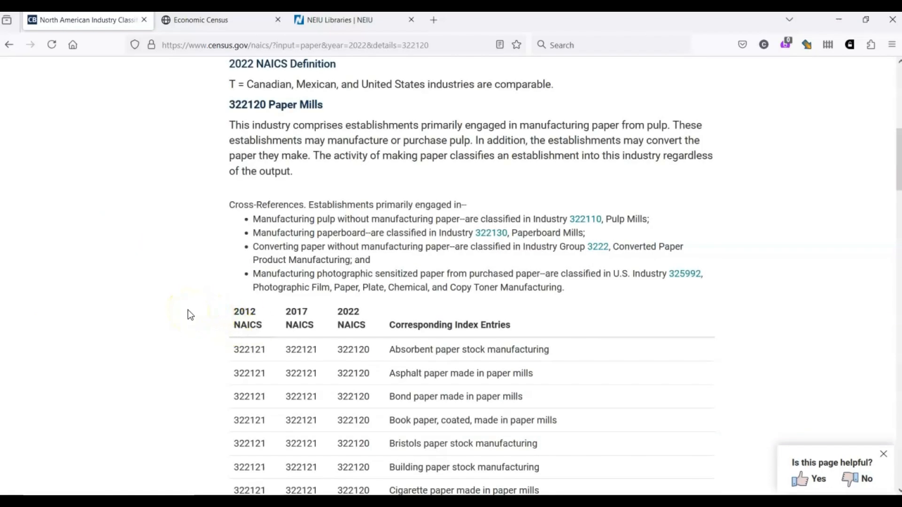
mouse_move(225, 236)
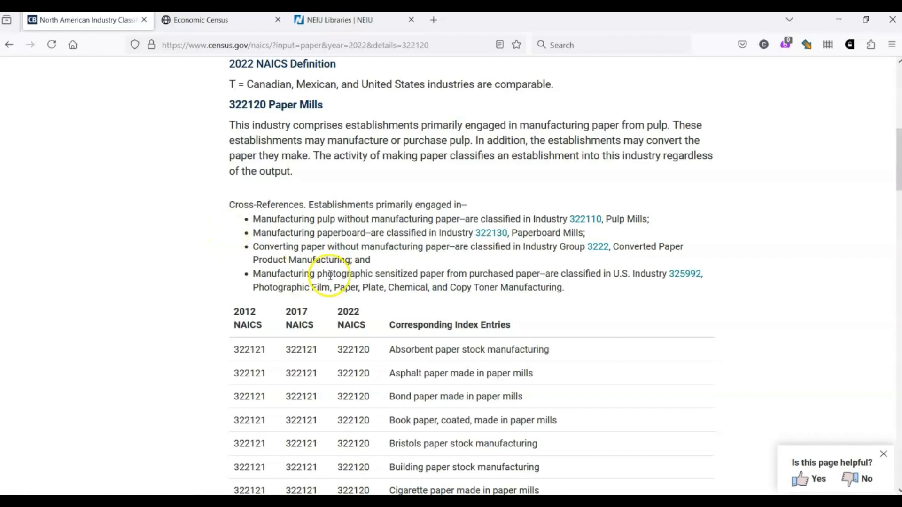
scroll(down, 3)
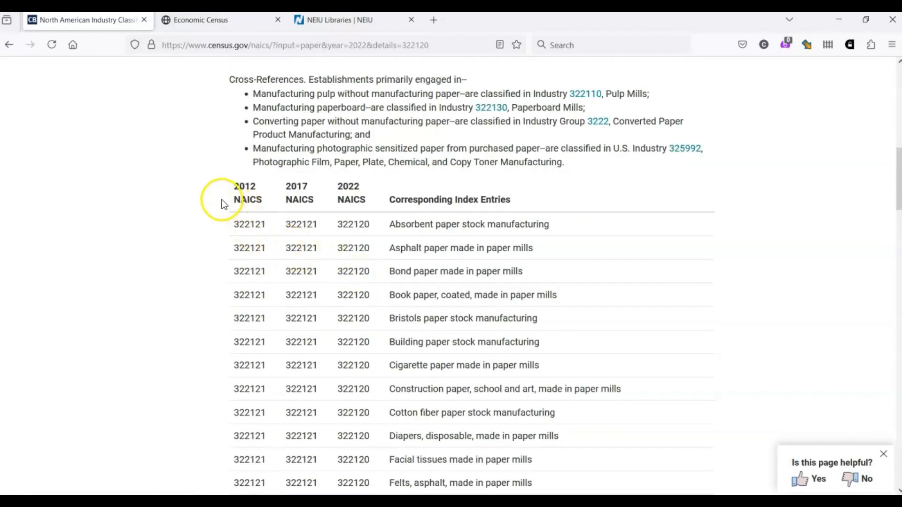
mouse_move(320, 207)
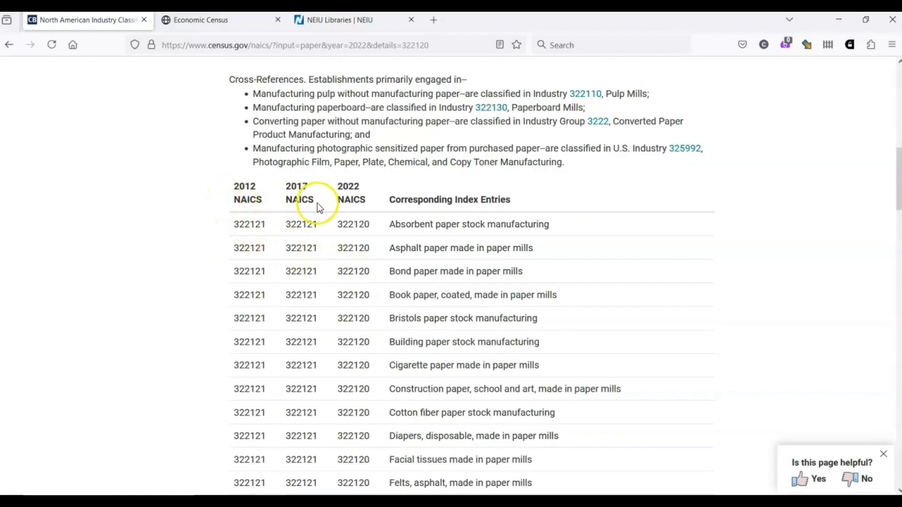
mouse_move(259, 211)
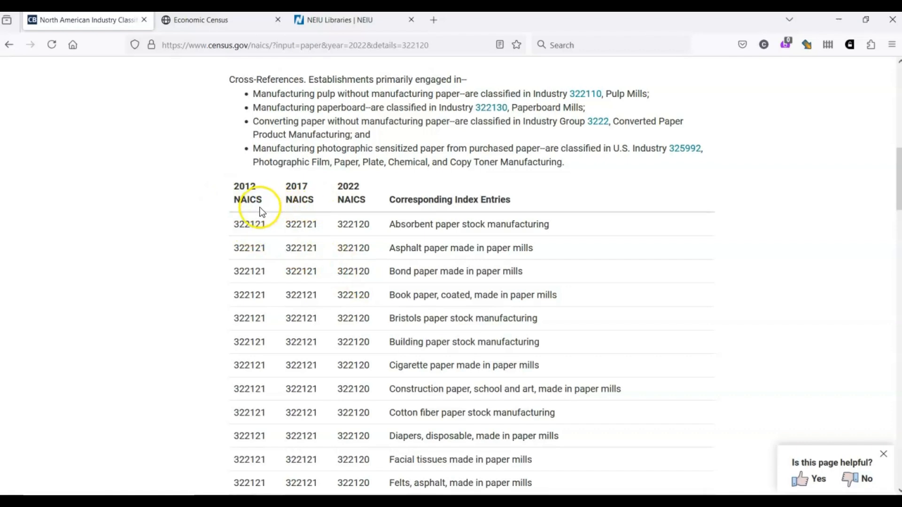
mouse_move(210, 246)
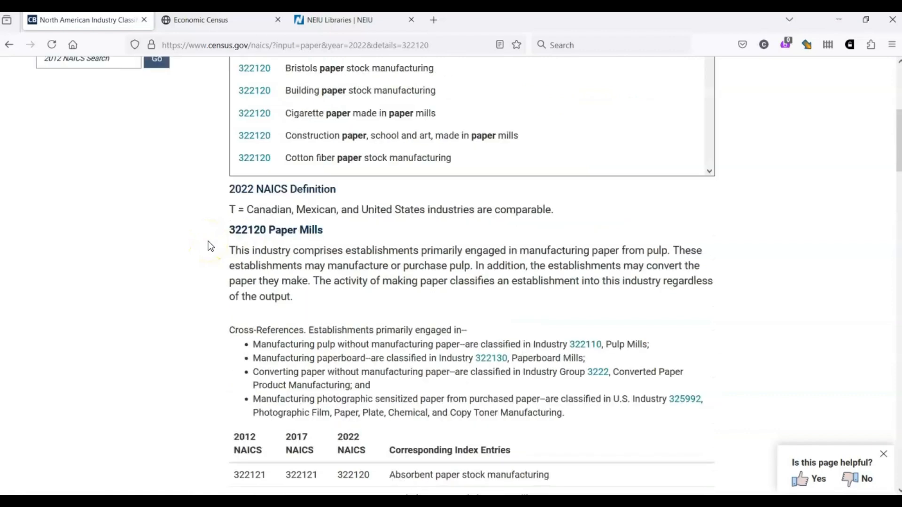
scroll(up, 3)
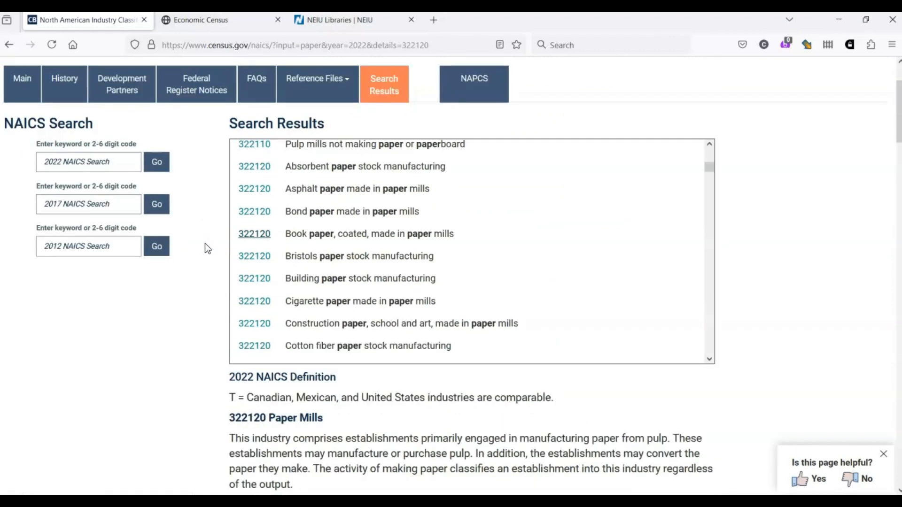
mouse_move(315, 84)
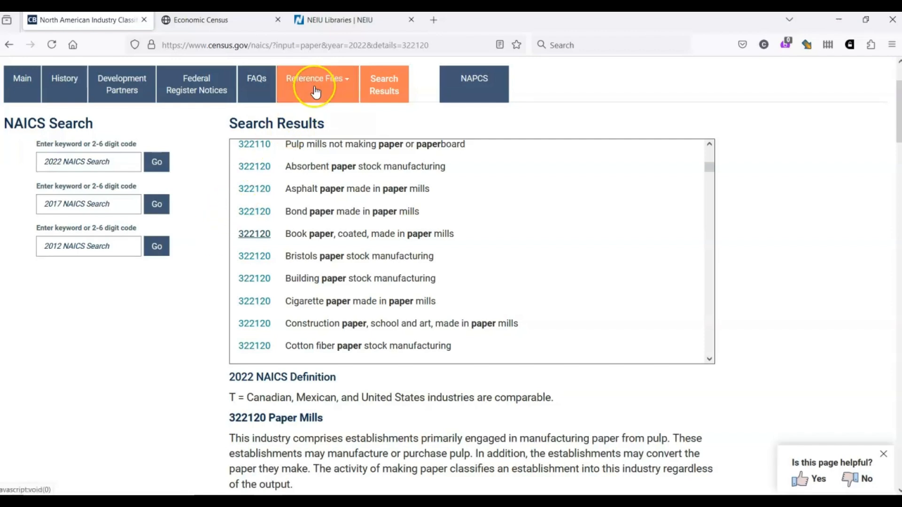
Show the 2022 NAICS sector table from Reference Files
click(315, 82)
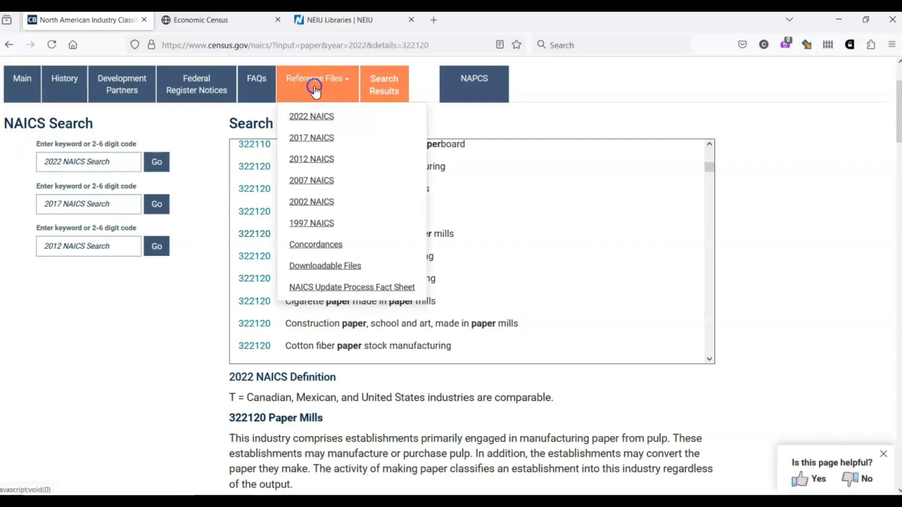
click(311, 116)
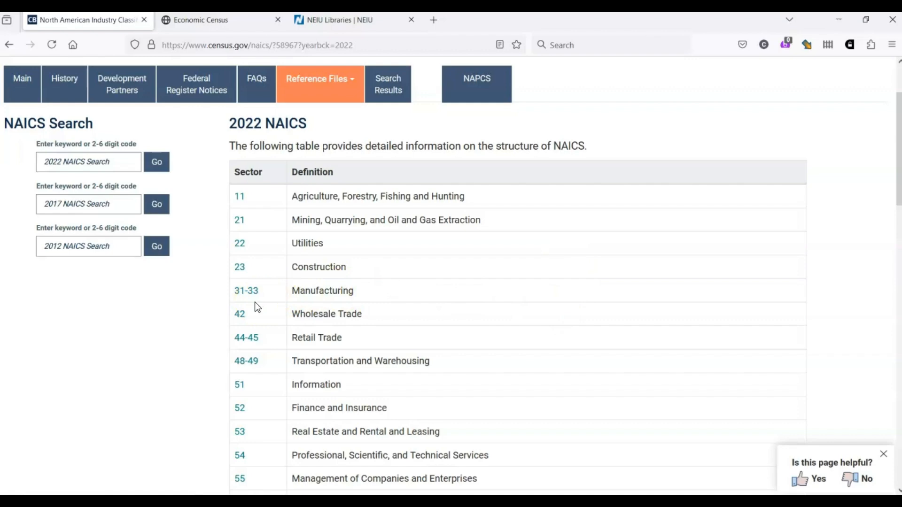
mouse_move(245, 291)
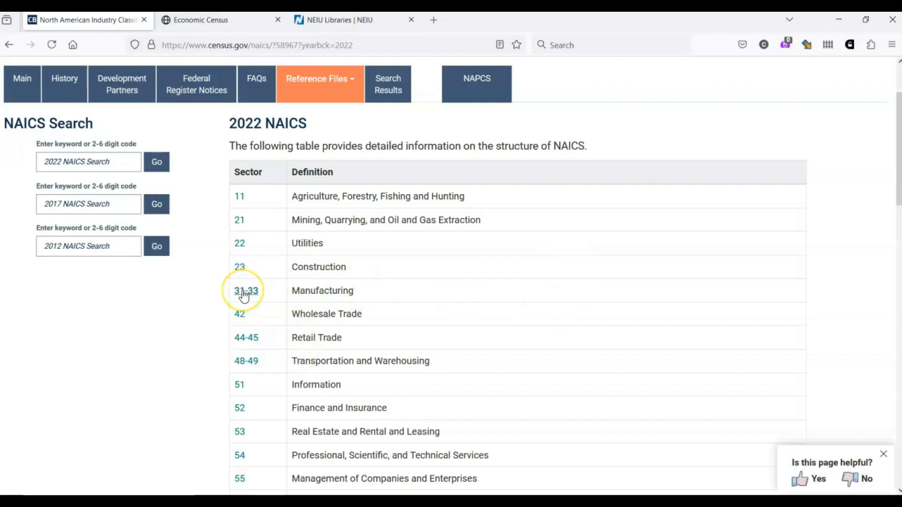
mouse_move(306, 291)
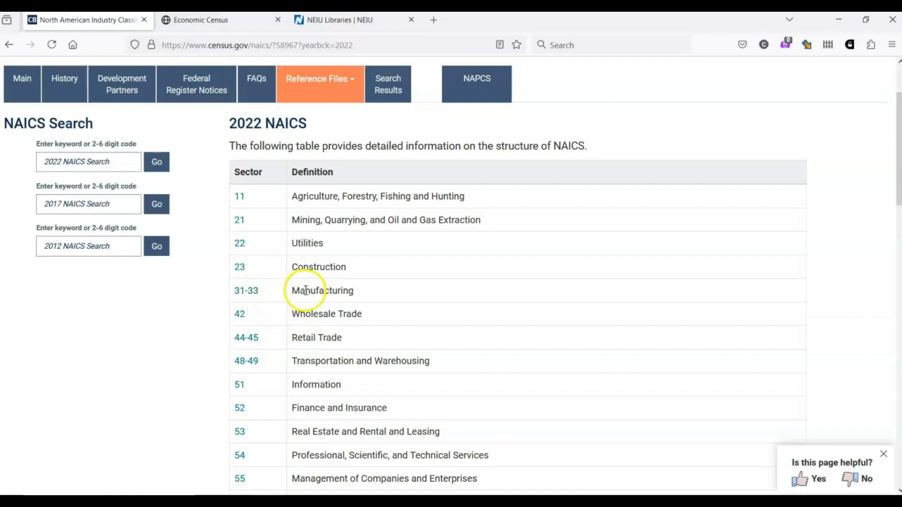
mouse_move(258, 296)
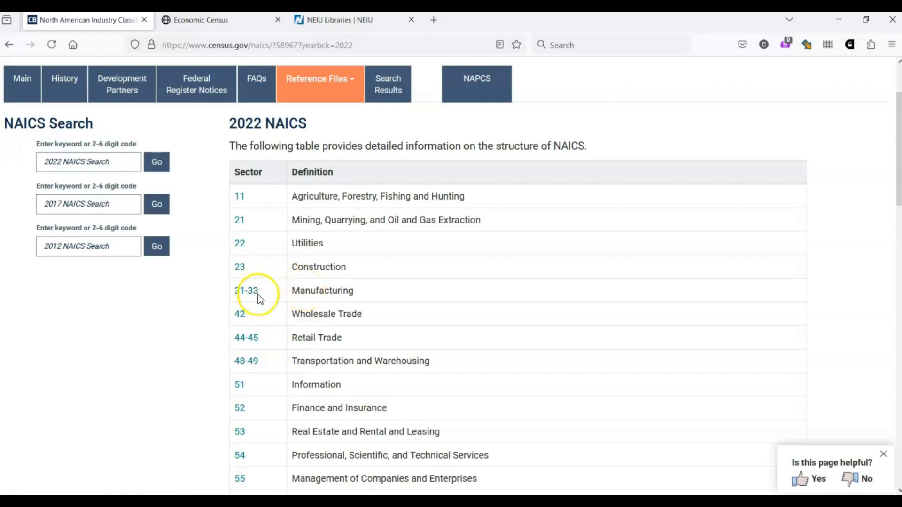
List the 630 Manufacturing 31-33 industries, scrolling down to the sugar manufacturing codes
click(246, 290)
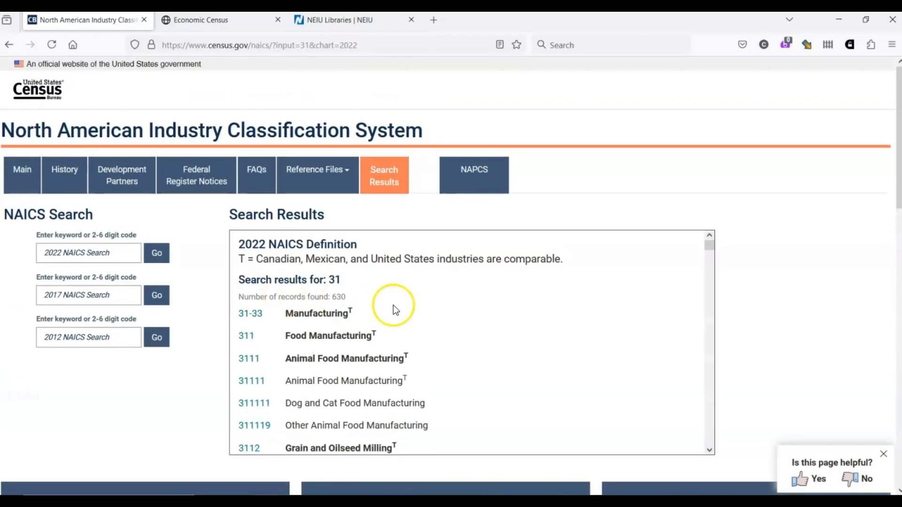
mouse_move(562, 331)
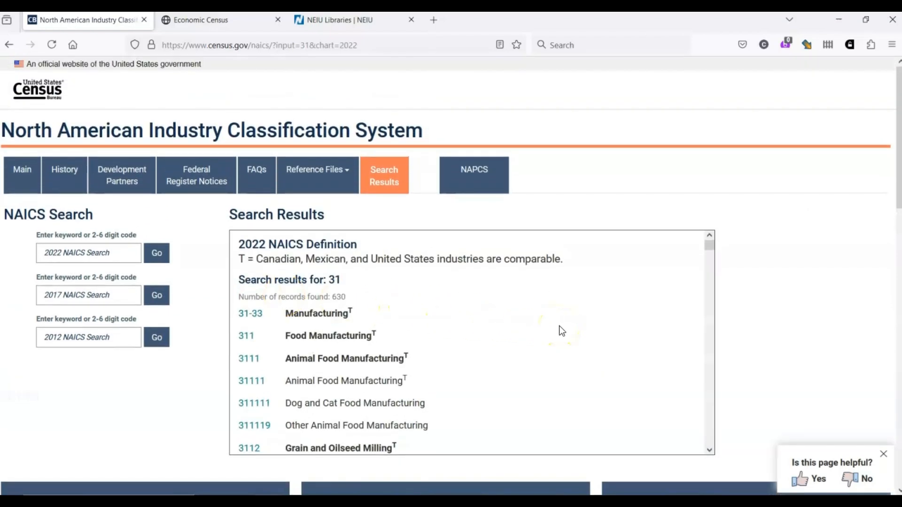
scroll(down, 3)
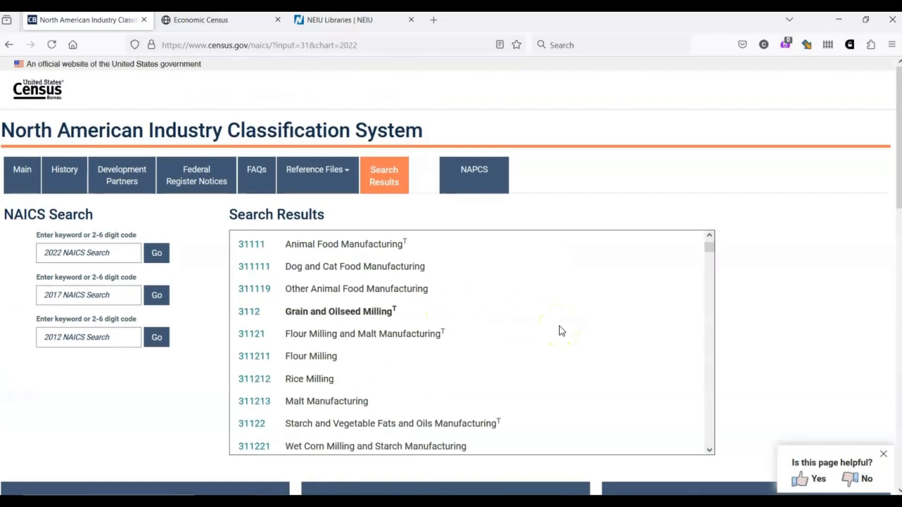
scroll(down, 3)
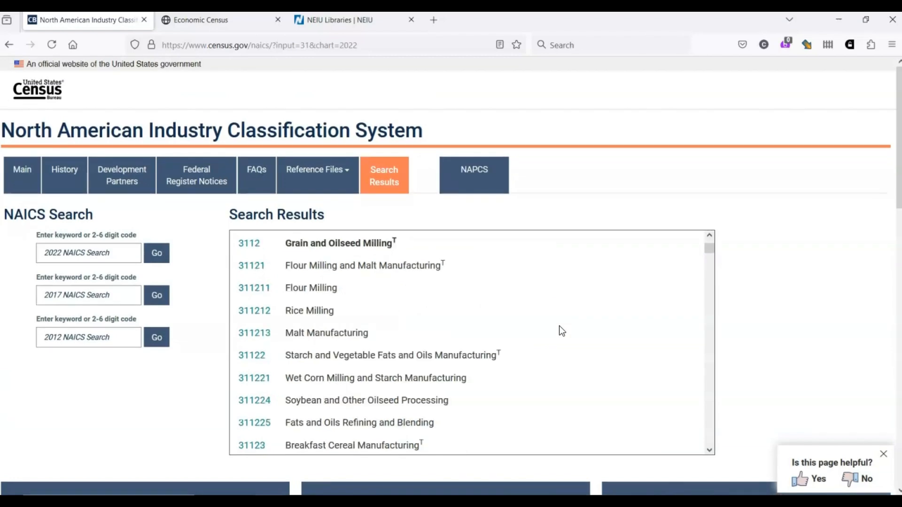
scroll(down, 3)
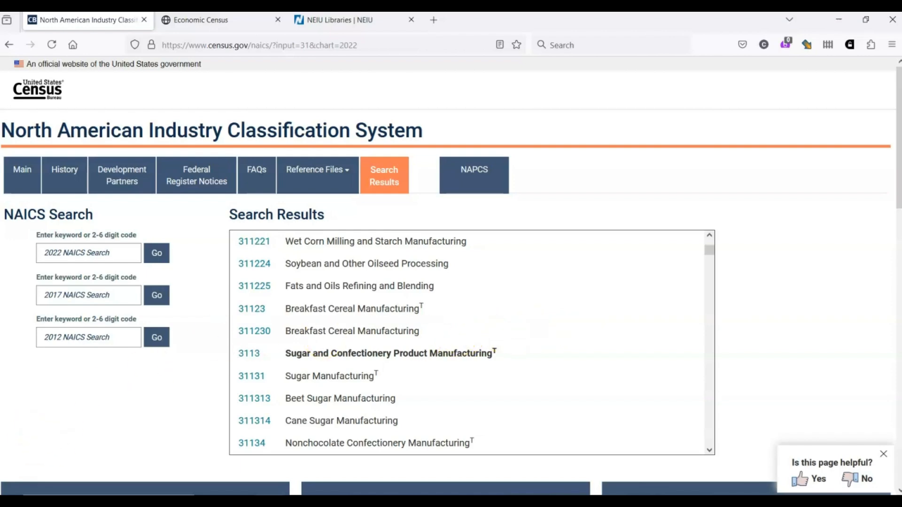
mouse_move(33, 438)
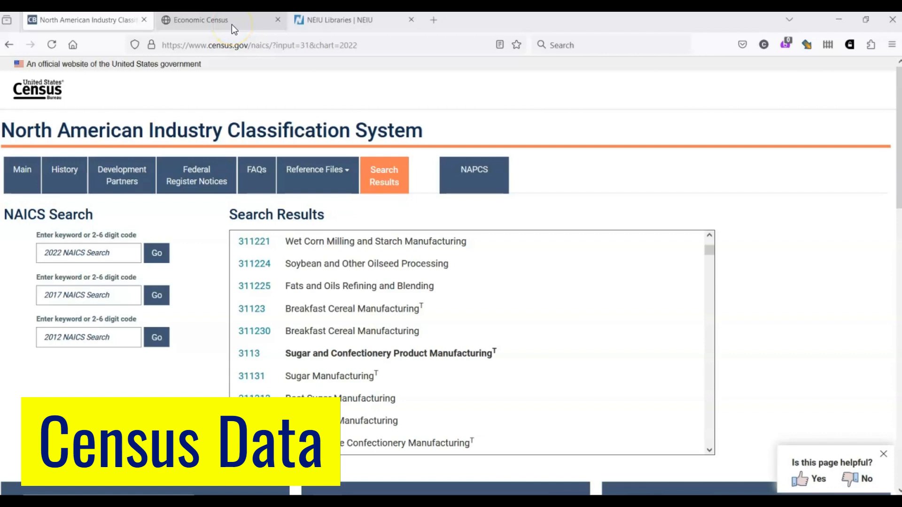
On the Economic Census page, expand the 2022 Geographic Area Statistics table list
click(201, 20)
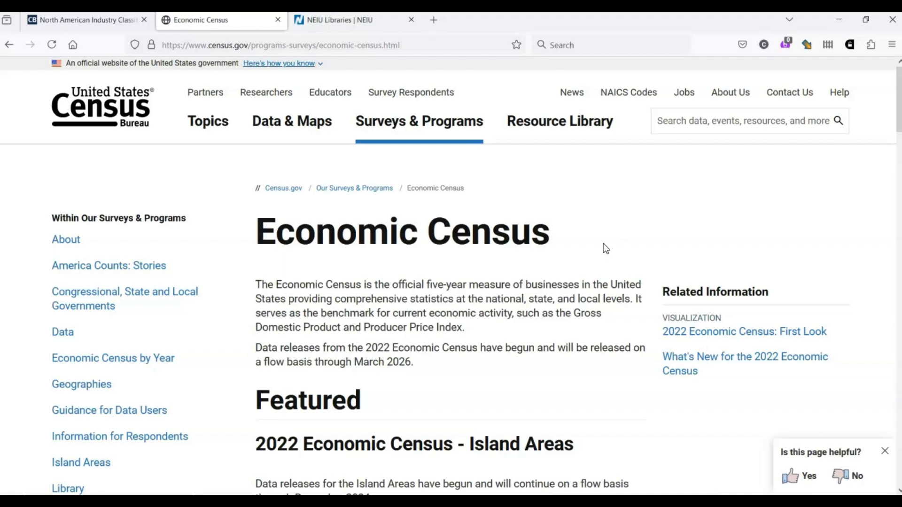
scroll(down, 3)
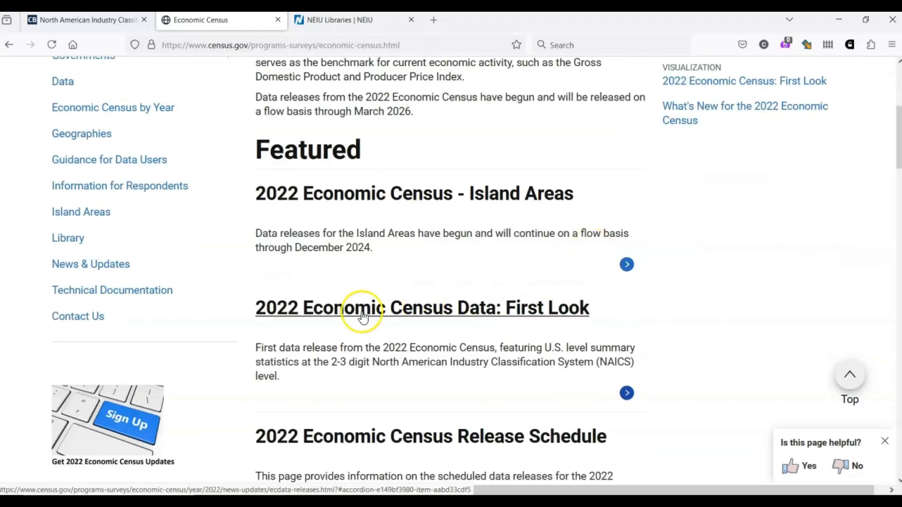
mouse_move(362, 311)
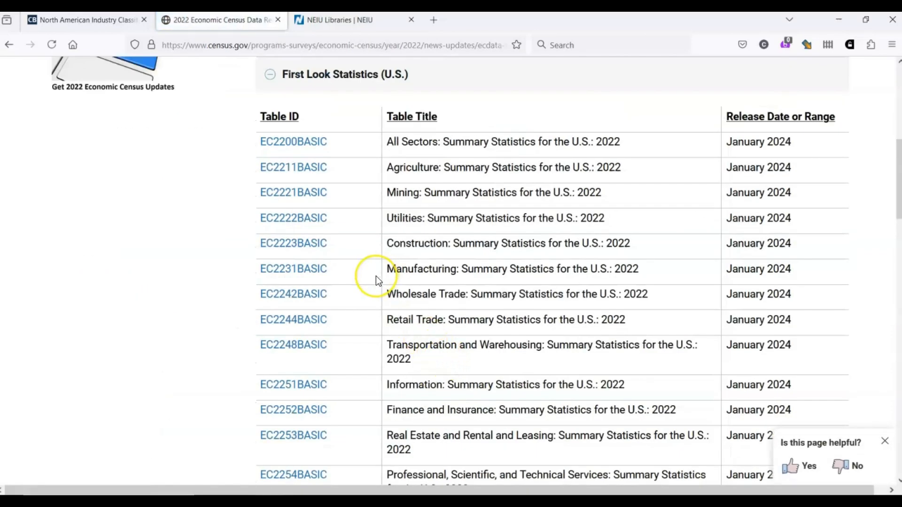
mouse_move(377, 280)
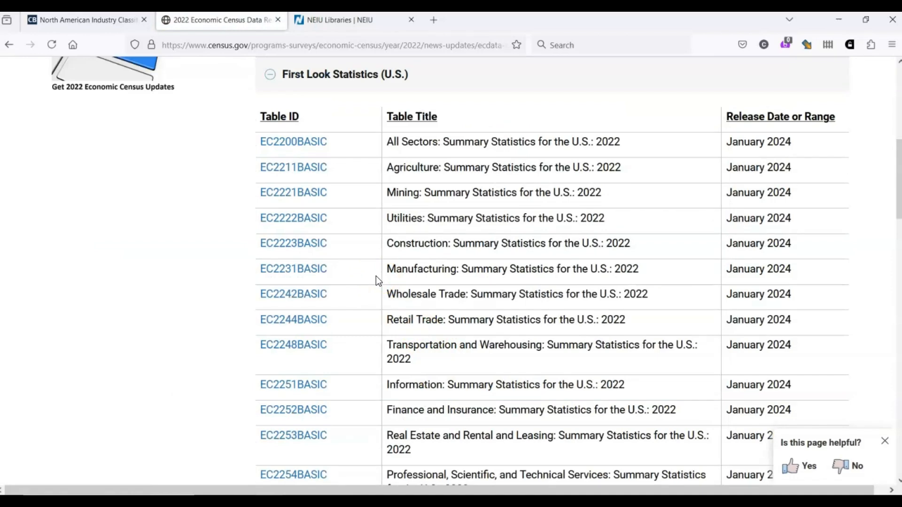
scroll(up, 3)
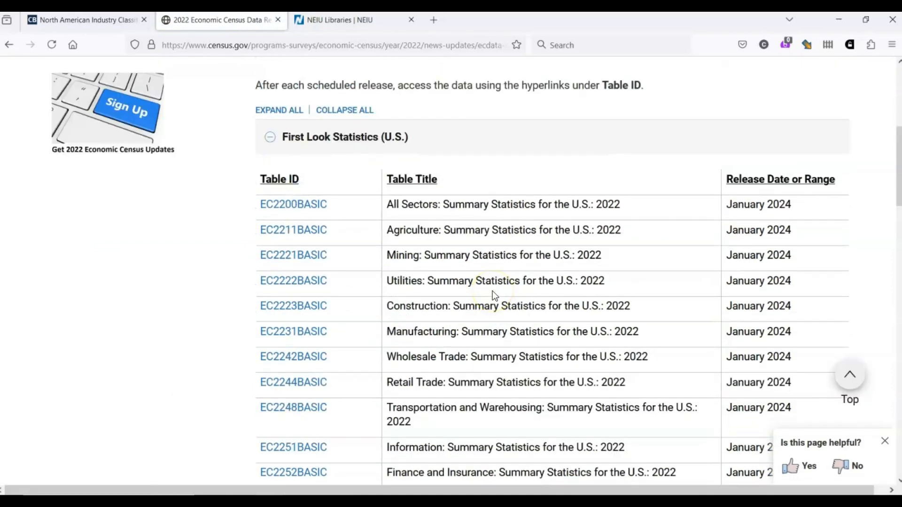
mouse_move(765, 190)
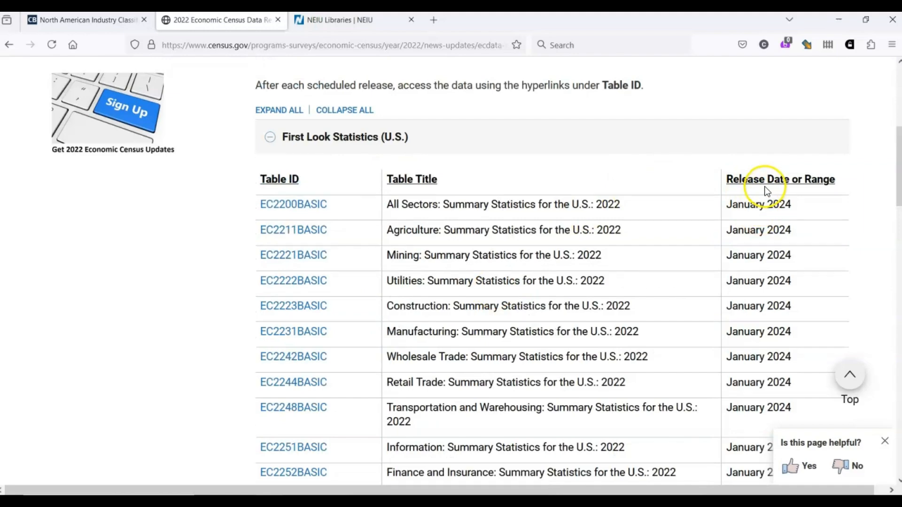
scroll(down, 3)
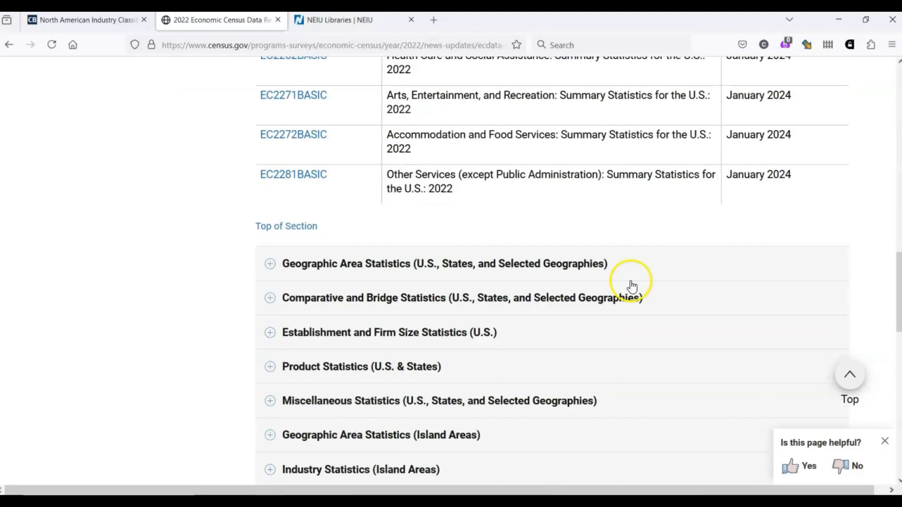
scroll(down, 3)
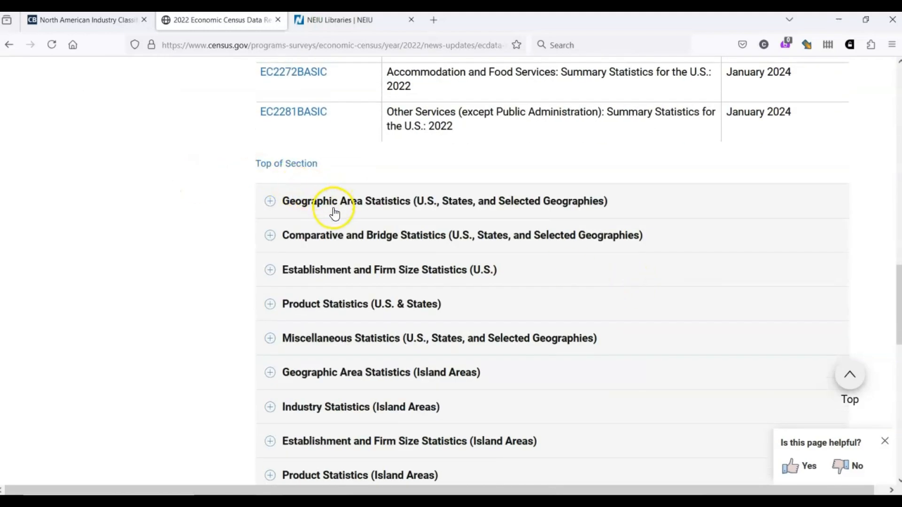
click(269, 201)
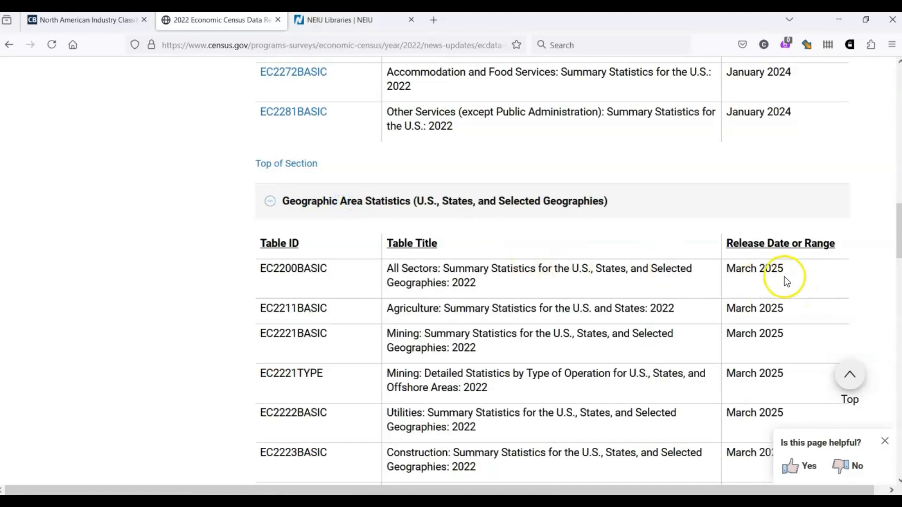
Open the EC2231BASIC U.S. 2022 Manufacturing summary statistics table
scroll(down, 3)
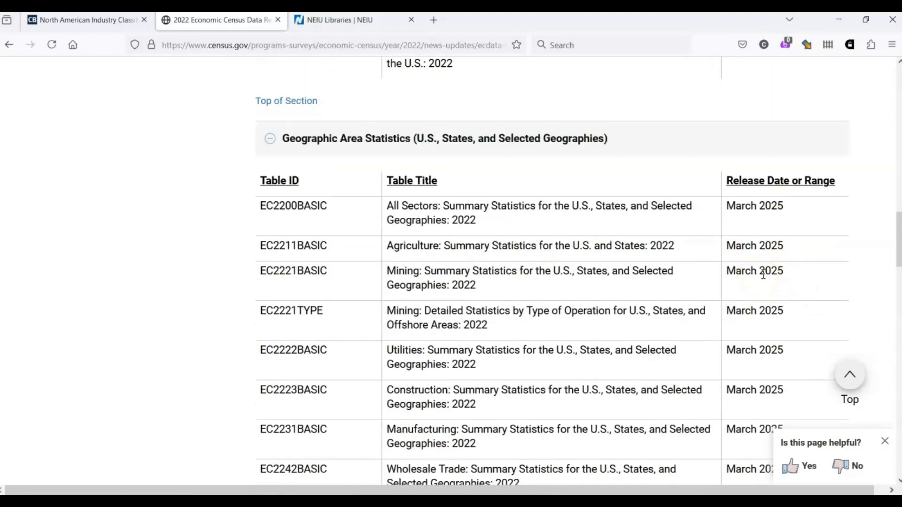
scroll(down, 3)
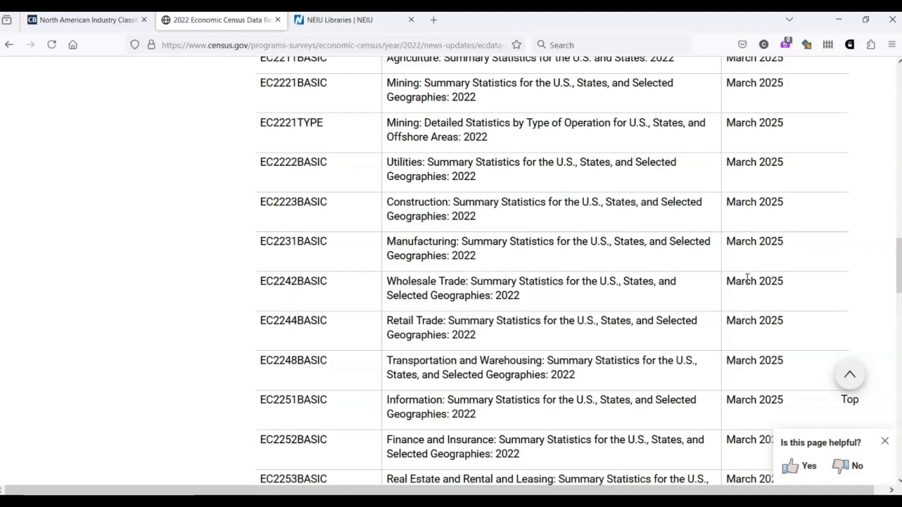
scroll(down, 3)
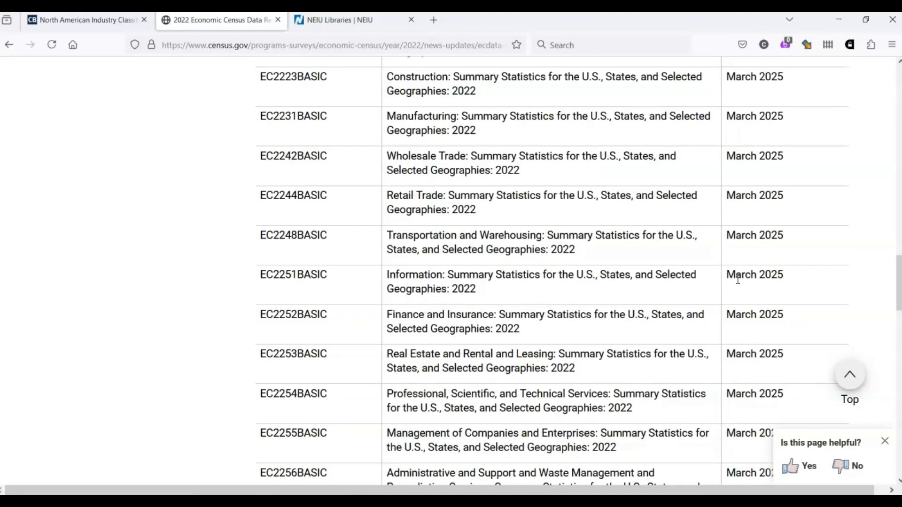
scroll(up, 3)
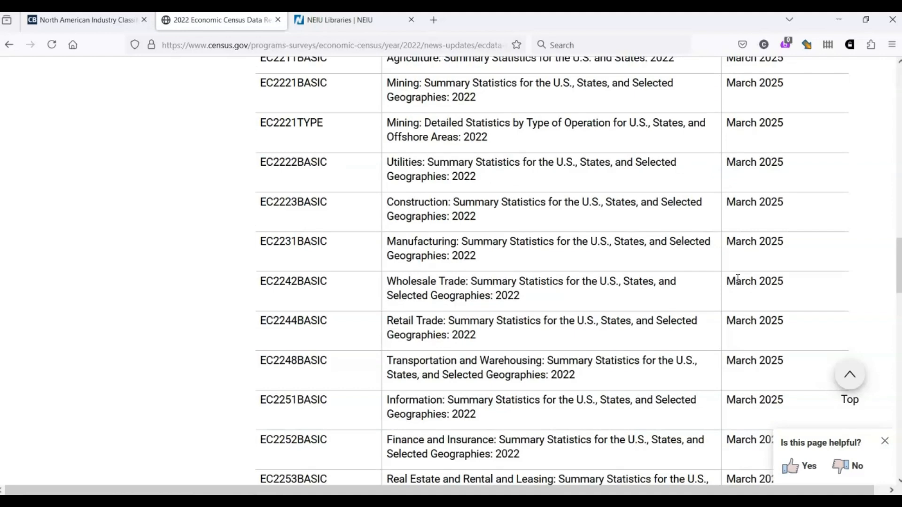
scroll(up, 3)
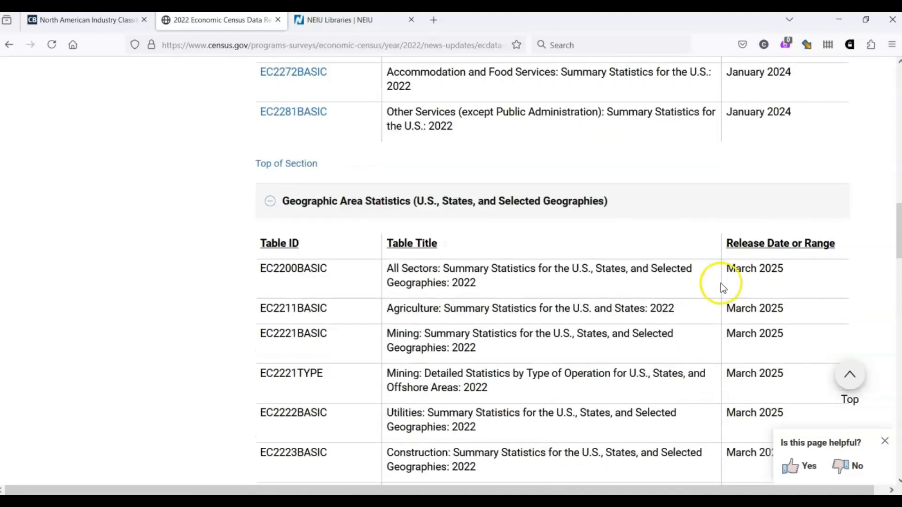
mouse_move(689, 283)
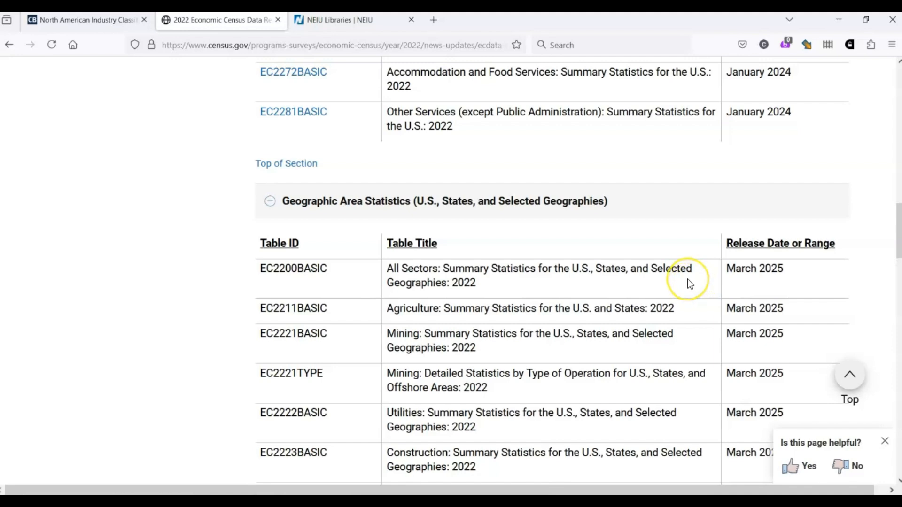
scroll(up, 3)
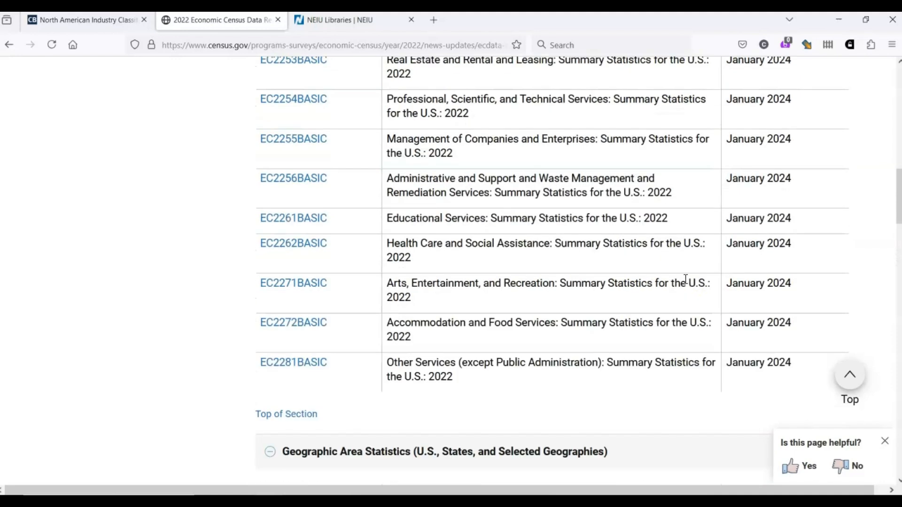
scroll(up, 3)
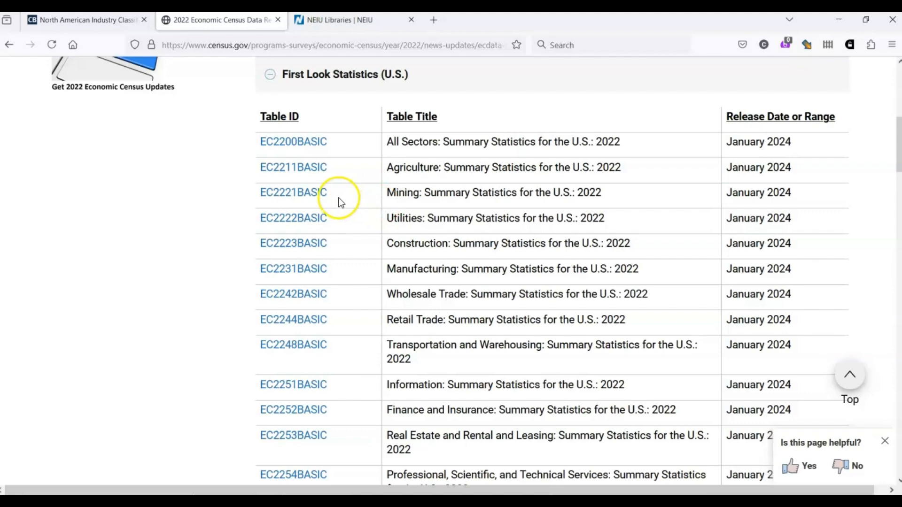
mouse_move(403, 269)
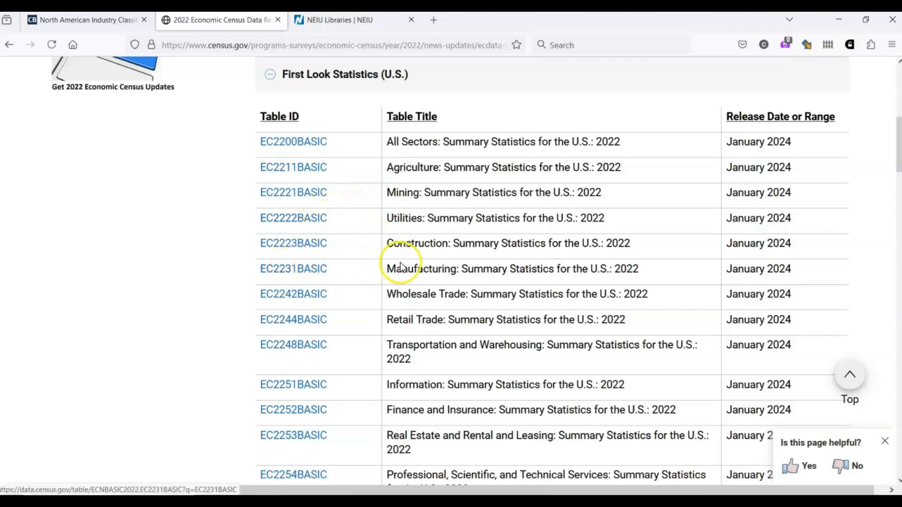
mouse_move(293, 269)
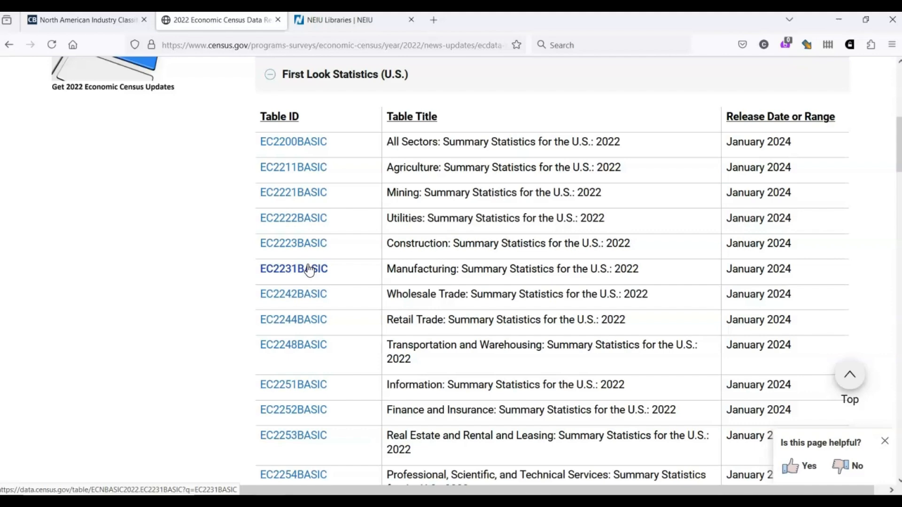
click(293, 268)
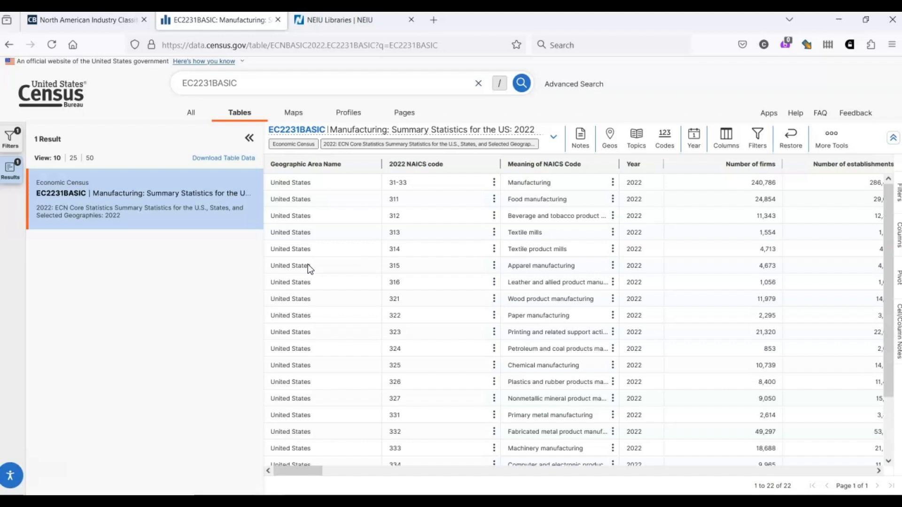
mouse_move(500, 299)
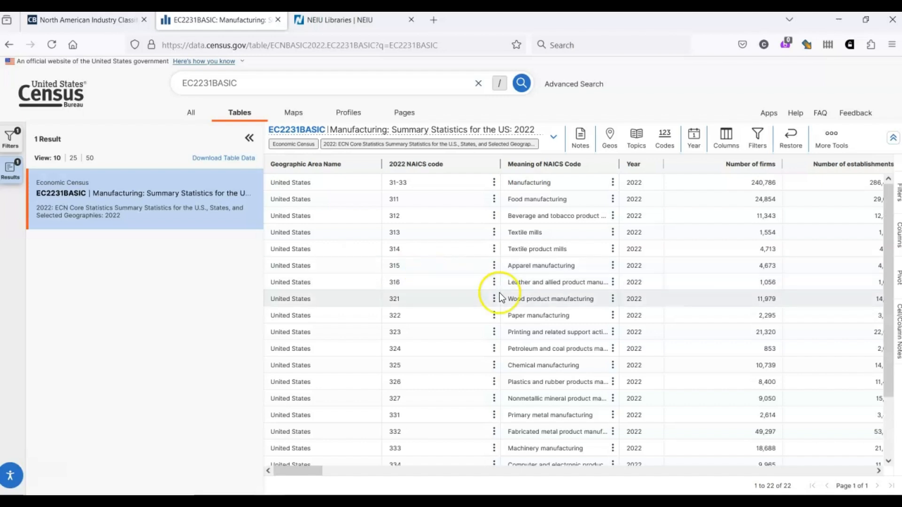
mouse_move(495, 299)
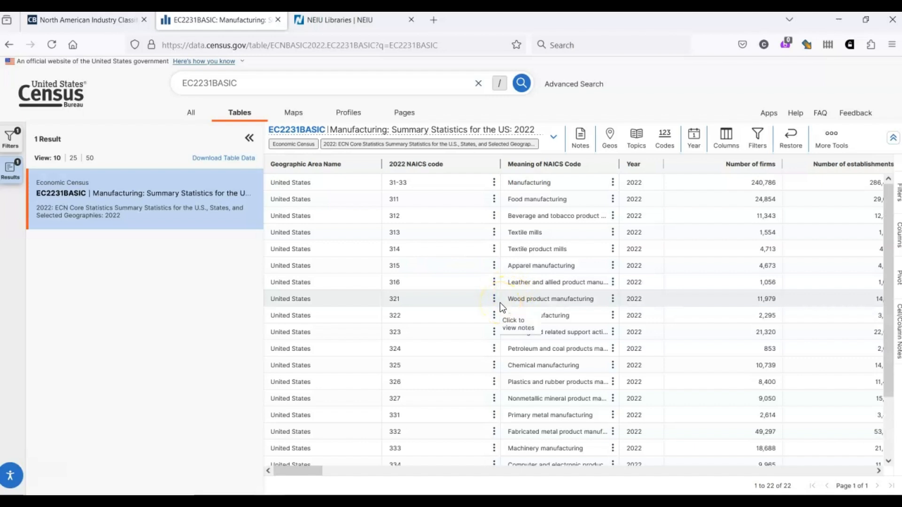
mouse_move(415, 318)
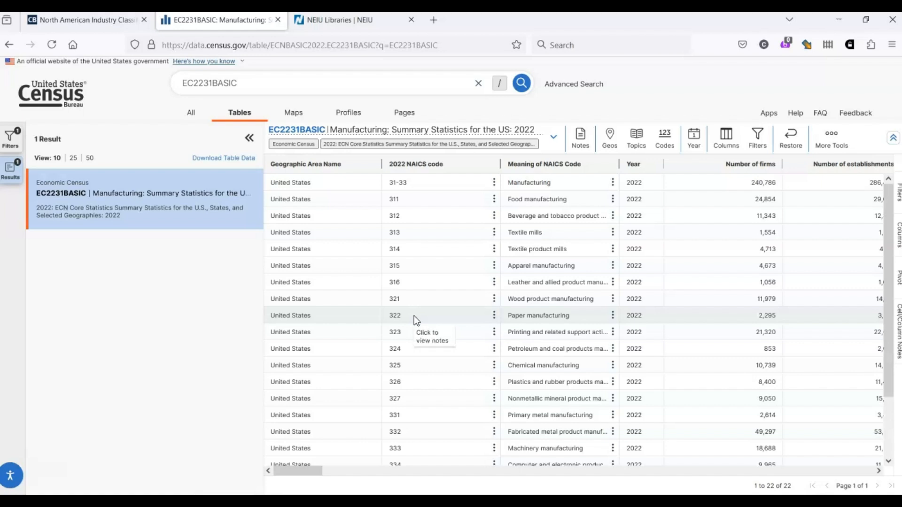
mouse_move(415, 320)
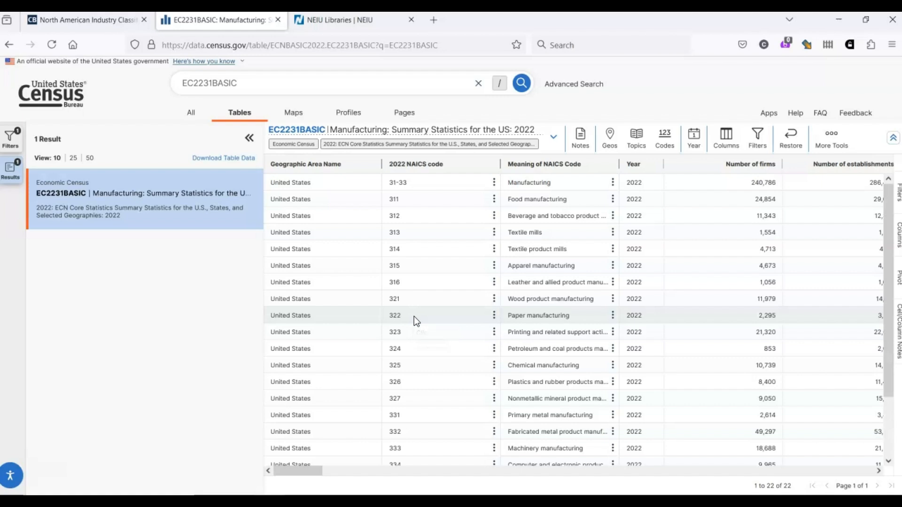
mouse_move(490, 321)
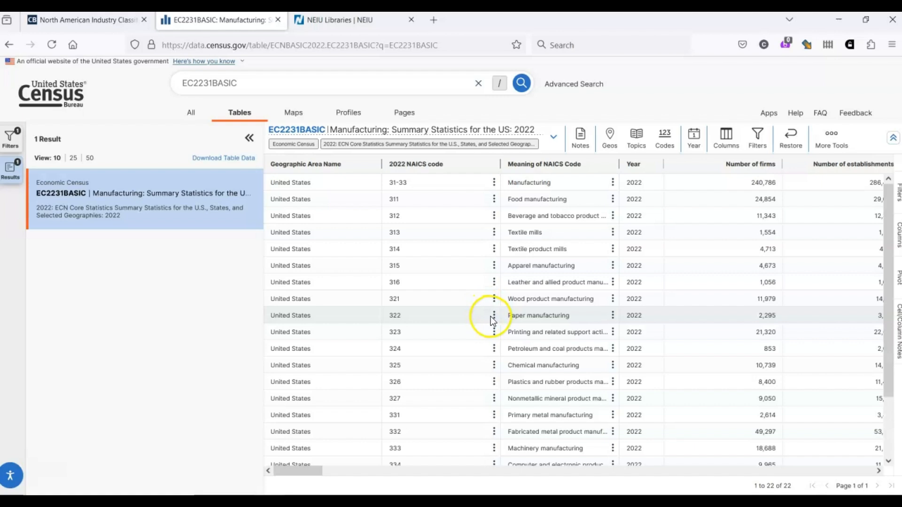
Bring up the options menu for the NAICS 322 Paper manufacturing cell
click(494, 316)
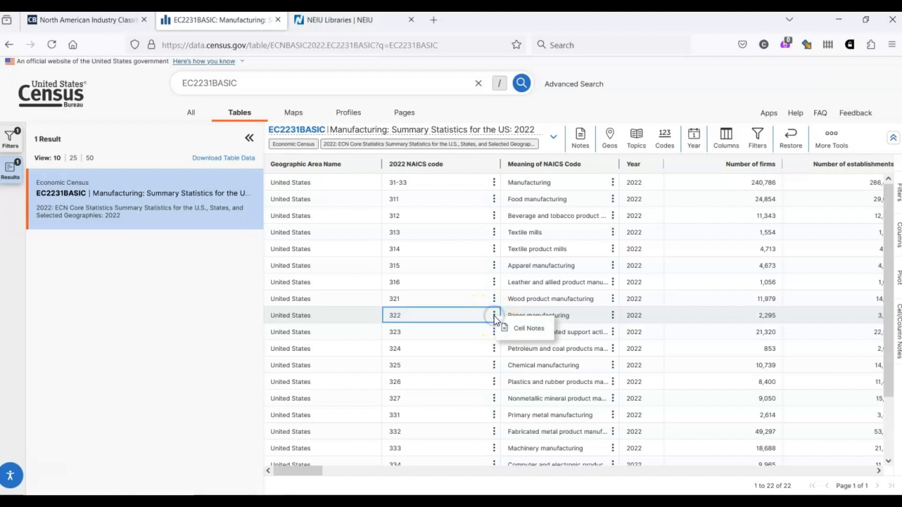
Read the Cell Notes describing 322 Paper Manufacturing, then close them
click(527, 328)
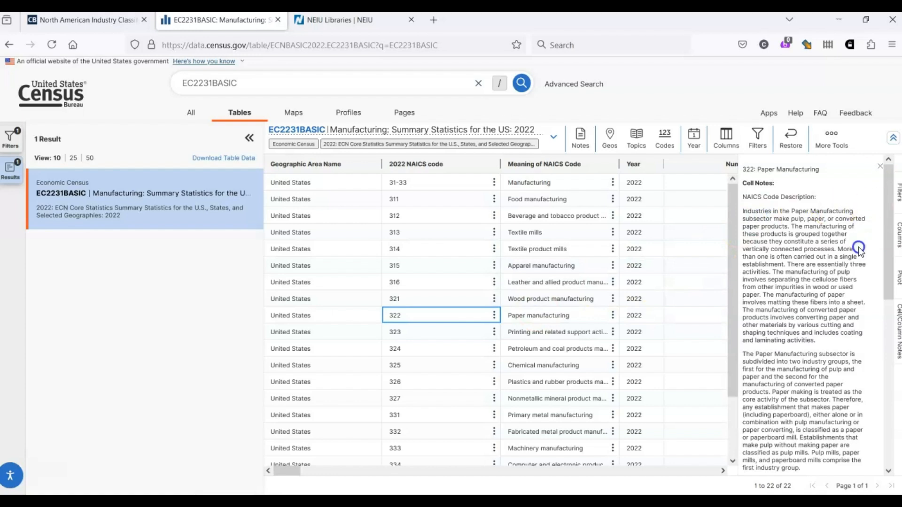
scroll(down, 3)
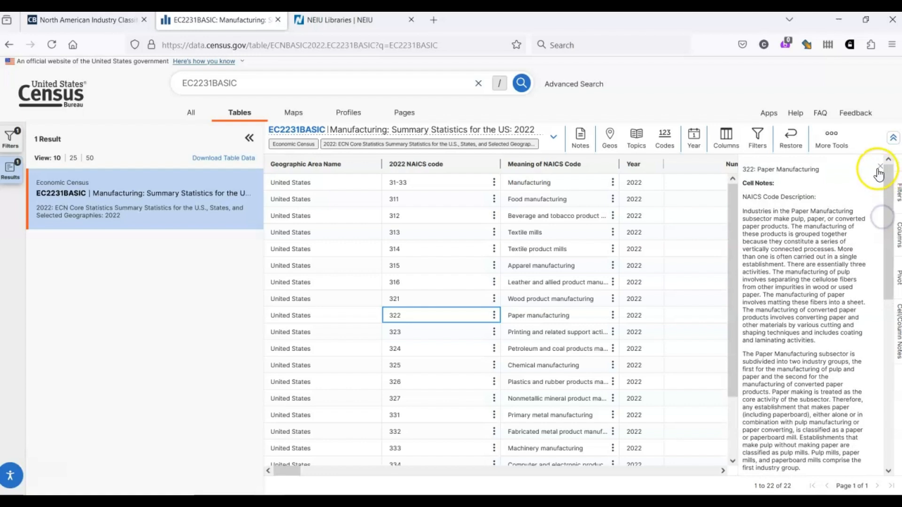
click(880, 169)
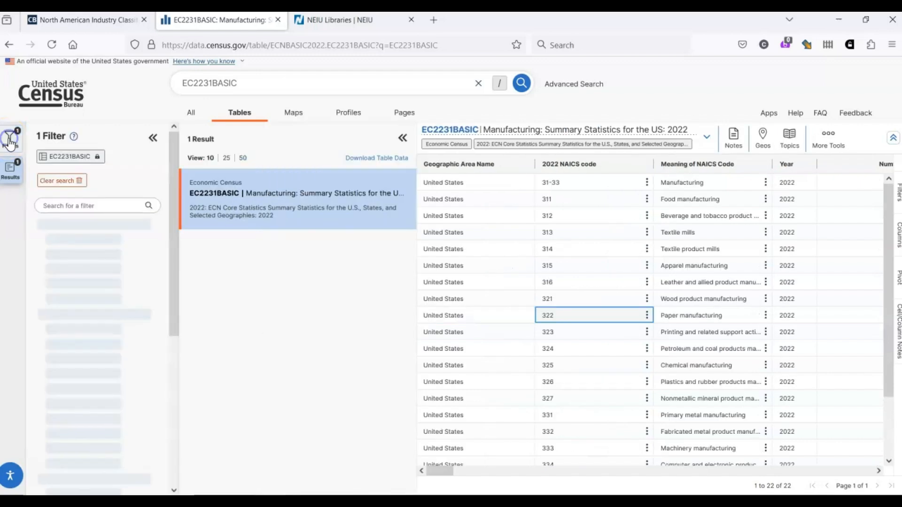
Filter the EC2231BASIC table by Industry Code 322 - Paper Manufacturing
click(10, 139)
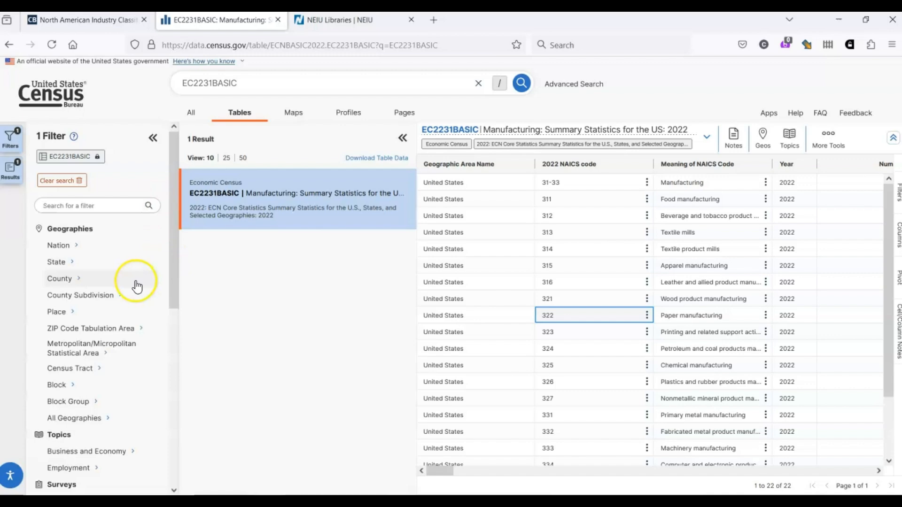
mouse_move(132, 290)
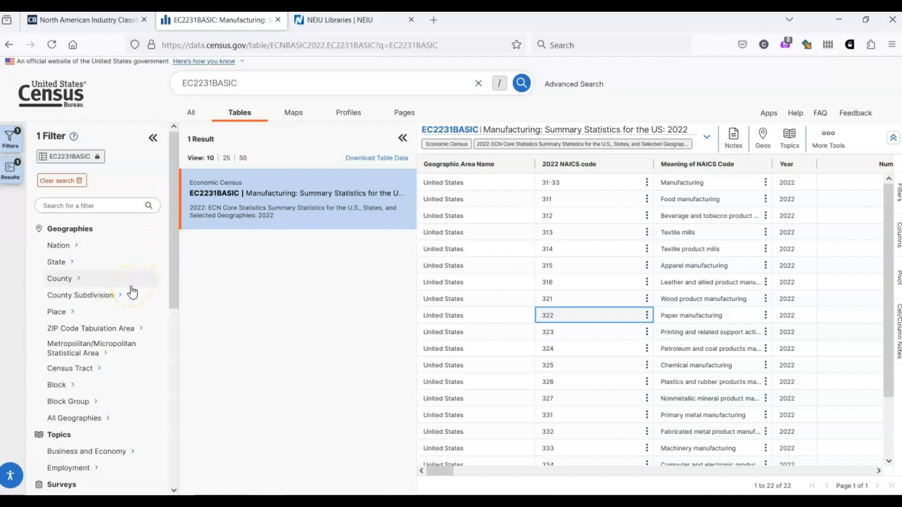
scroll(down, 3)
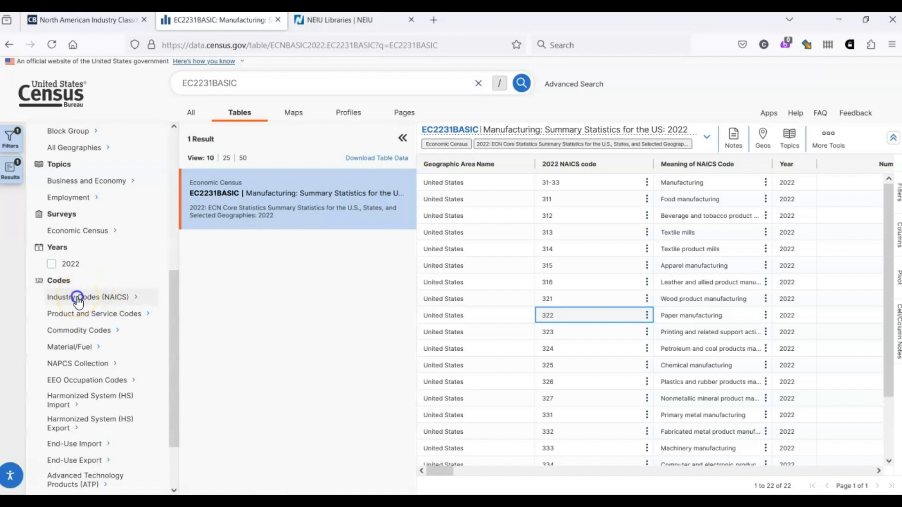
click(88, 297)
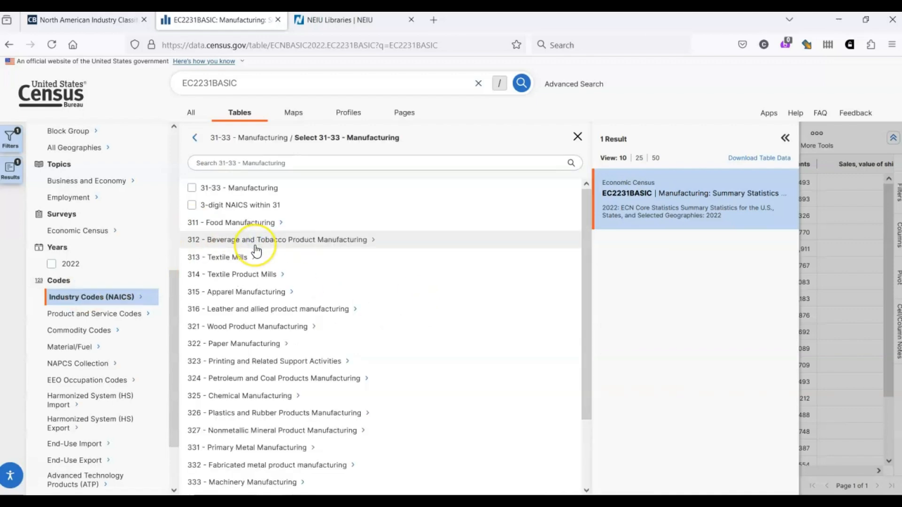
mouse_move(271, 257)
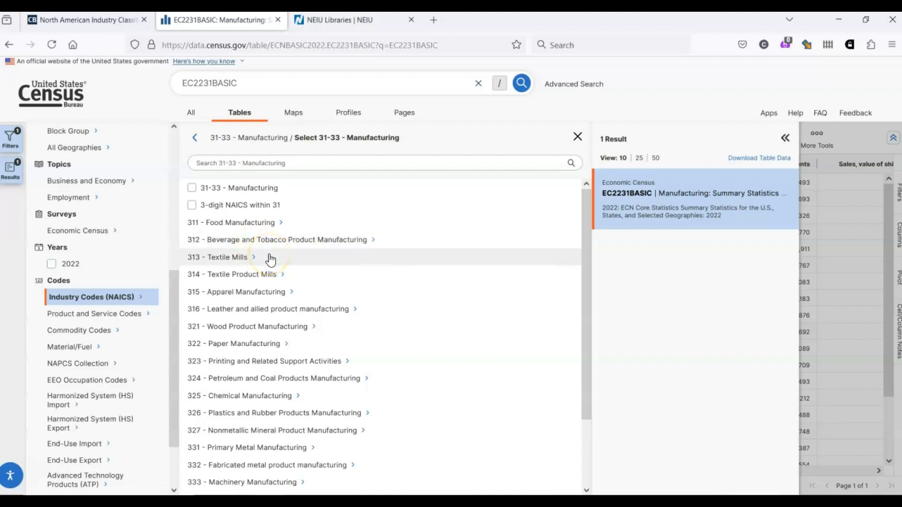
mouse_move(253, 365)
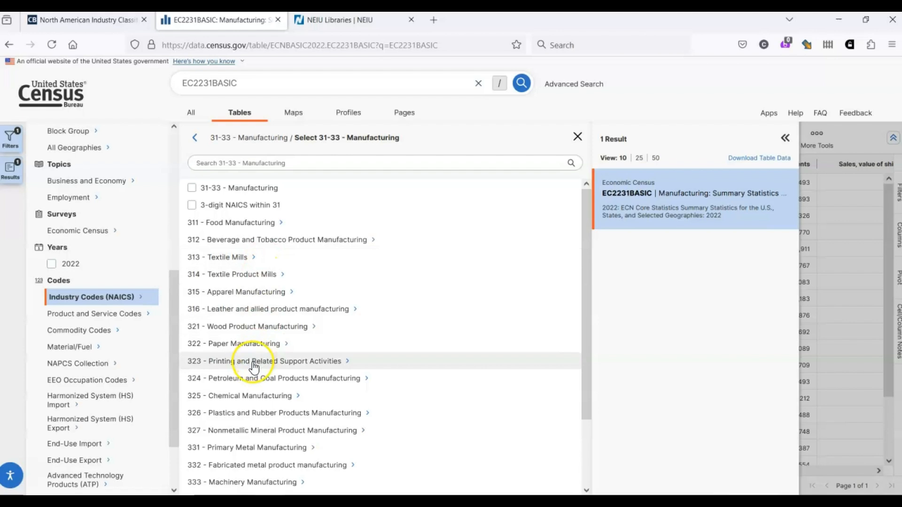
mouse_move(219, 348)
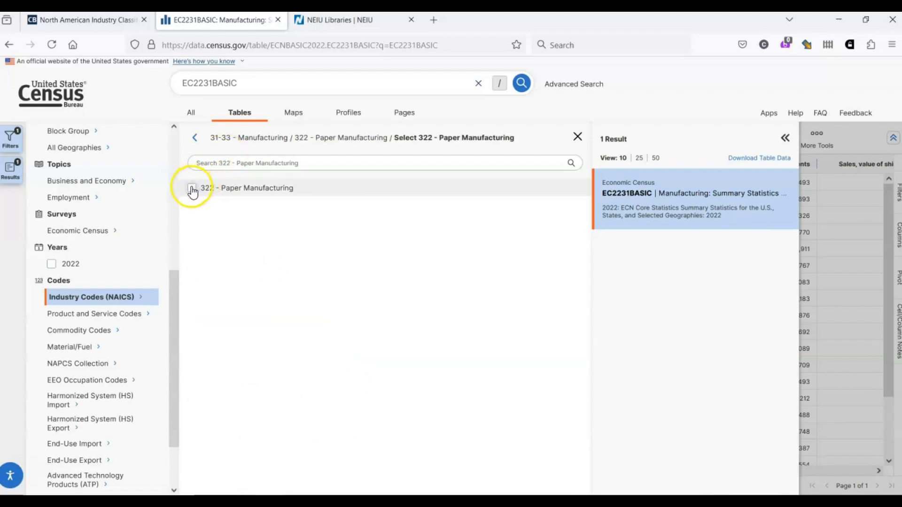
click(192, 188)
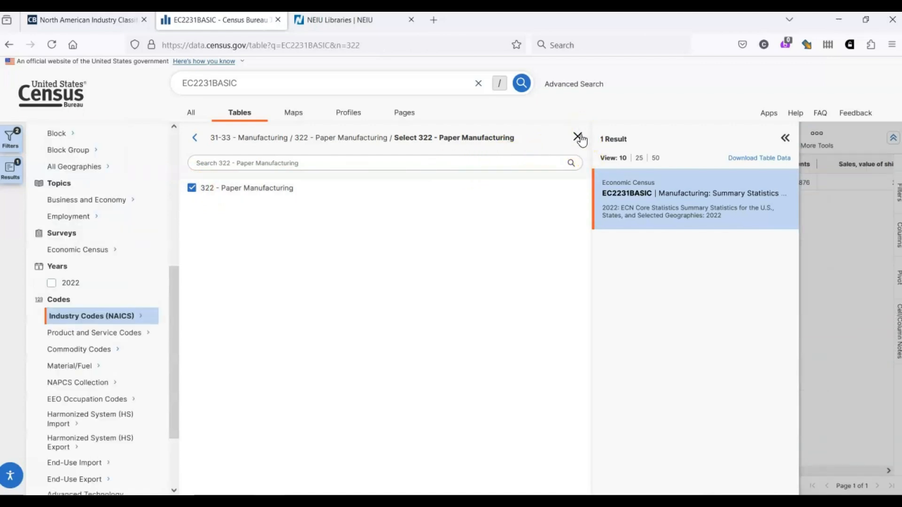
click(577, 138)
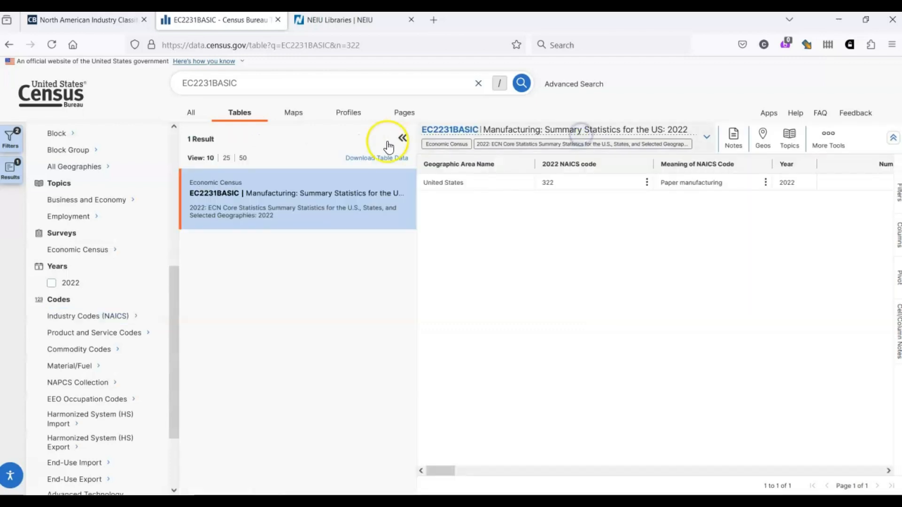
mouse_move(403, 139)
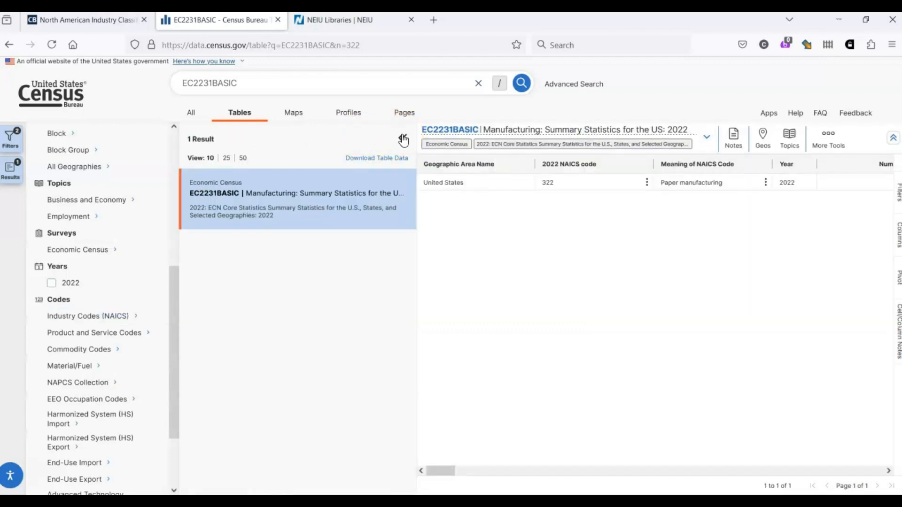
Hide the side panels and scroll right to paper manufacturing's payroll and 348,373 employees
click(403, 139)
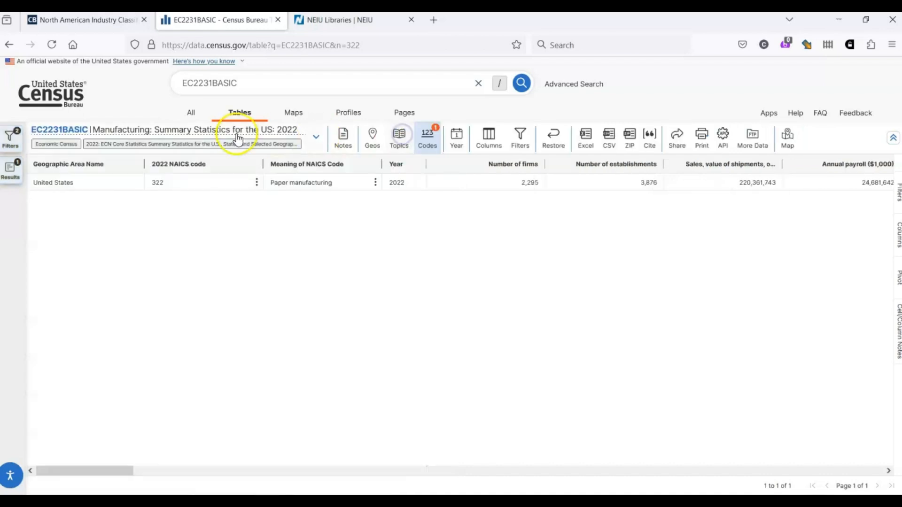
mouse_move(10, 173)
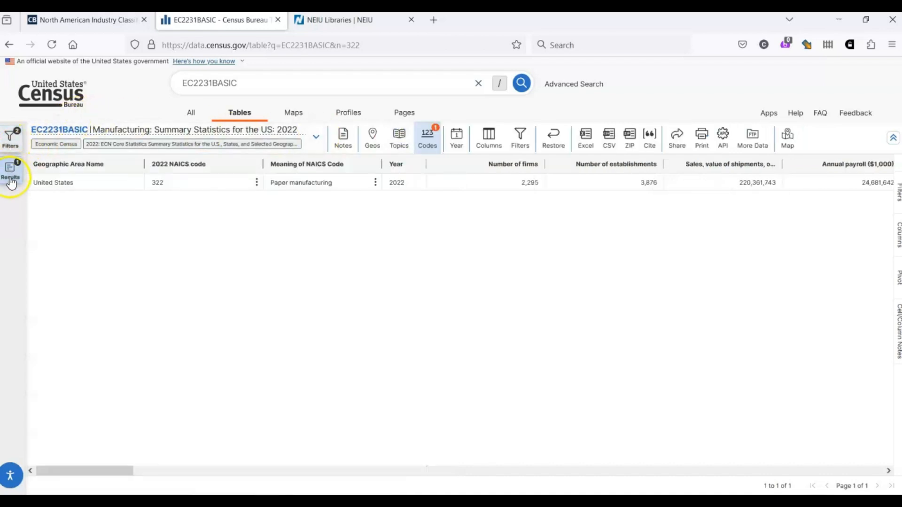
mouse_move(198, 235)
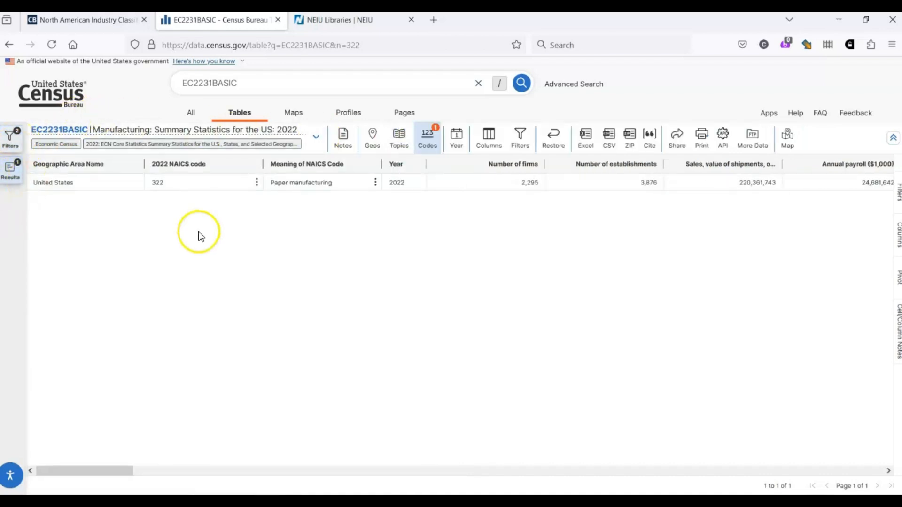
mouse_move(305, 418)
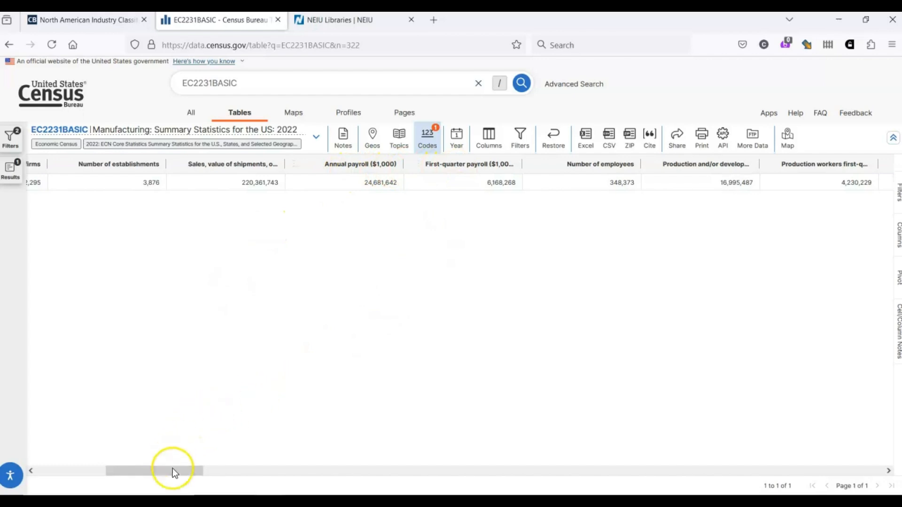
scroll(right, 3)
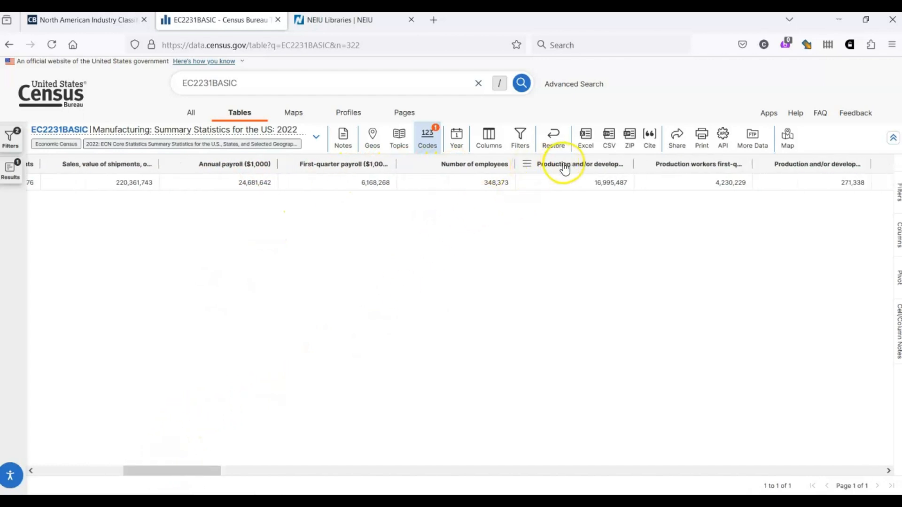
mouse_move(580, 164)
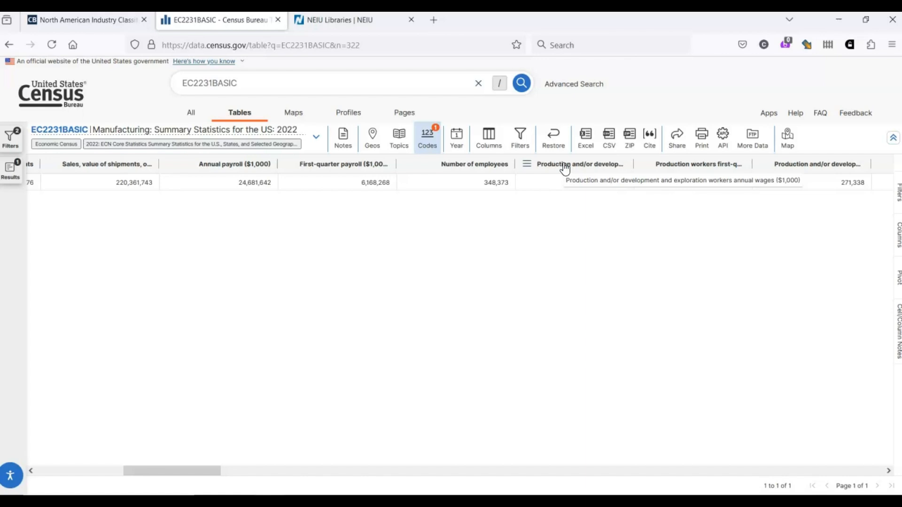
mouse_move(513, 164)
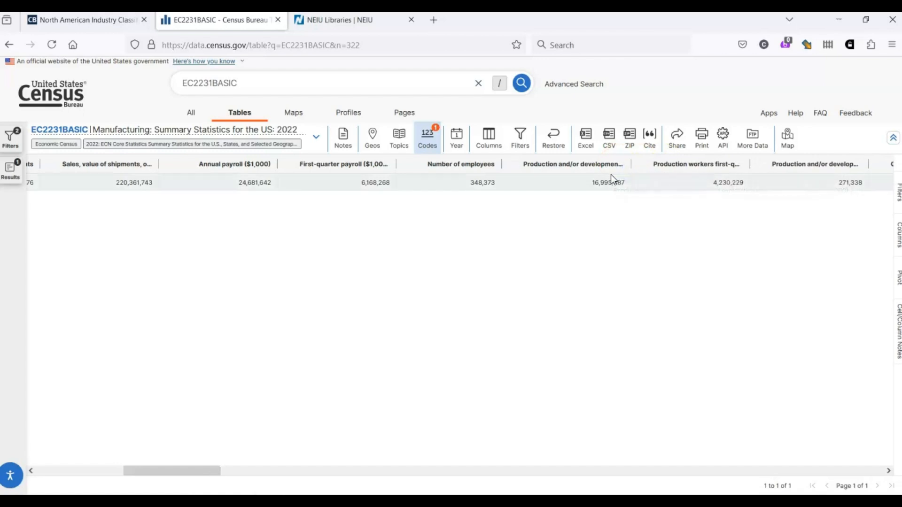
mouse_move(805, 215)
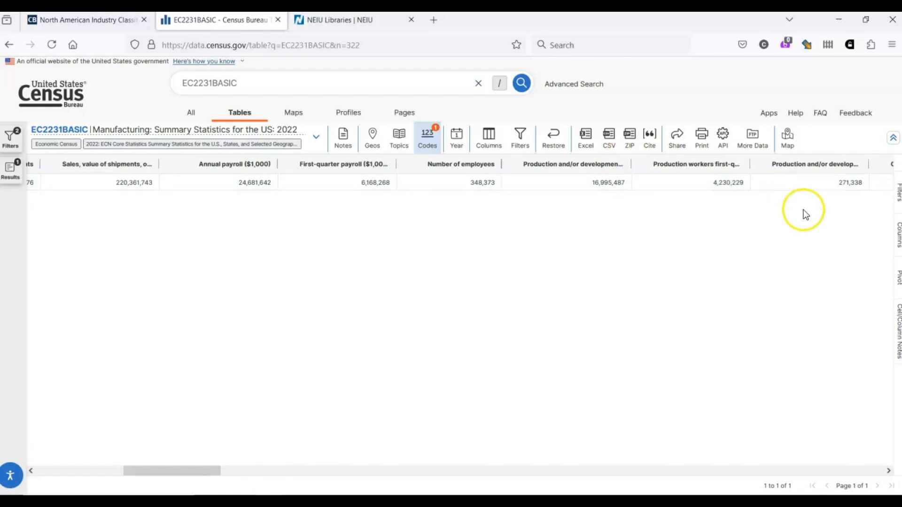
mouse_move(755, 282)
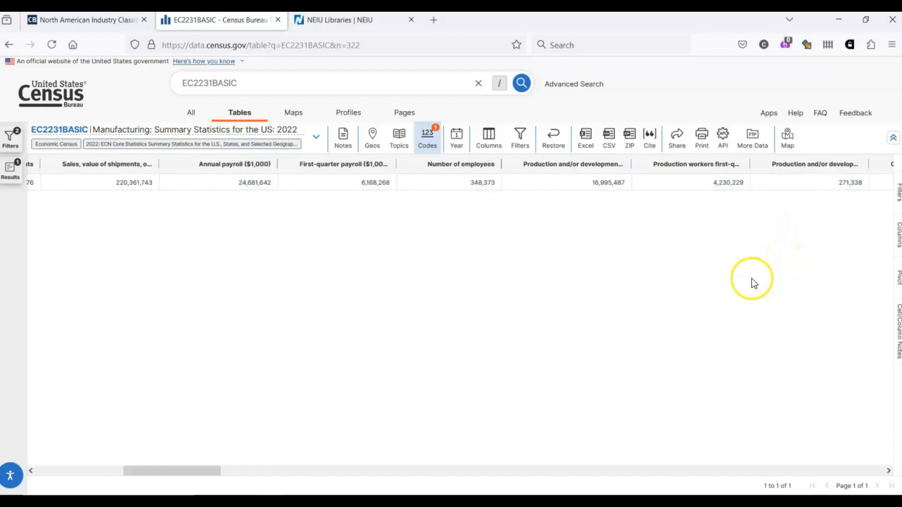
mouse_move(741, 283)
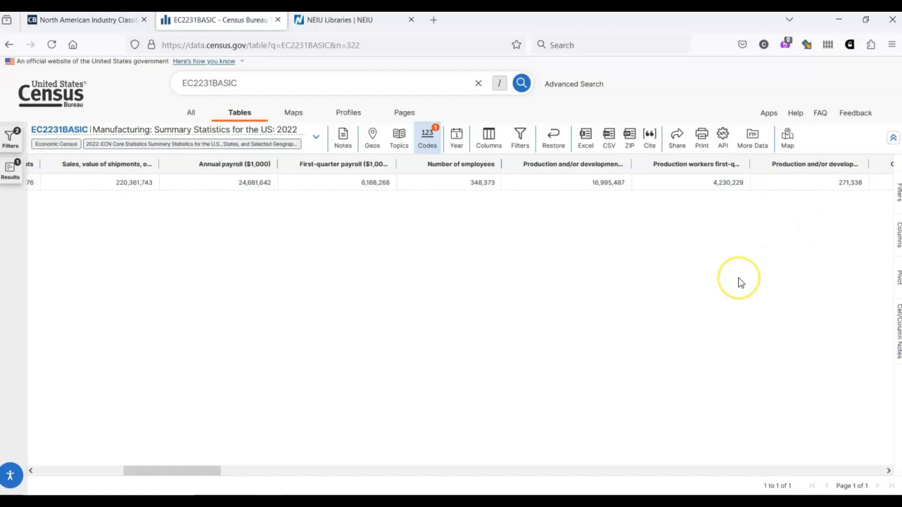
mouse_move(741, 282)
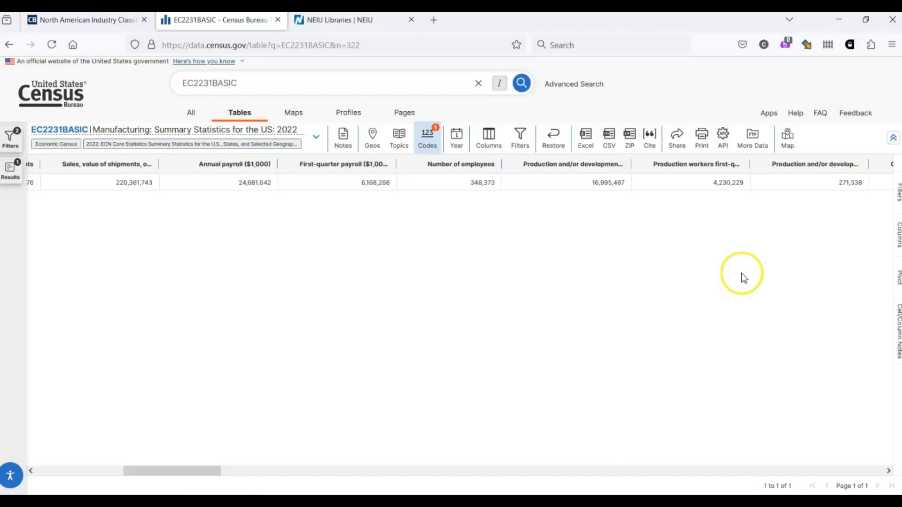
mouse_move(586, 139)
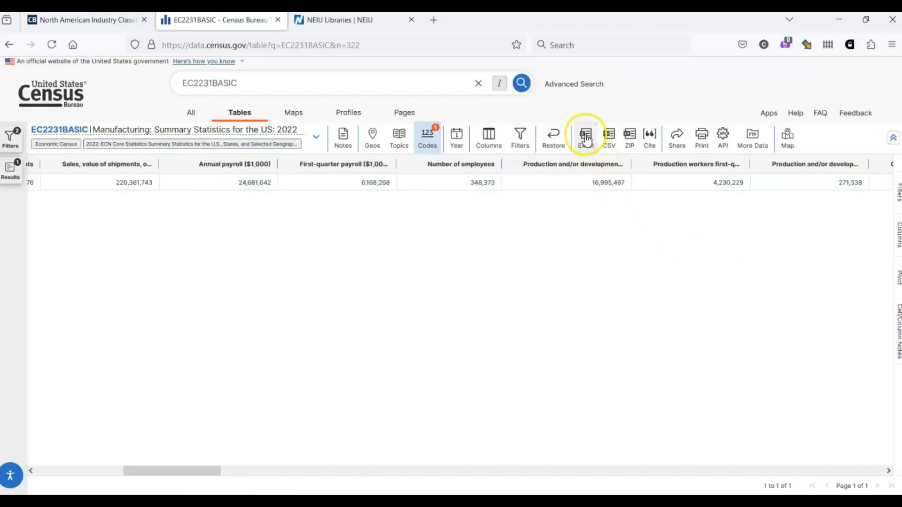
mouse_move(586, 136)
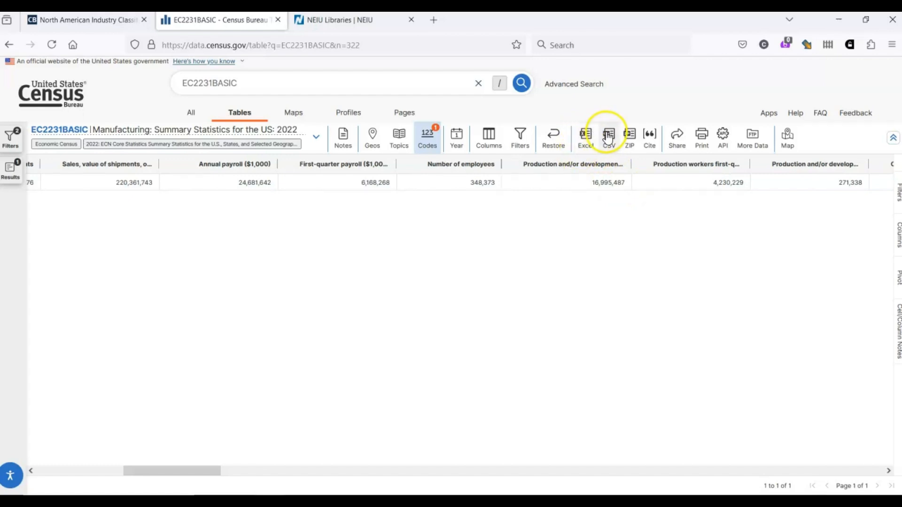
mouse_move(629, 138)
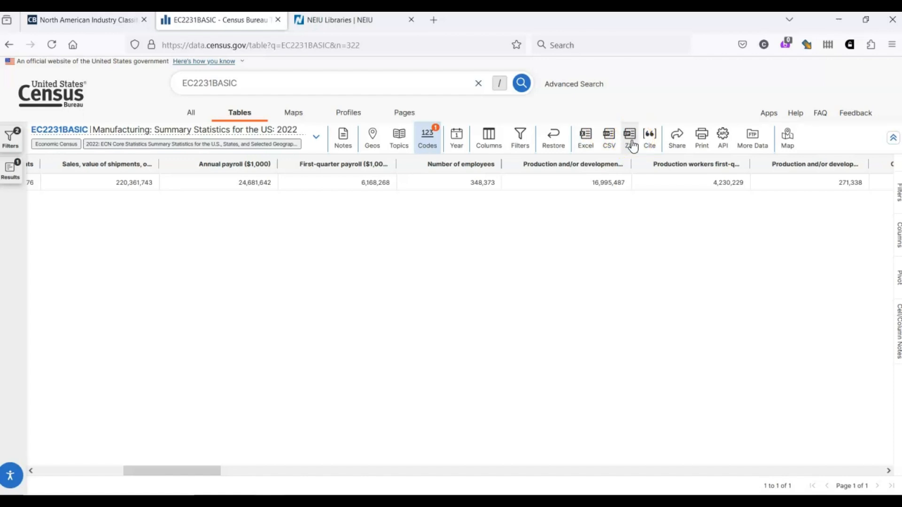
mouse_move(649, 139)
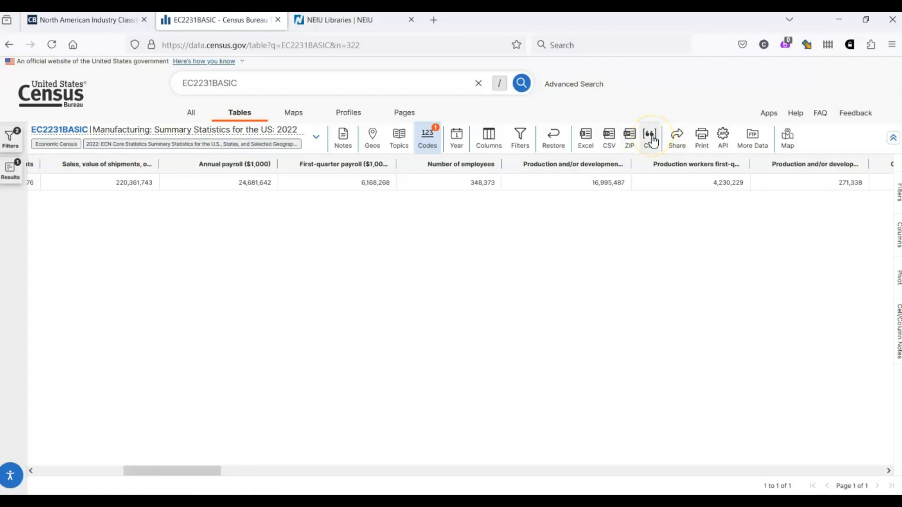
Show the MLA citation for the EC2231BASIC paper manufacturing table
click(649, 135)
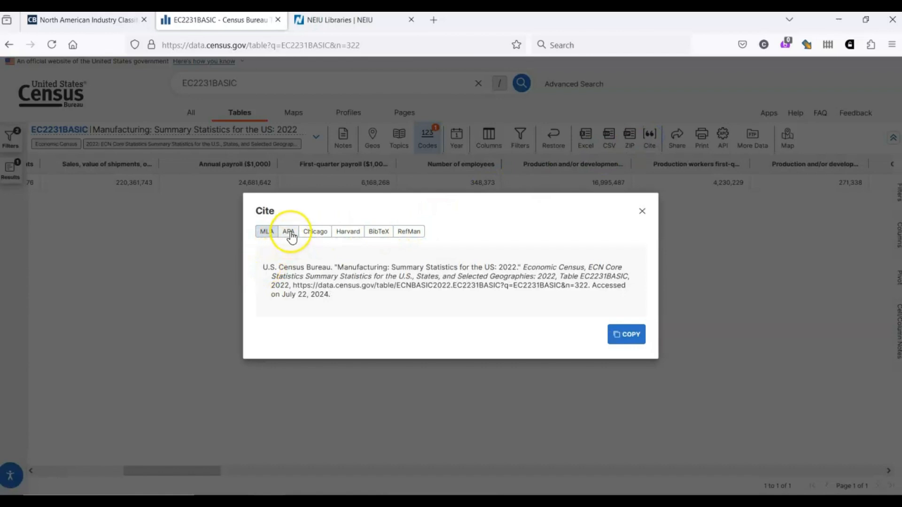
mouse_move(643, 211)
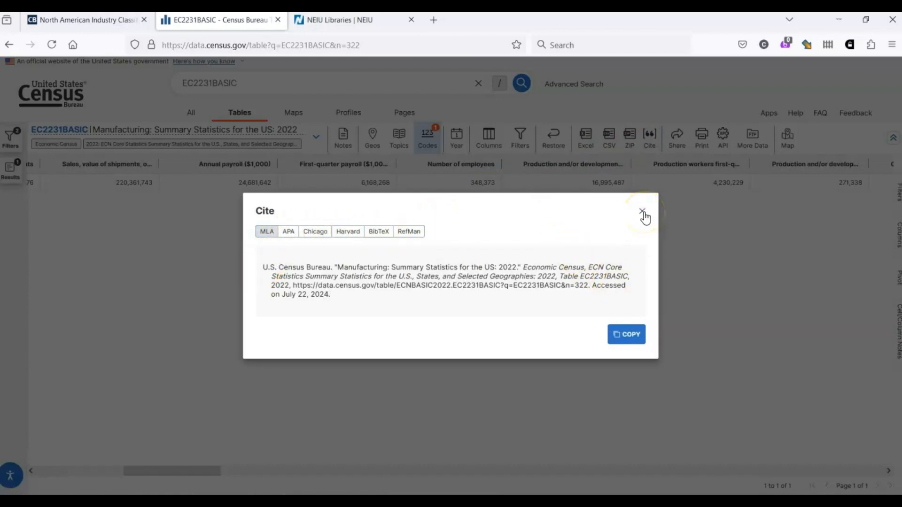
Close the citation window to show the full EC2231BASIC paper manufacturing table
click(642, 211)
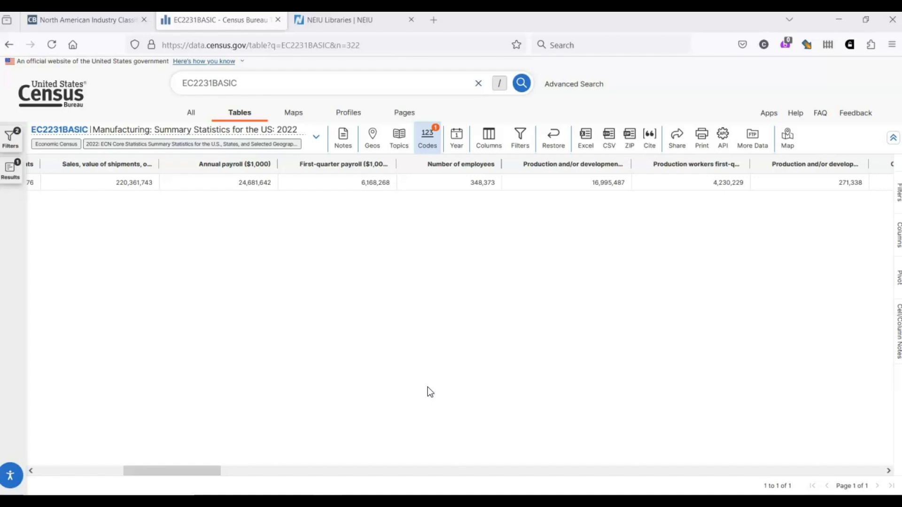
mouse_move(338, 20)
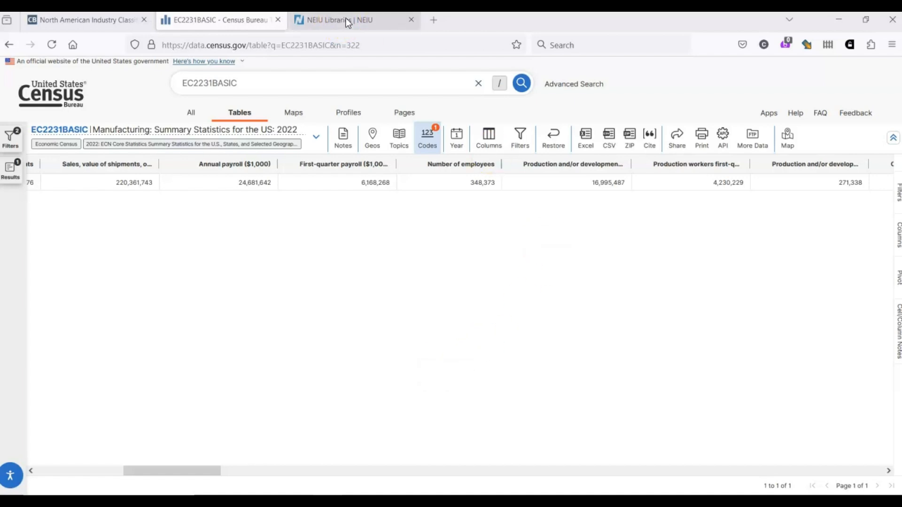
Open the Business Information Sources guide's Industry Information page in NEIU Libraries guides
click(339, 20)
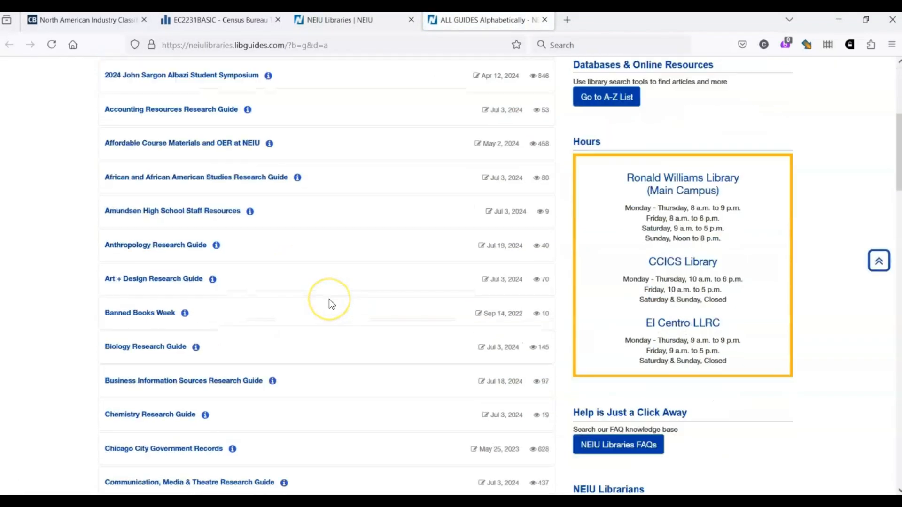
mouse_move(332, 351)
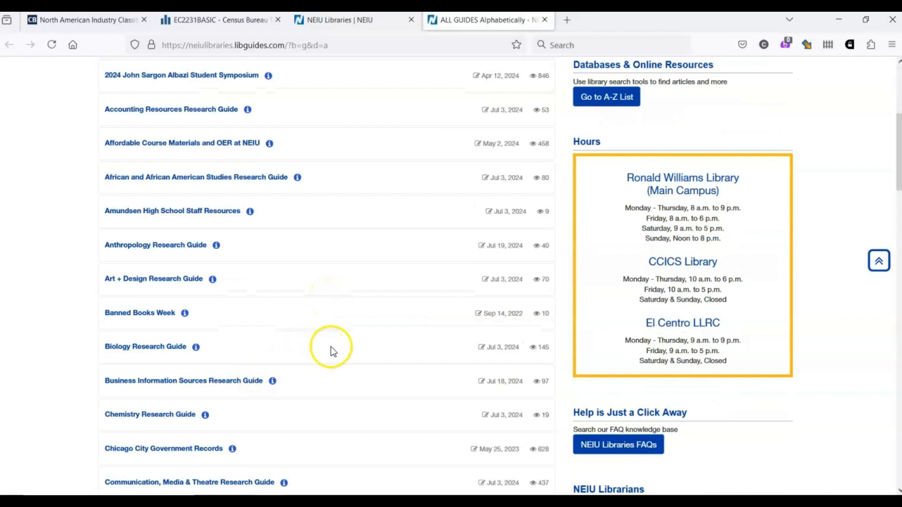
mouse_move(290, 368)
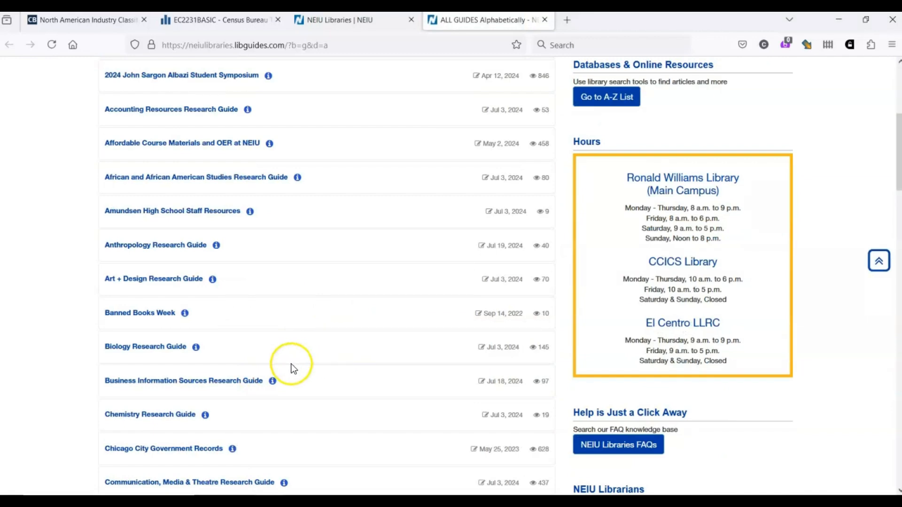
mouse_move(184, 381)
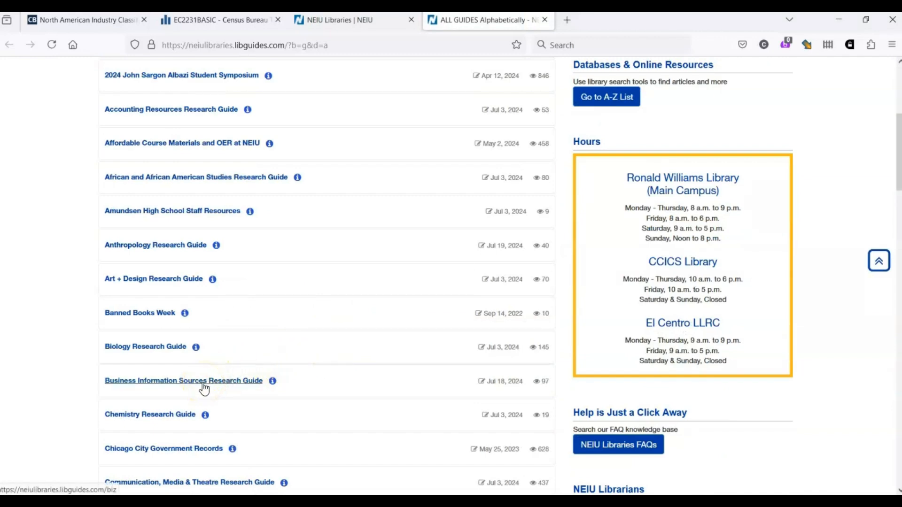
click(183, 380)
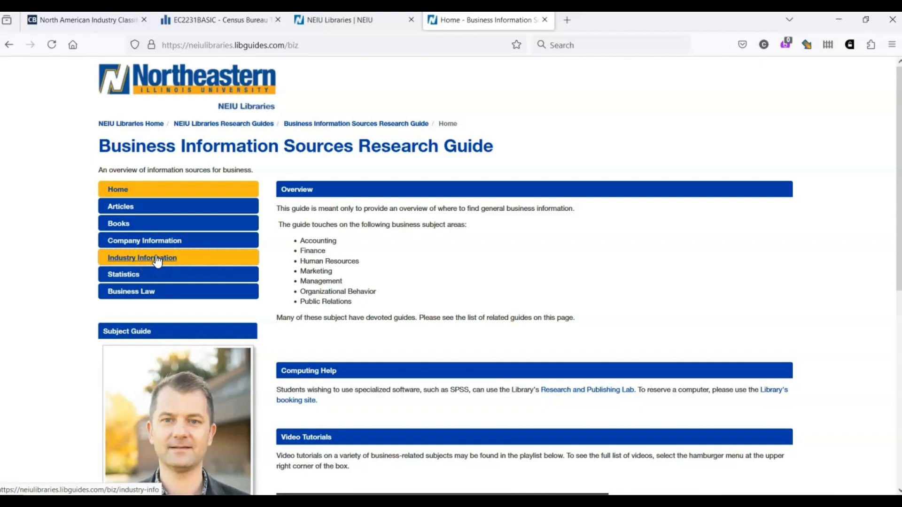
click(142, 257)
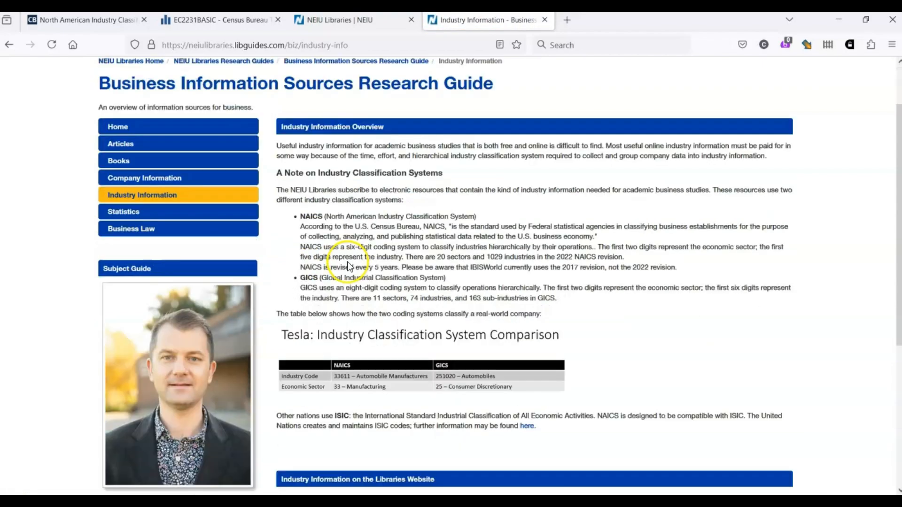
scroll(down, 3)
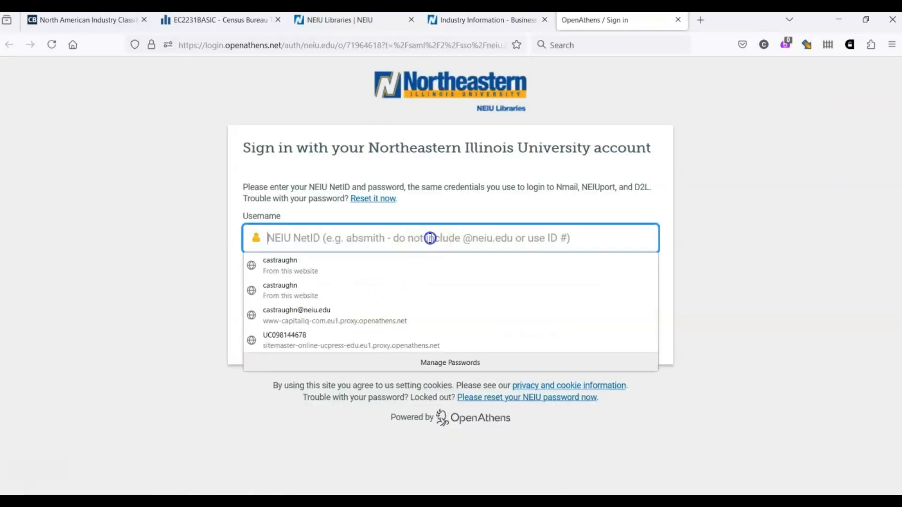
Enter the university username in the OpenAthens sign-in form
click(280, 265)
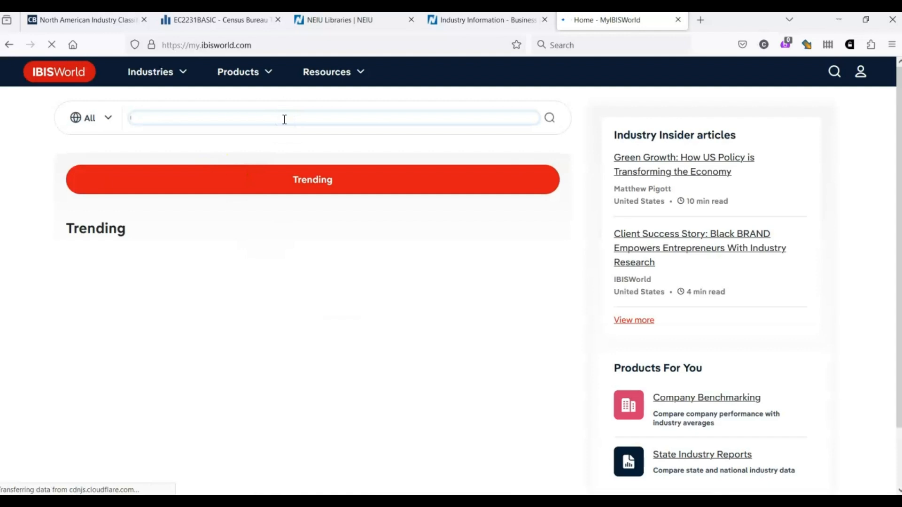
Search IBISWorld for 322120 and review the 17 results led by Paper Mills in the US
text(322120)
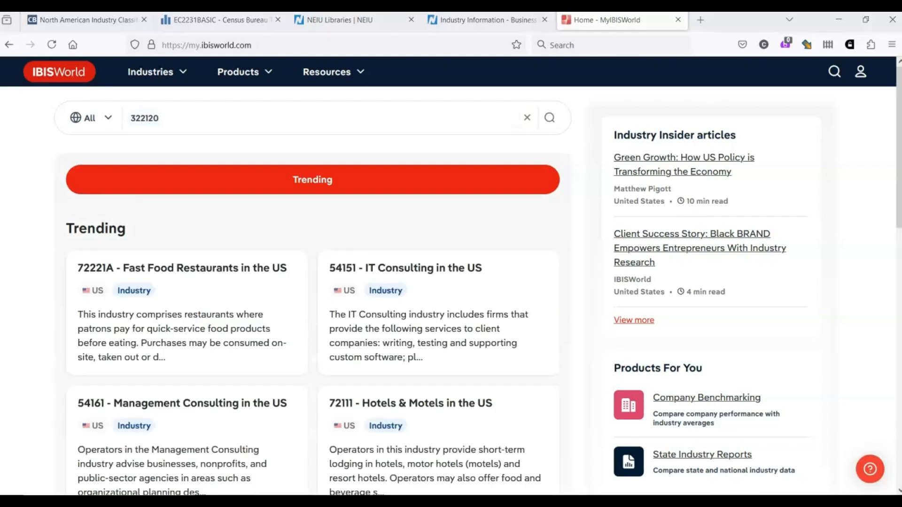
click(287, 118)
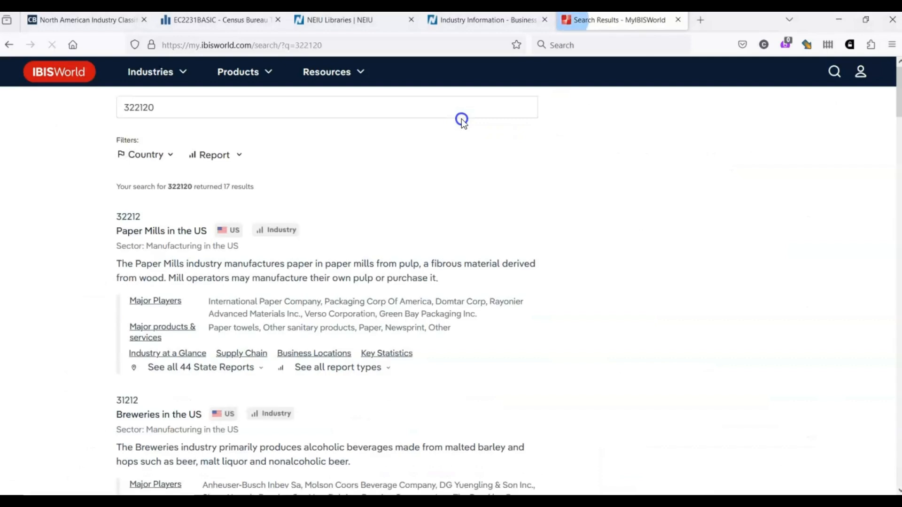
click(161, 231)
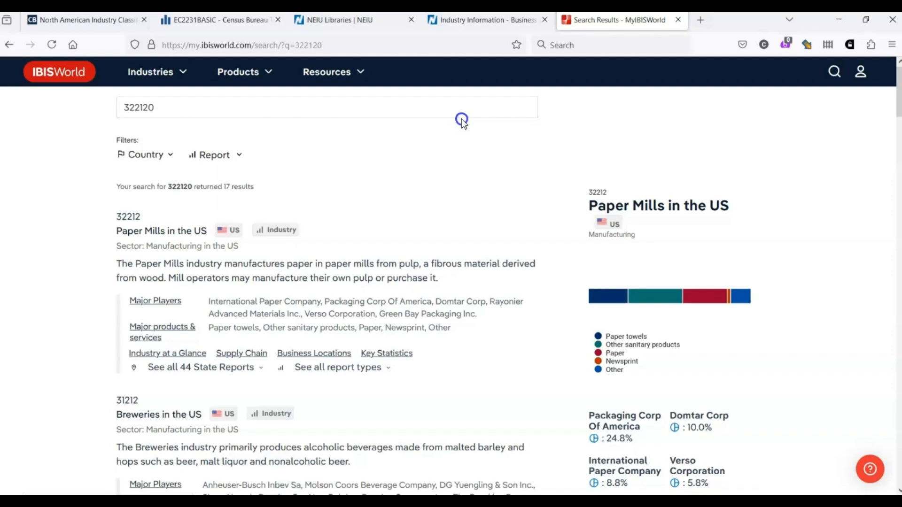
mouse_move(197, 283)
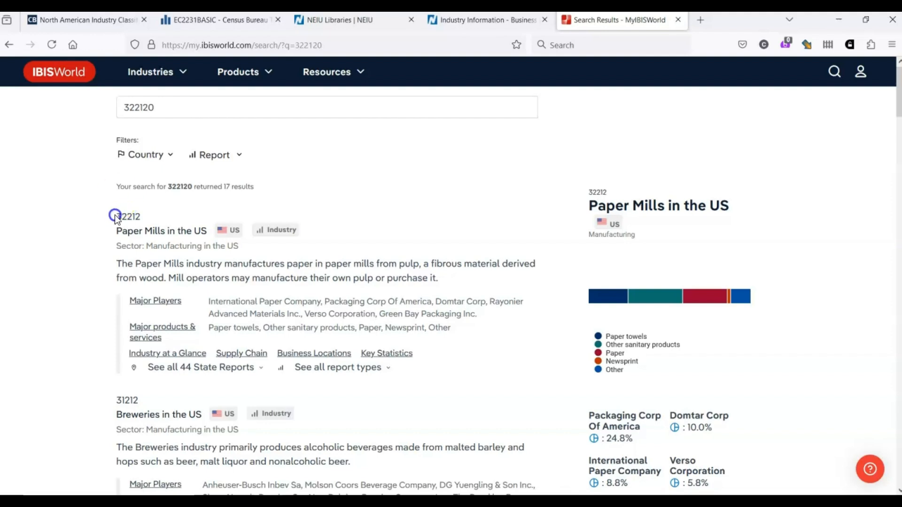
mouse_move(160, 223)
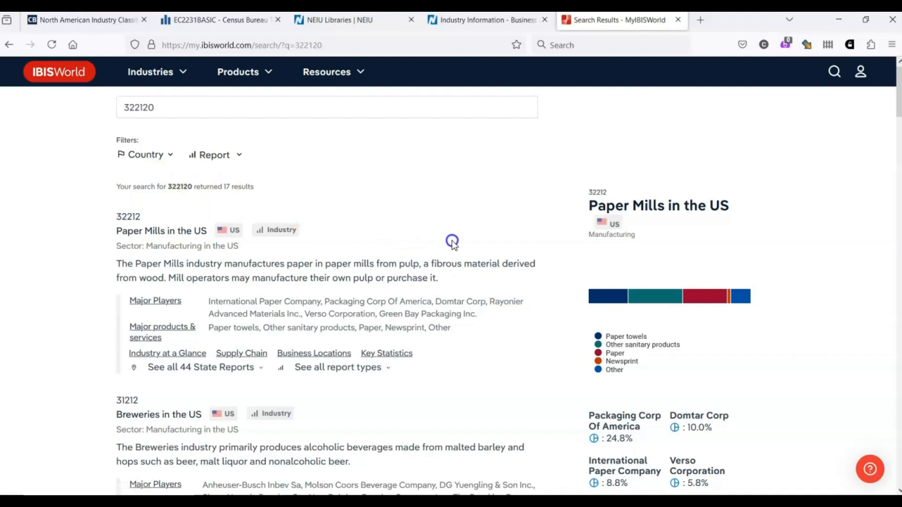
mouse_move(685, 259)
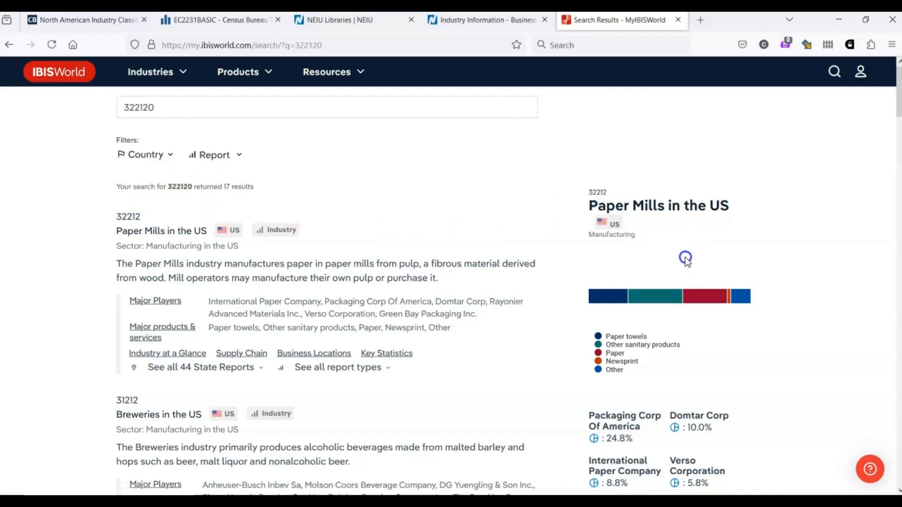
mouse_move(693, 260)
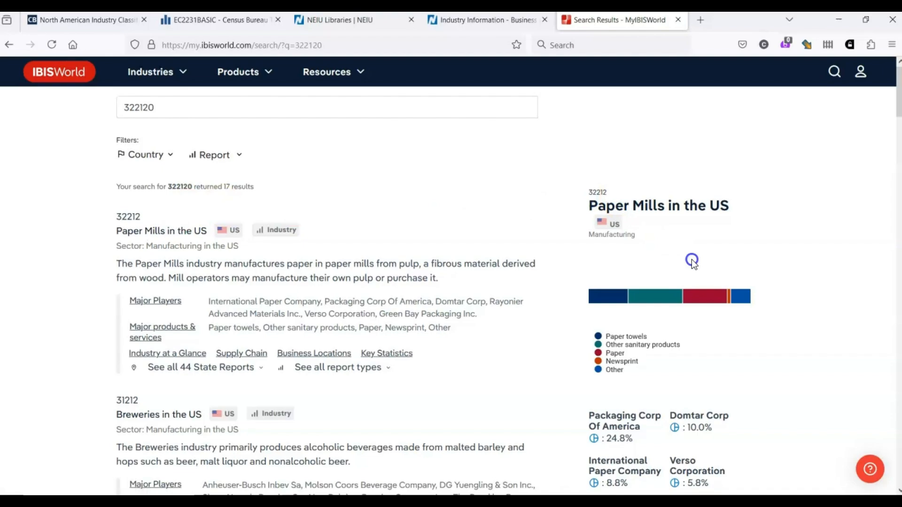
scroll(down, 3)
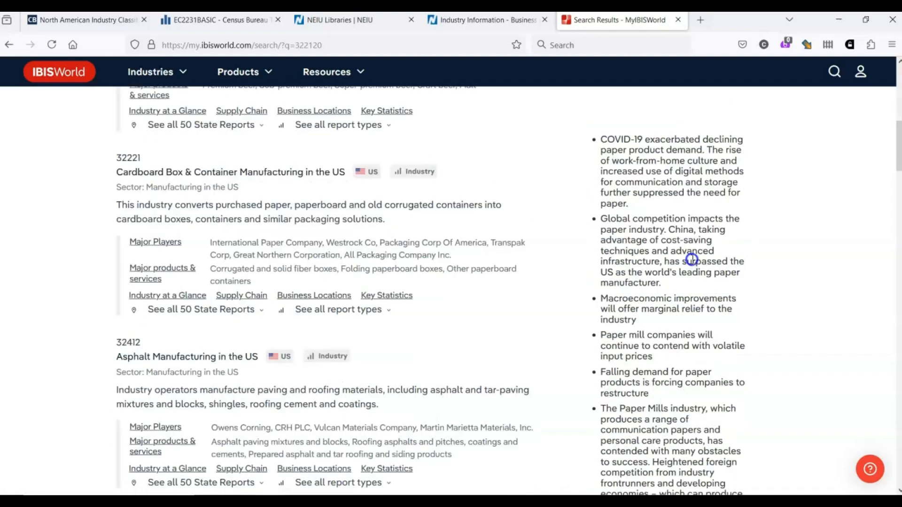
scroll(up, 3)
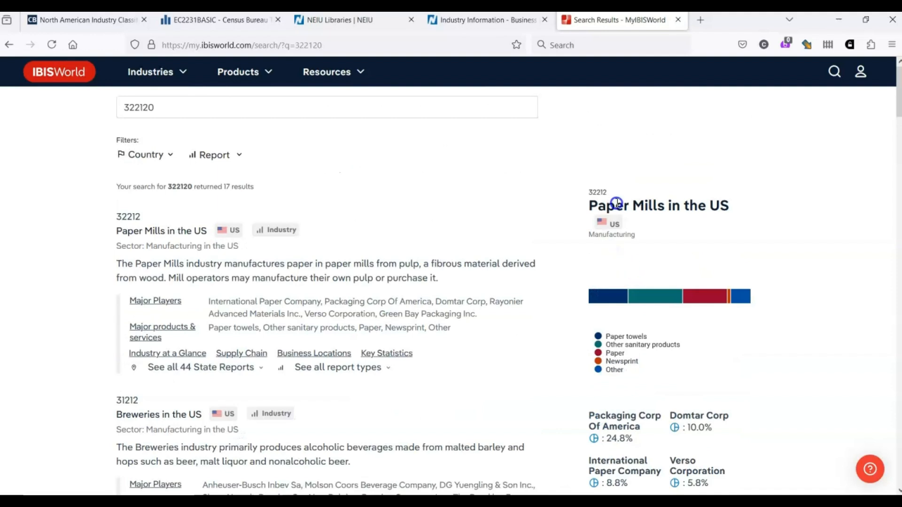
mouse_move(295, 130)
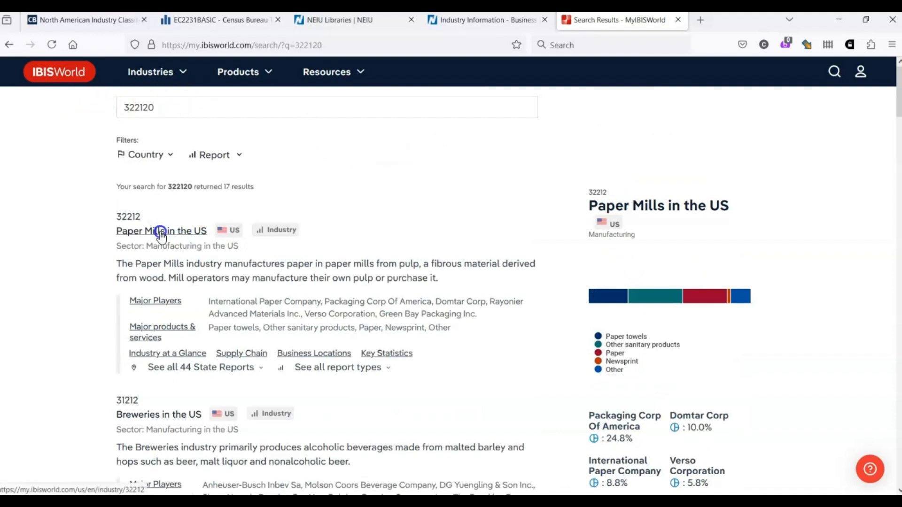
Open Paper Mills in the US and read At a Glance: $34.6bn revenue, 40,267 employees
click(161, 230)
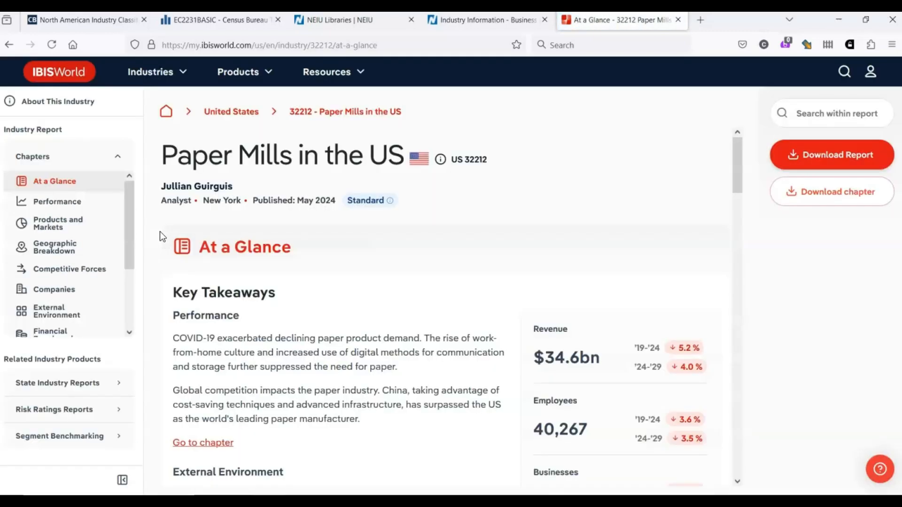
mouse_move(410, 272)
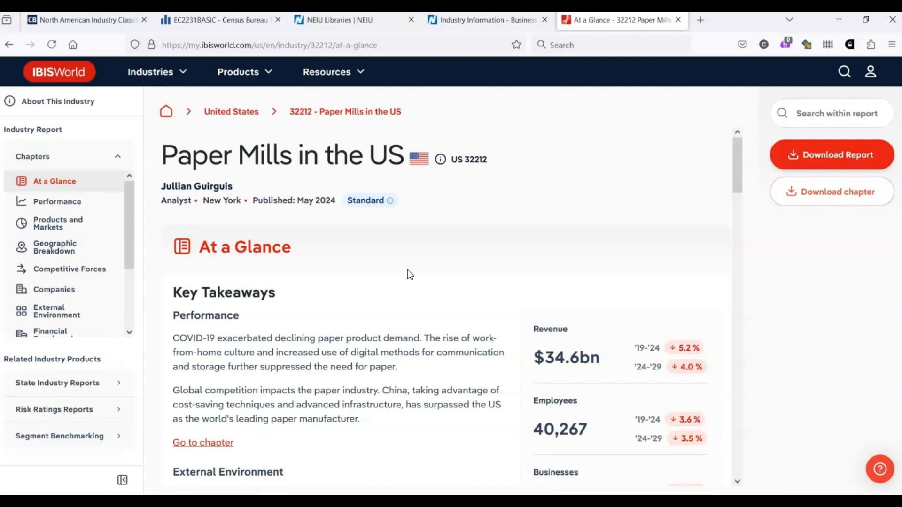
scroll(down, 3)
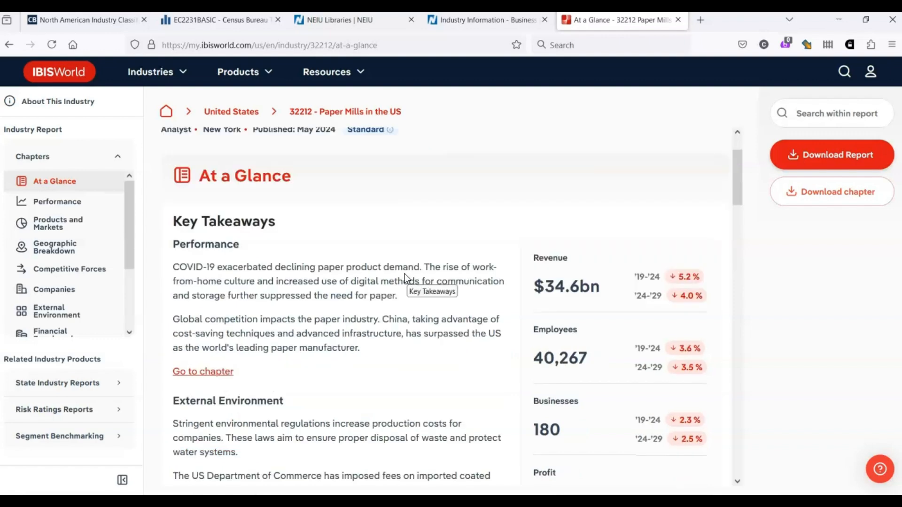
scroll(up, 3)
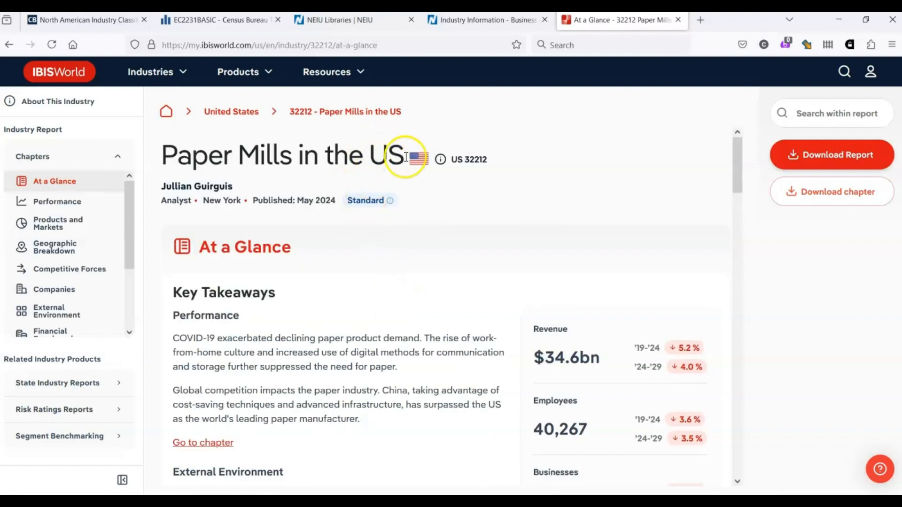
mouse_move(451, 223)
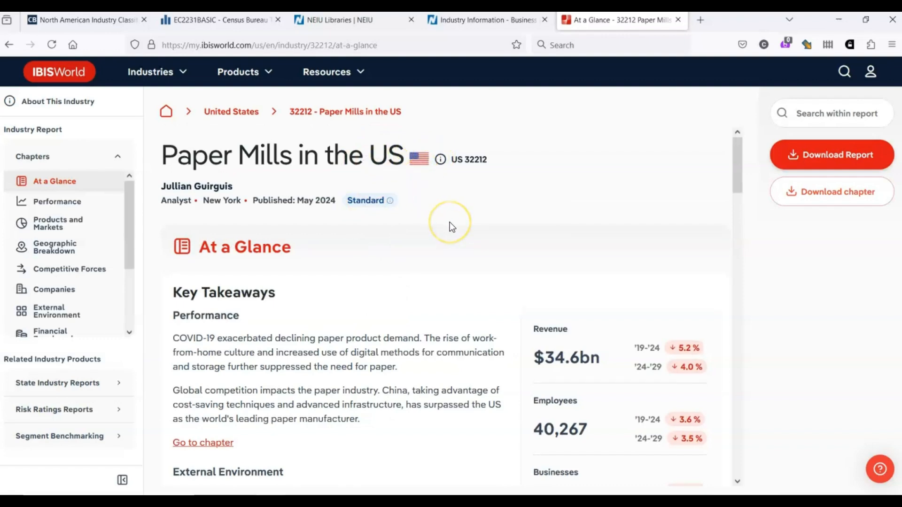
mouse_move(450, 223)
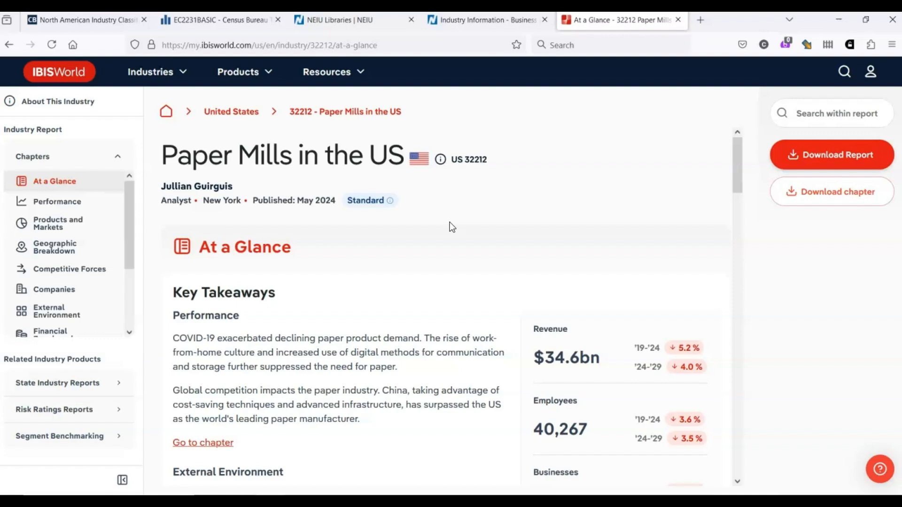
scroll(down, 3)
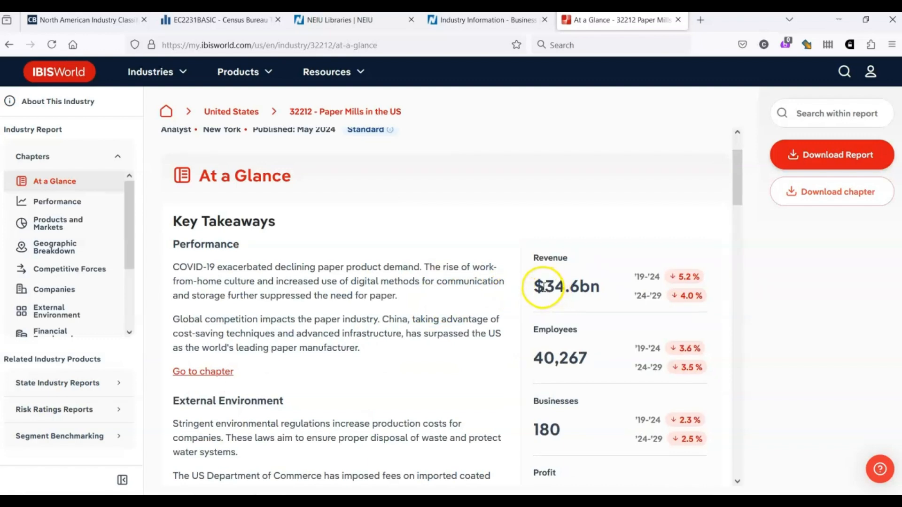
mouse_move(621, 293)
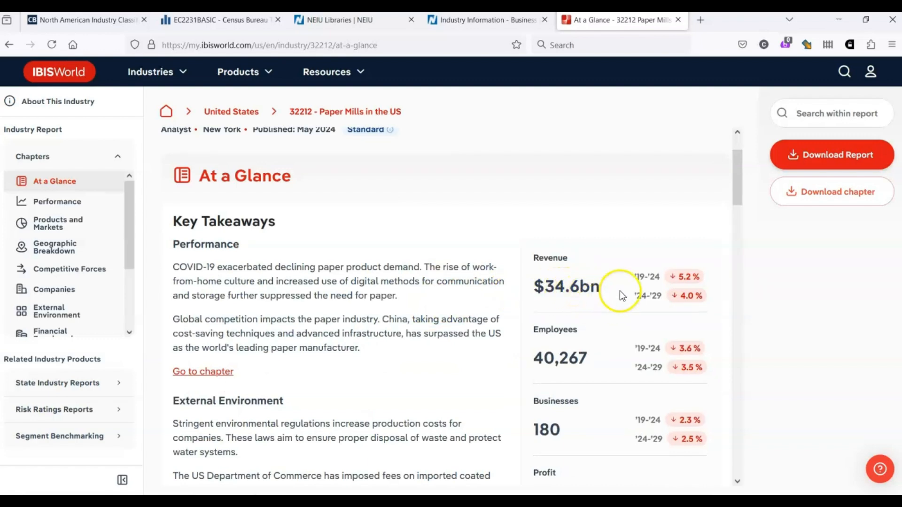
mouse_move(688, 311)
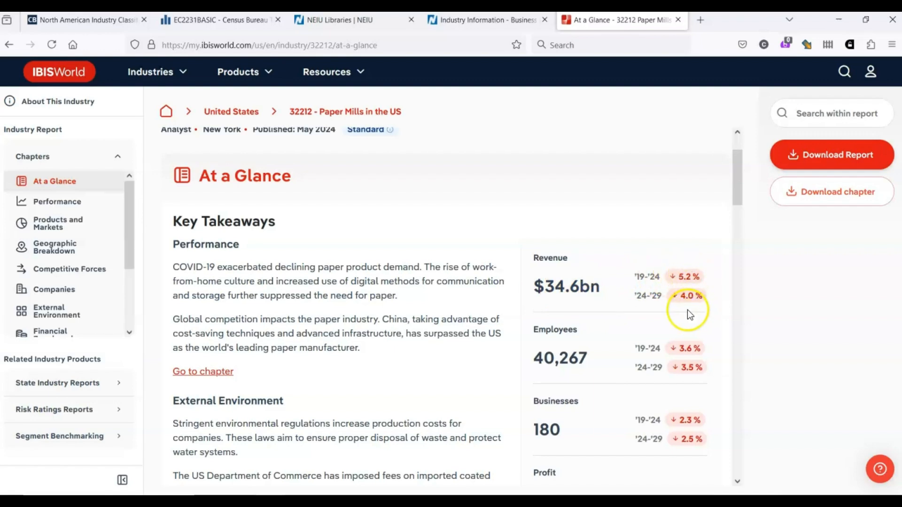
mouse_move(698, 301)
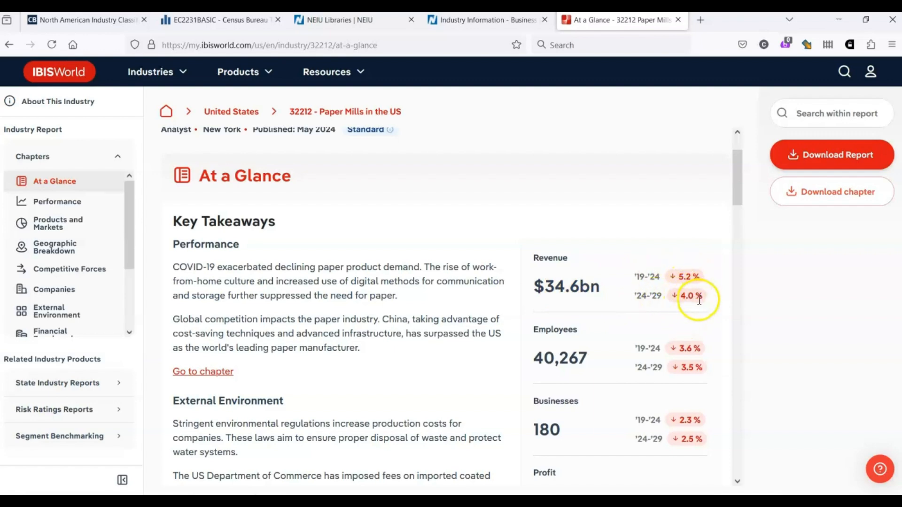
scroll(down, 3)
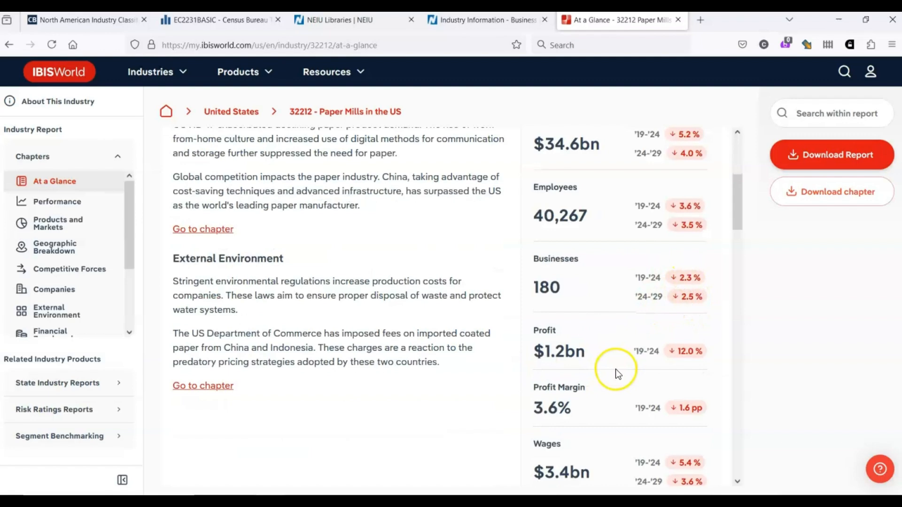
mouse_move(468, 364)
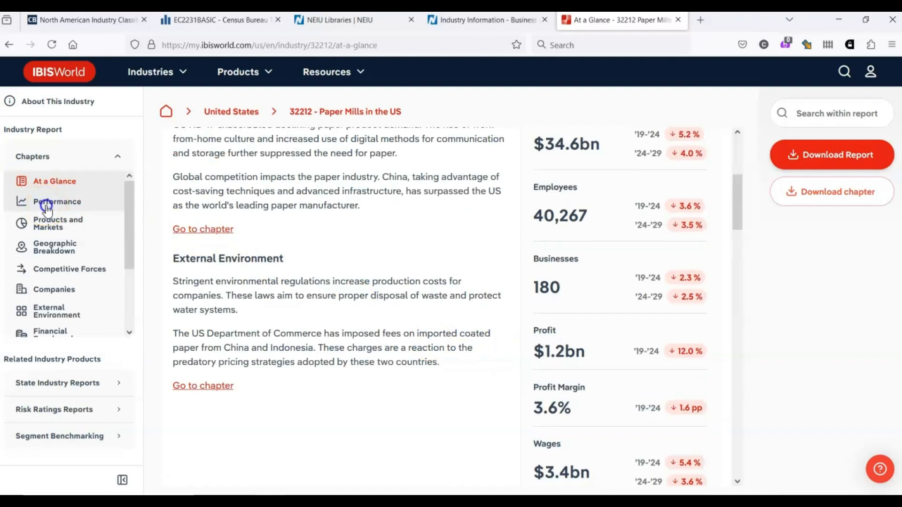
In the Performance chapter, show employee figures: 40,267 employees, 224 per business
click(56, 201)
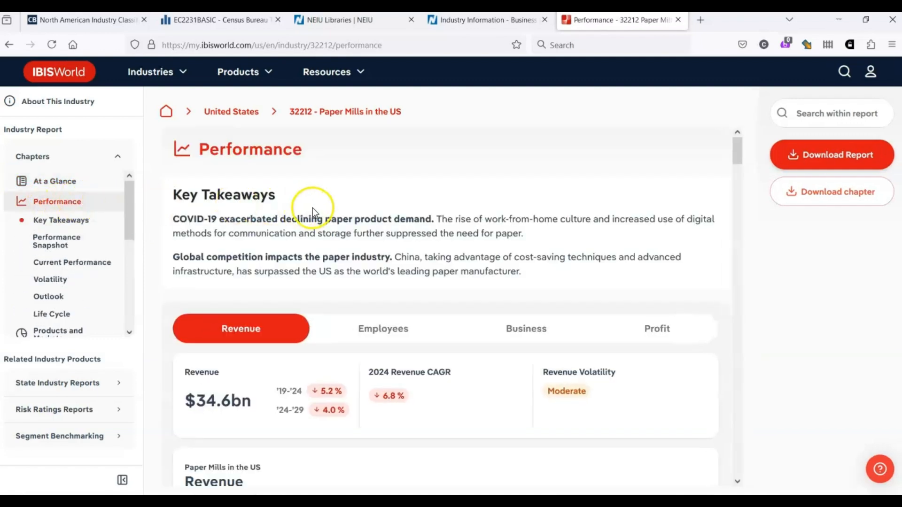
mouse_move(290, 390)
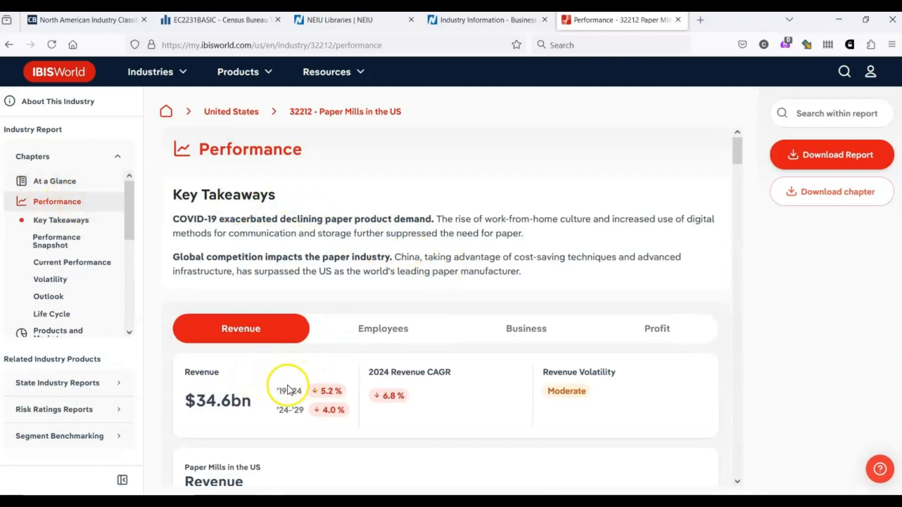
mouse_move(312, 413)
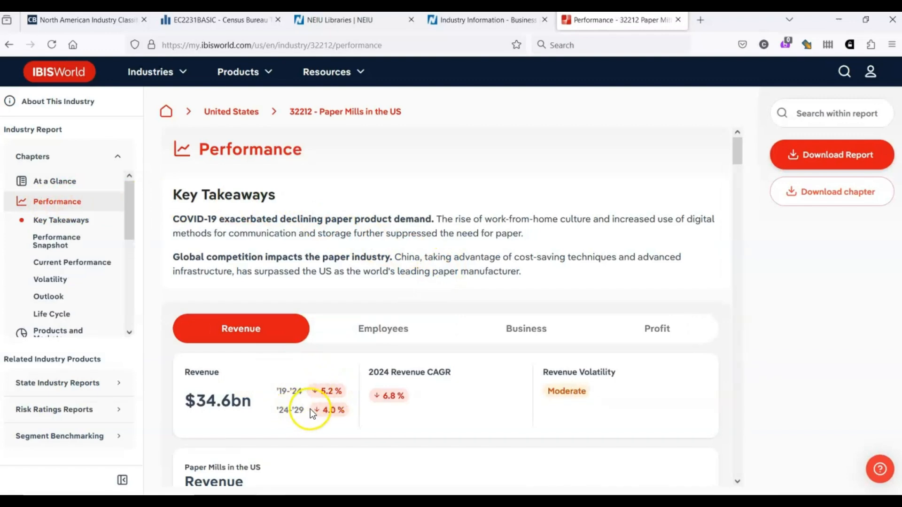
mouse_move(630, 329)
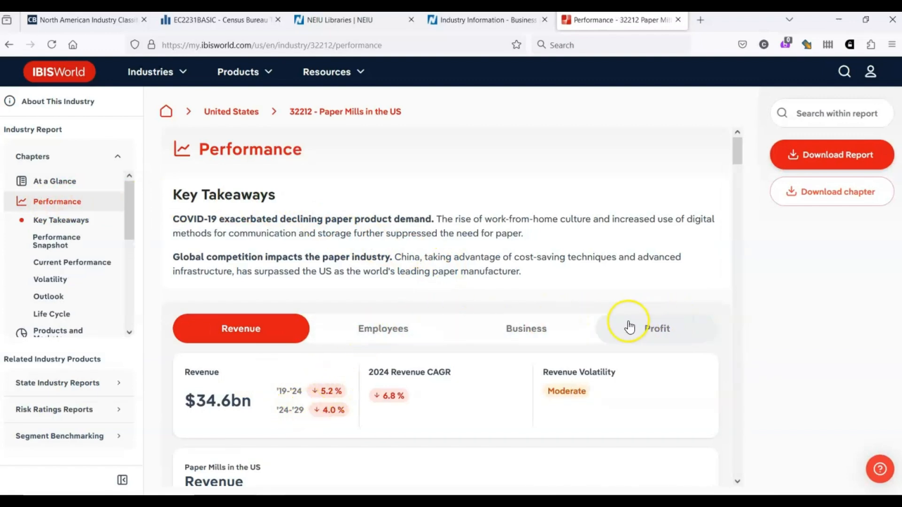
click(383, 329)
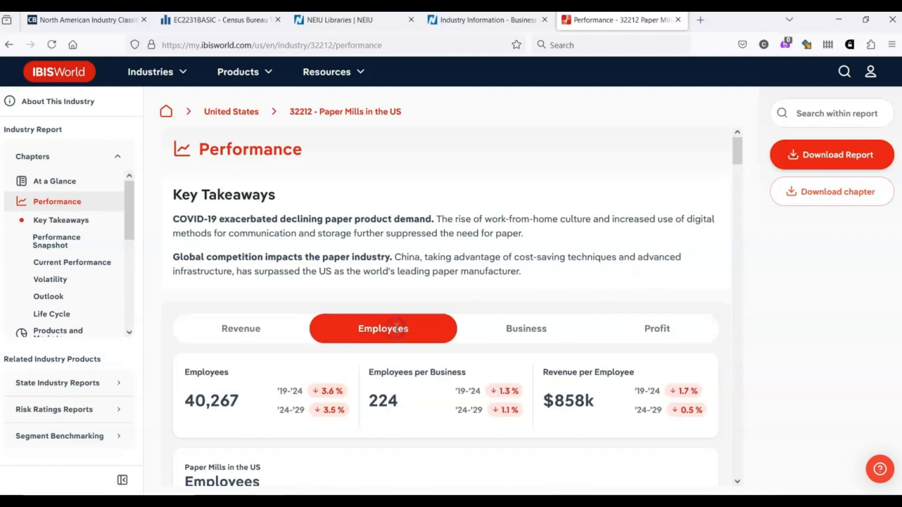
scroll(down, 3)
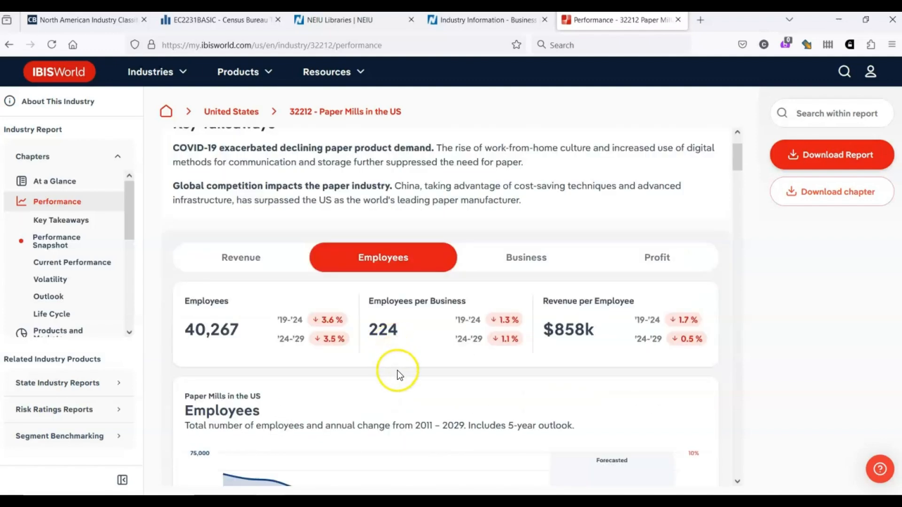
mouse_move(473, 304)
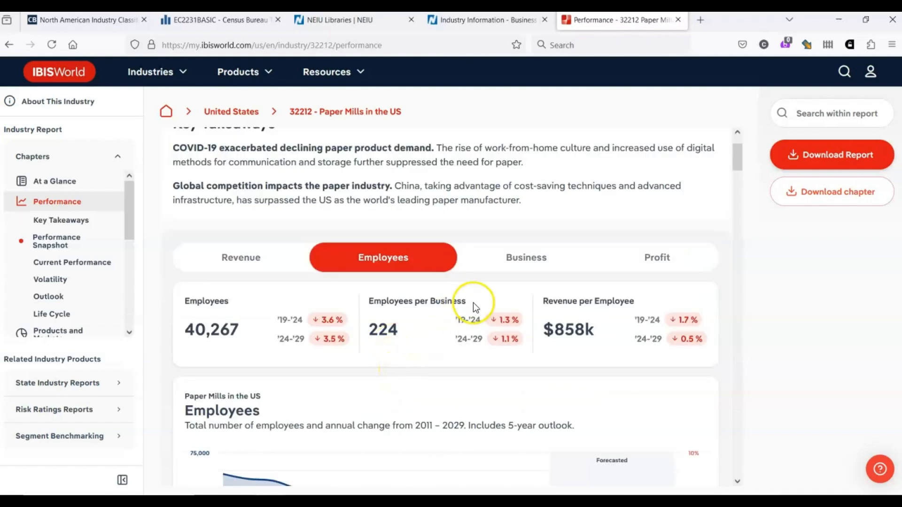
mouse_move(357, 333)
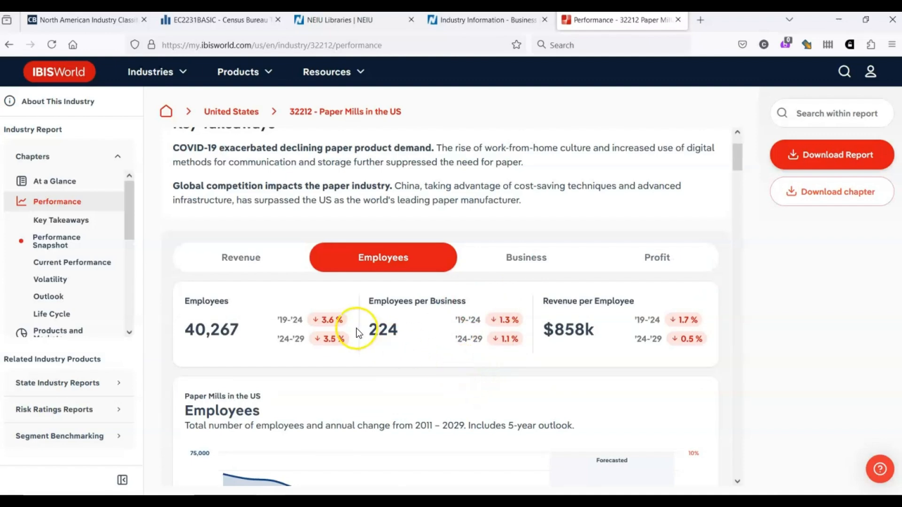
scroll(down, 3)
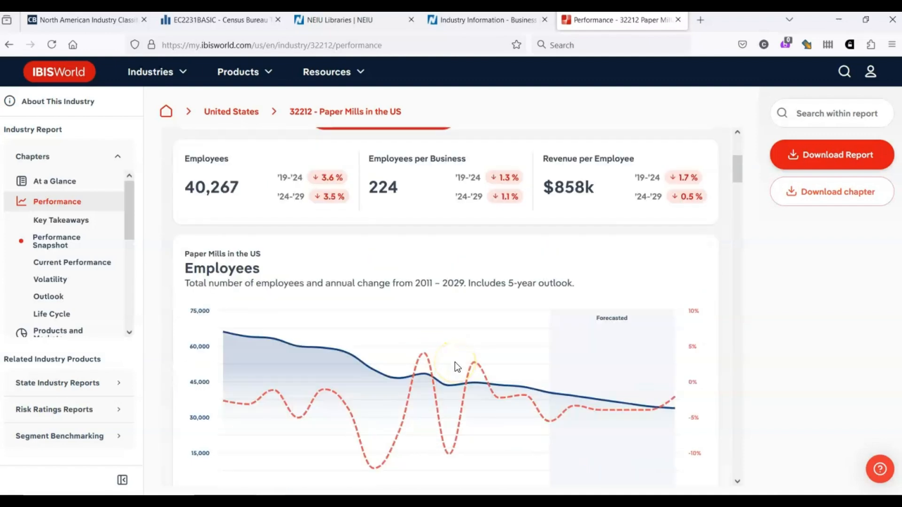
scroll(up, 3)
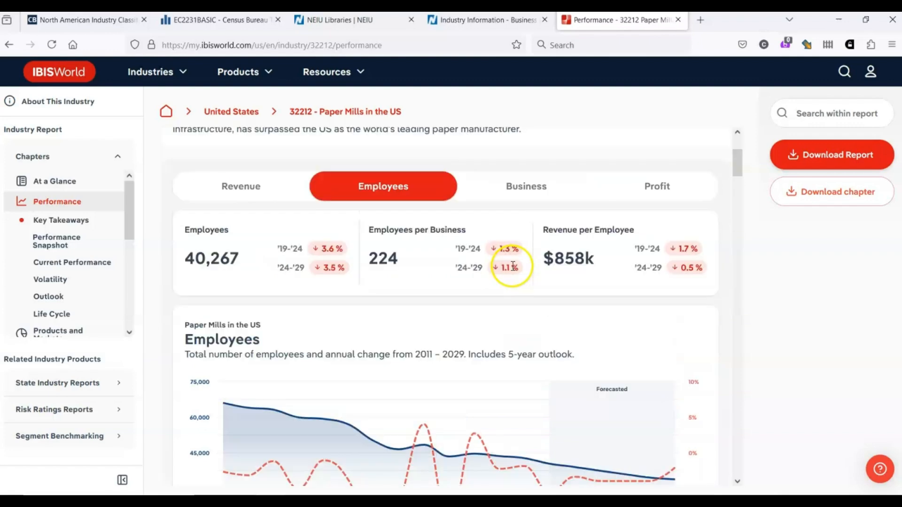
scroll(up, 3)
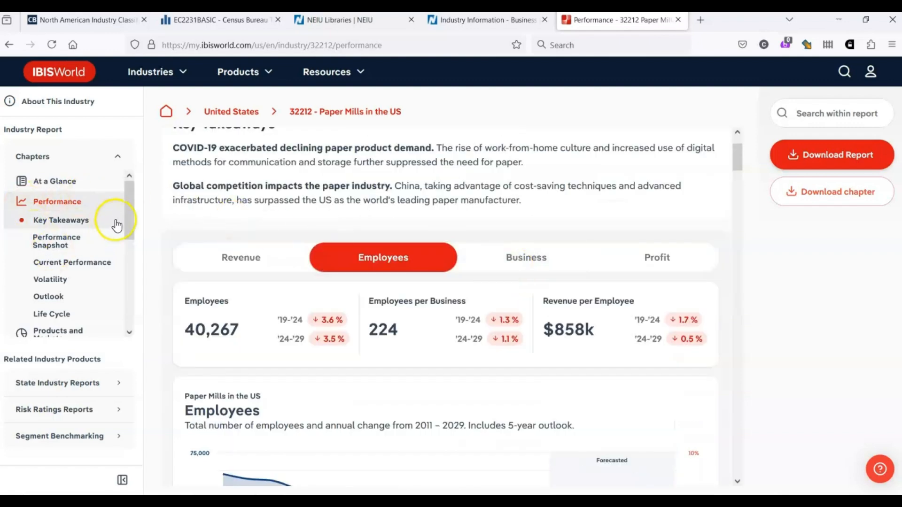
scroll(down, 3)
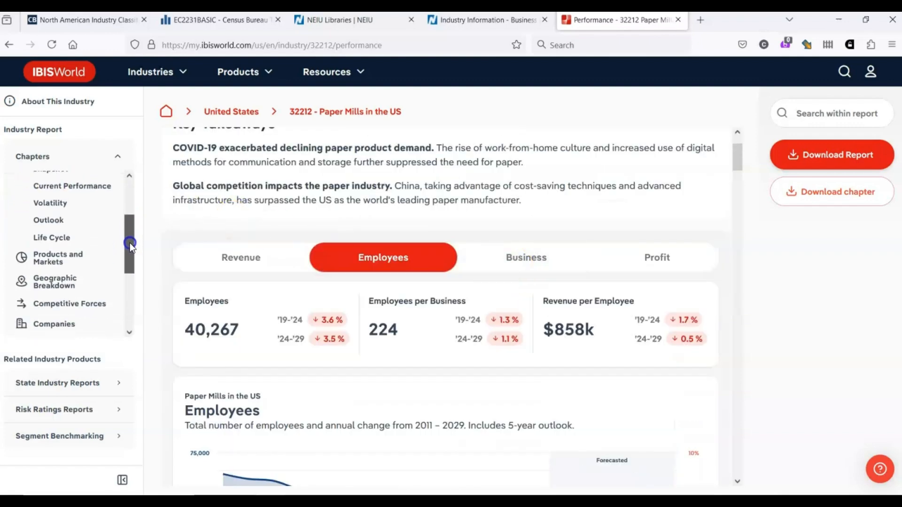
scroll(down, 3)
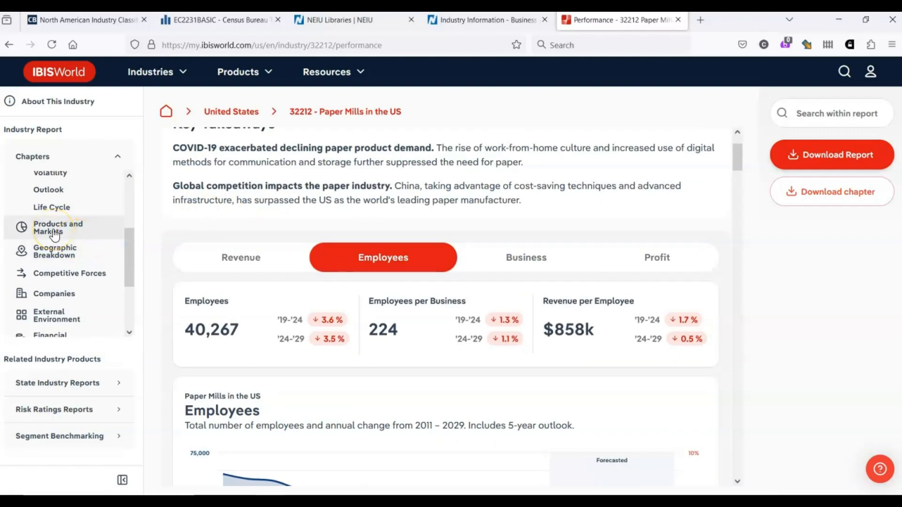
Open Products and Markets and reach the segmentation chart showing other sanitary products at $11.5bn
click(58, 228)
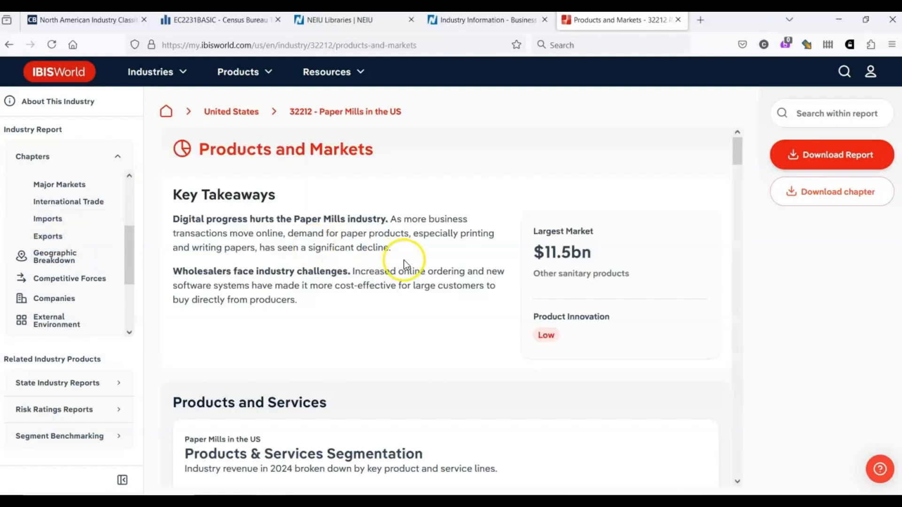
mouse_move(181, 194)
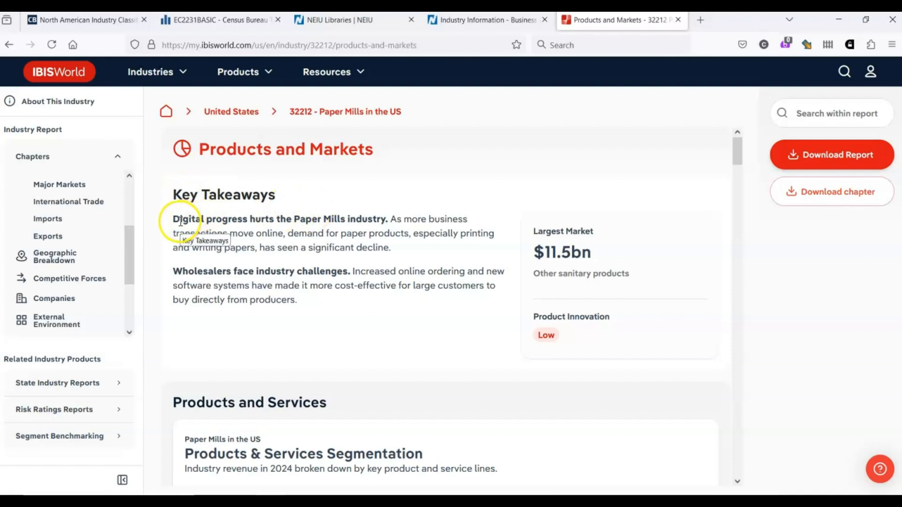
mouse_move(519, 374)
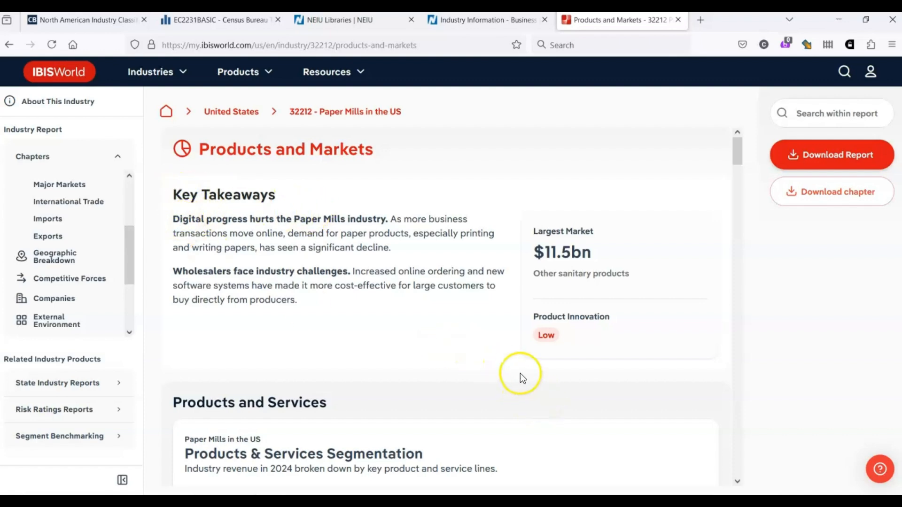
mouse_move(468, 357)
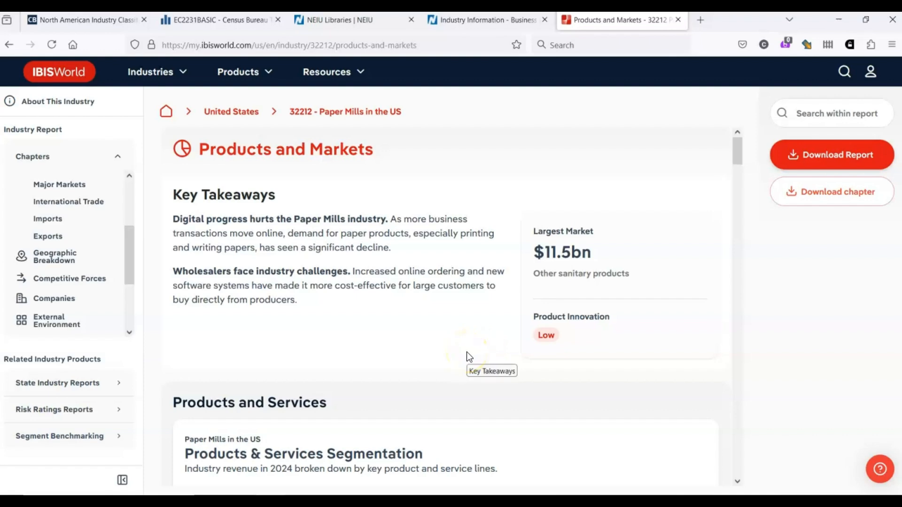
scroll(down, 3)
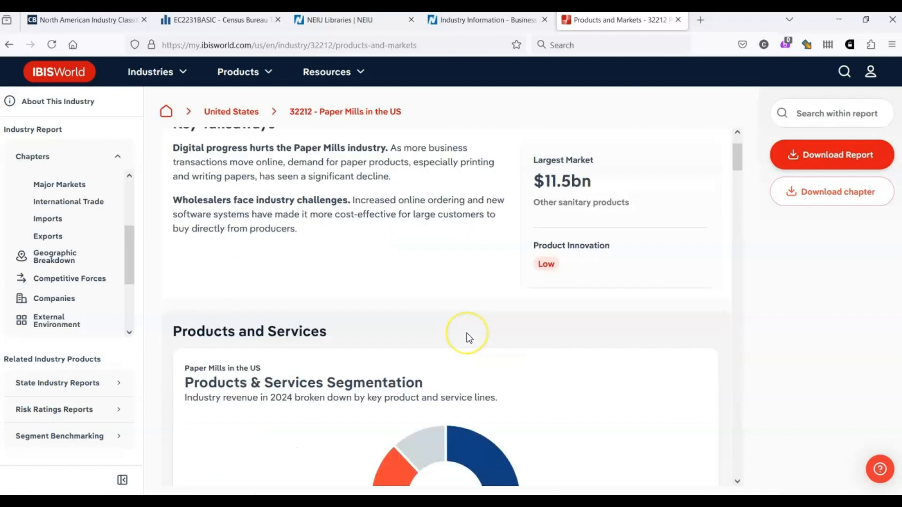
scroll(down, 3)
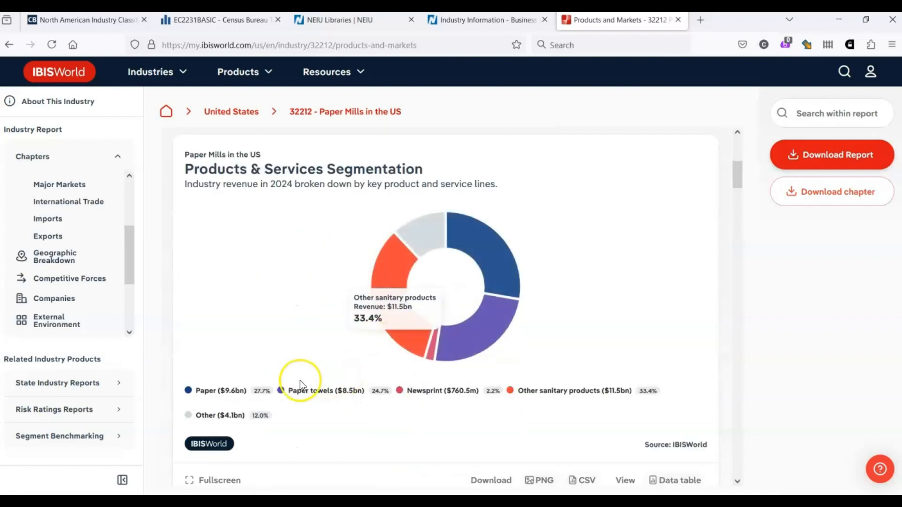
mouse_move(393, 255)
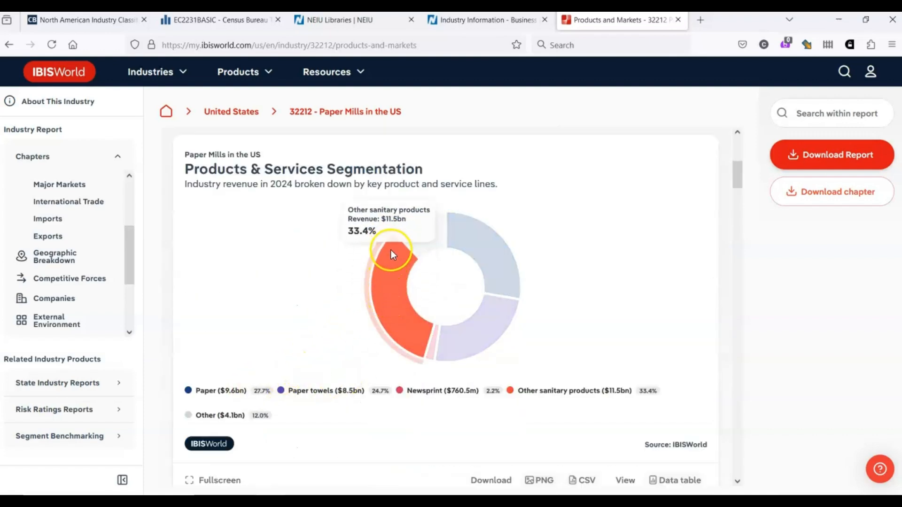
mouse_move(218, 390)
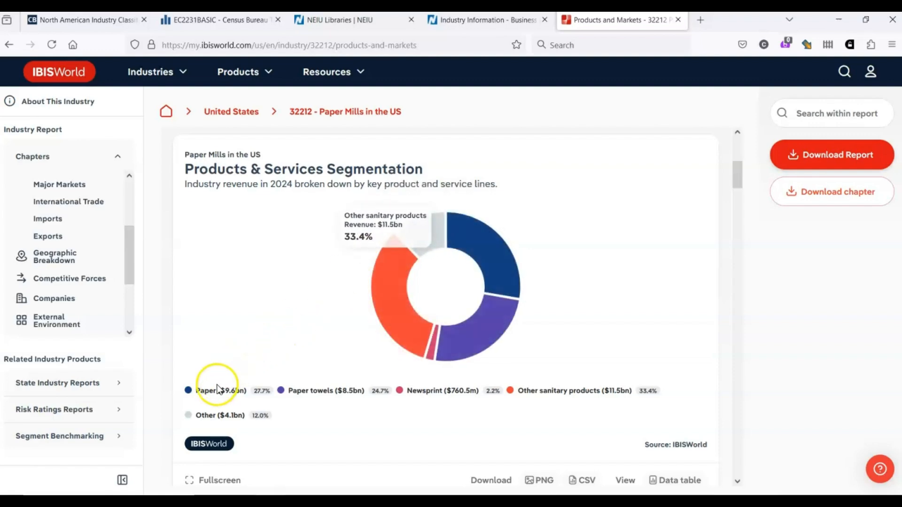
mouse_move(241, 395)
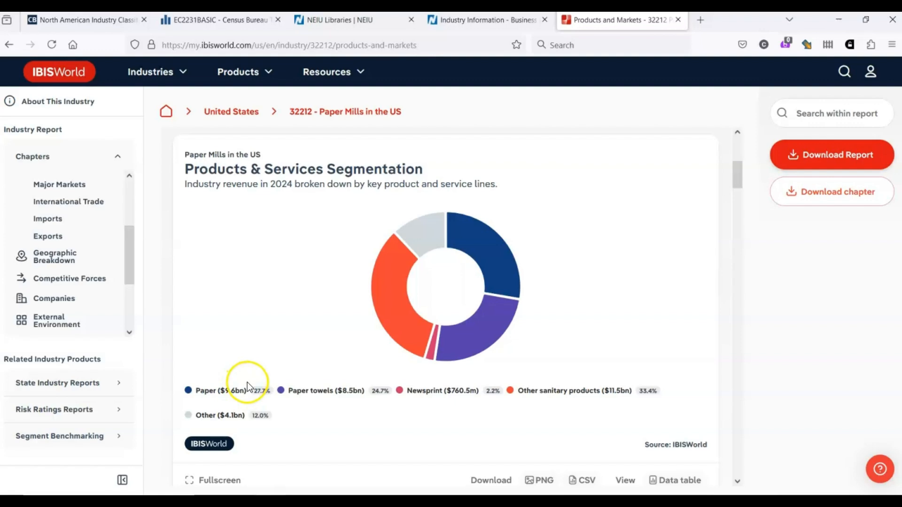
mouse_move(305, 379)
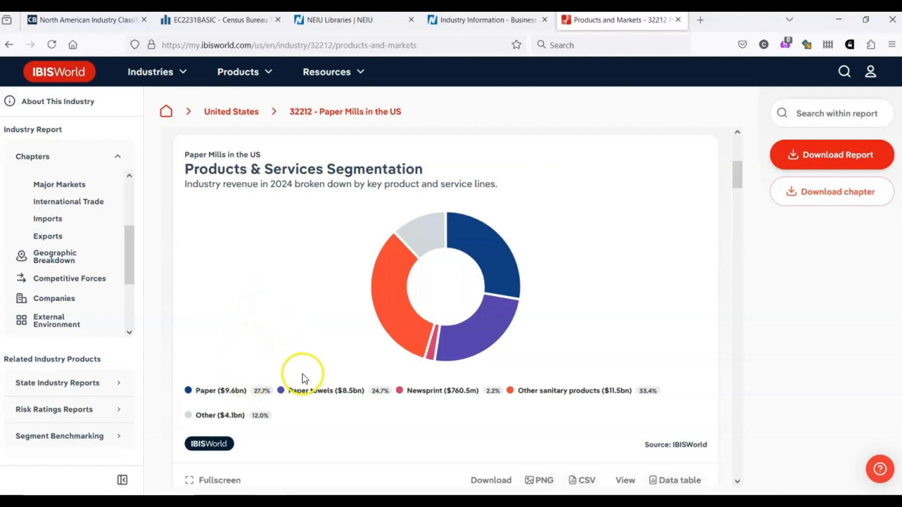
mouse_move(460, 353)
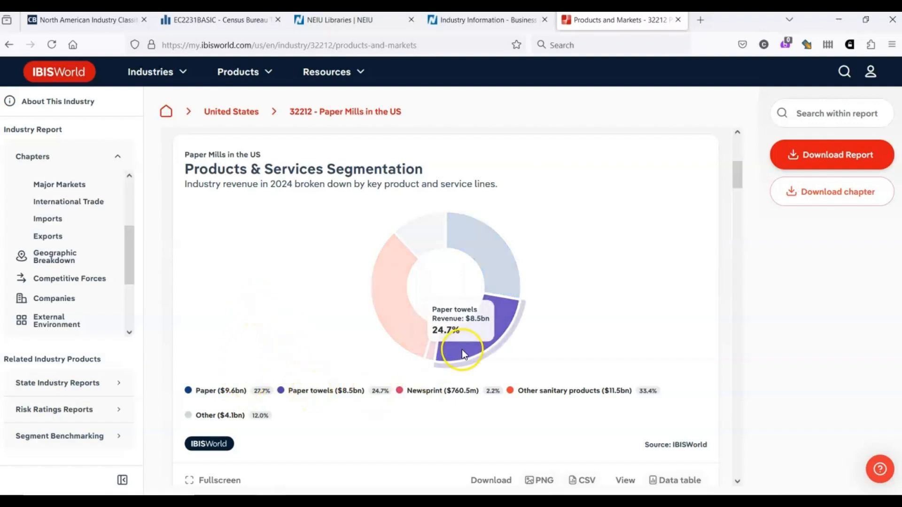
mouse_move(308, 354)
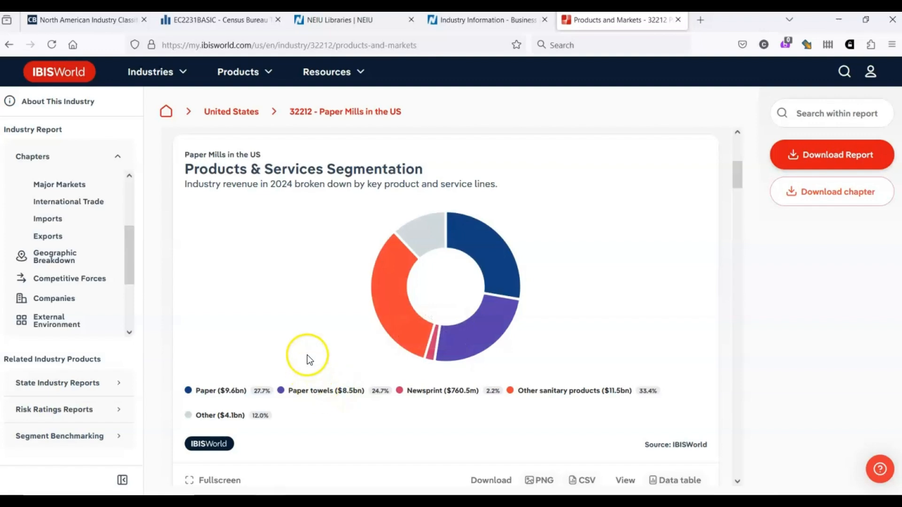
mouse_move(385, 320)
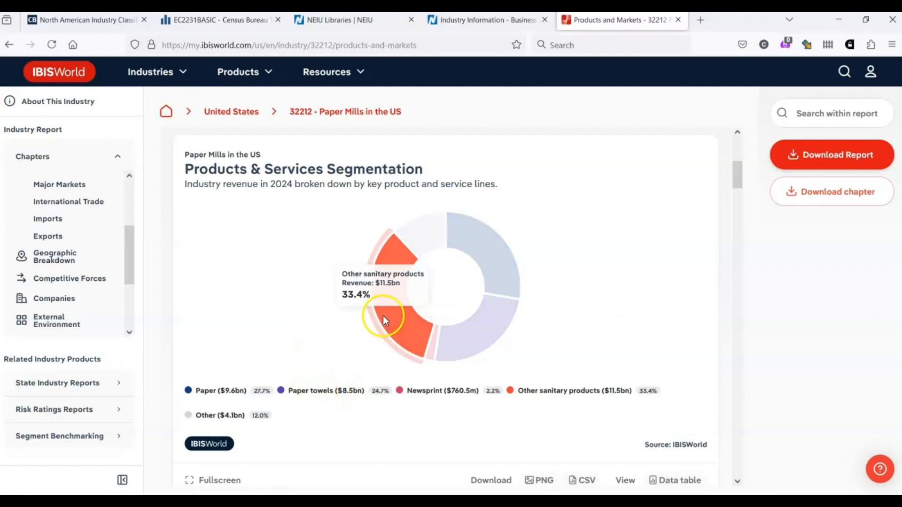
Scroll through the performance analysis on paper digitalization and sanitary product demand
scroll(down, 3)
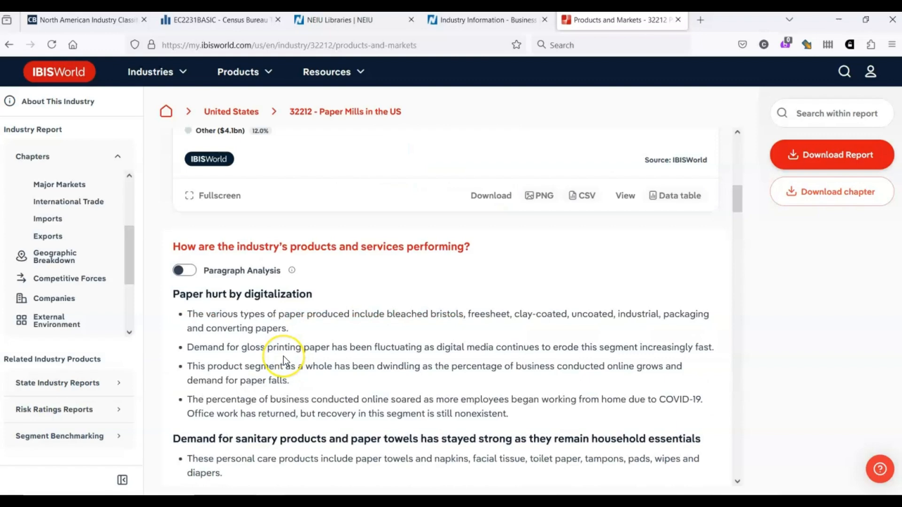
scroll(down, 3)
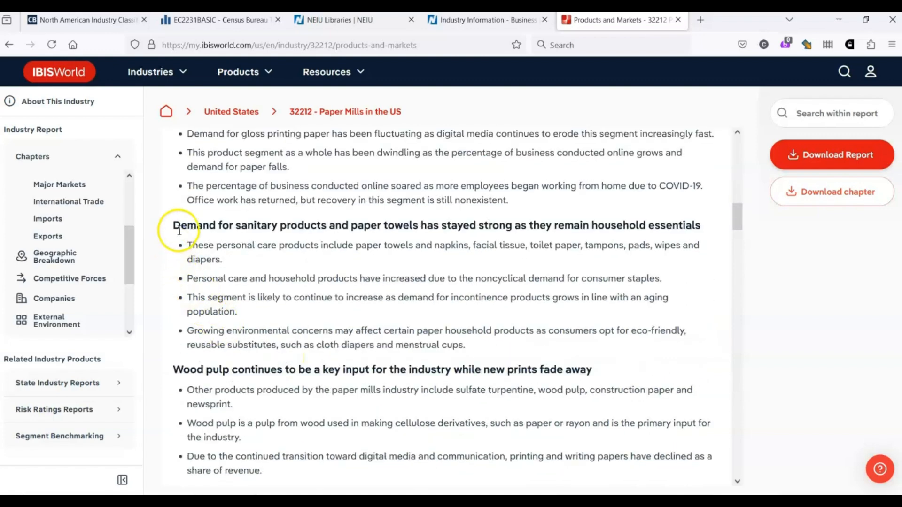
scroll(up, 3)
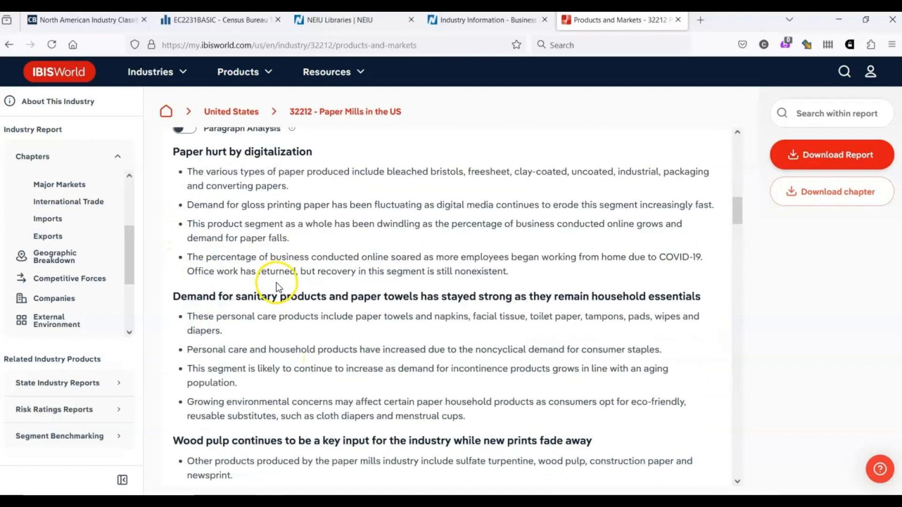
mouse_move(431, 264)
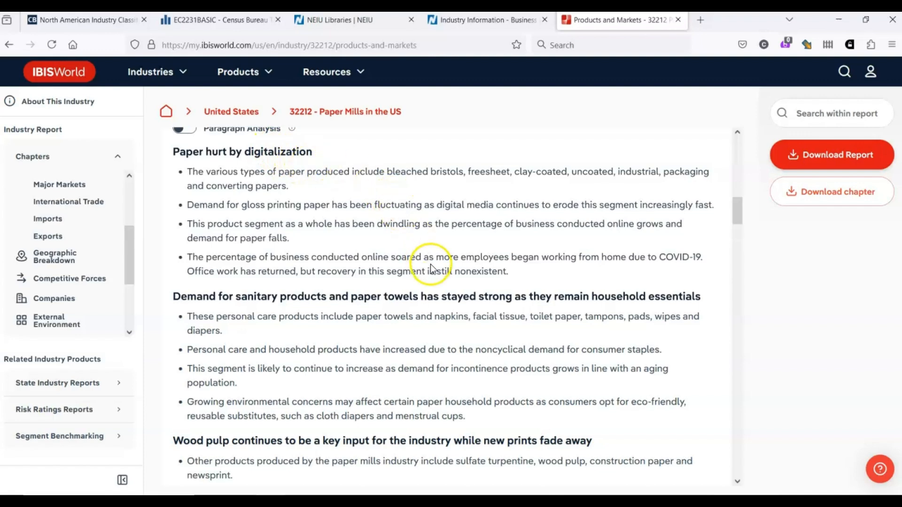
mouse_move(389, 297)
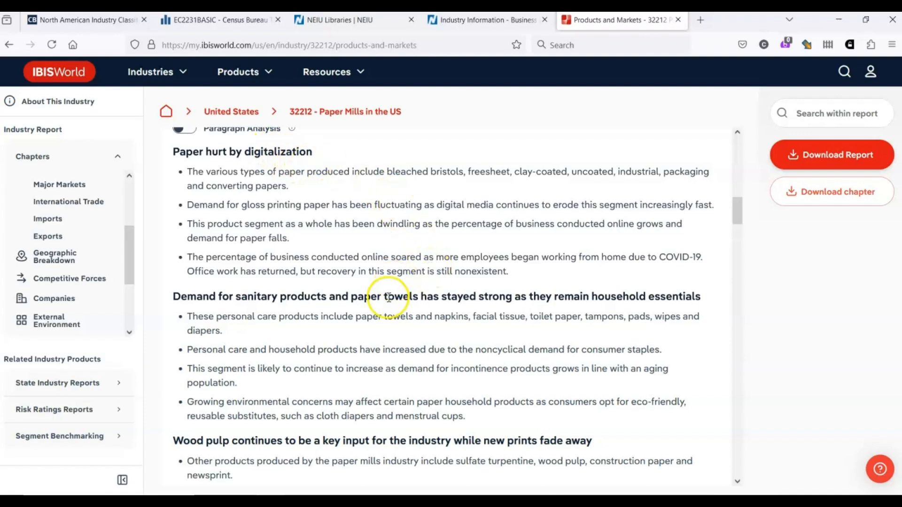
mouse_move(525, 295)
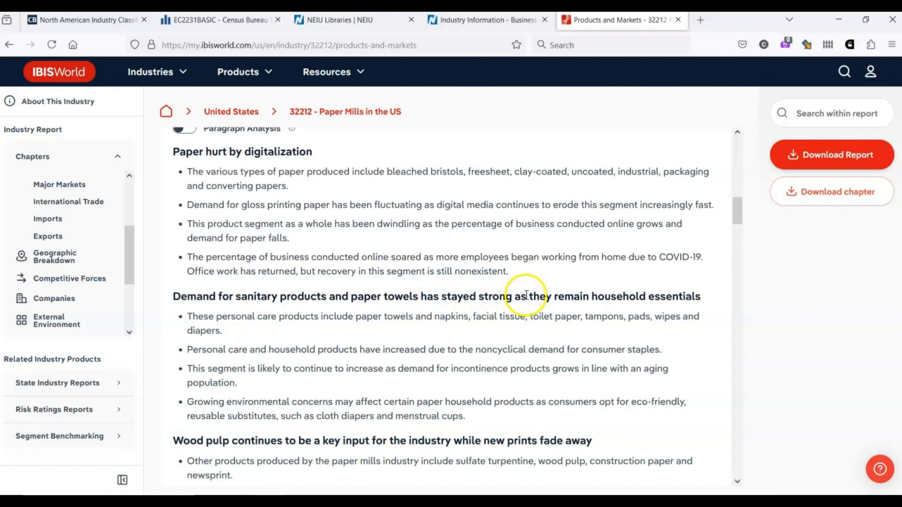
mouse_move(544, 336)
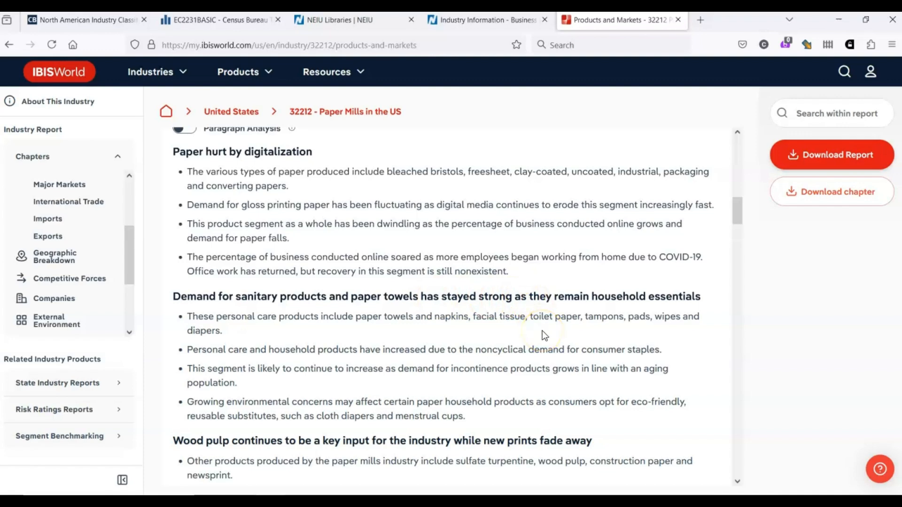
mouse_move(69, 242)
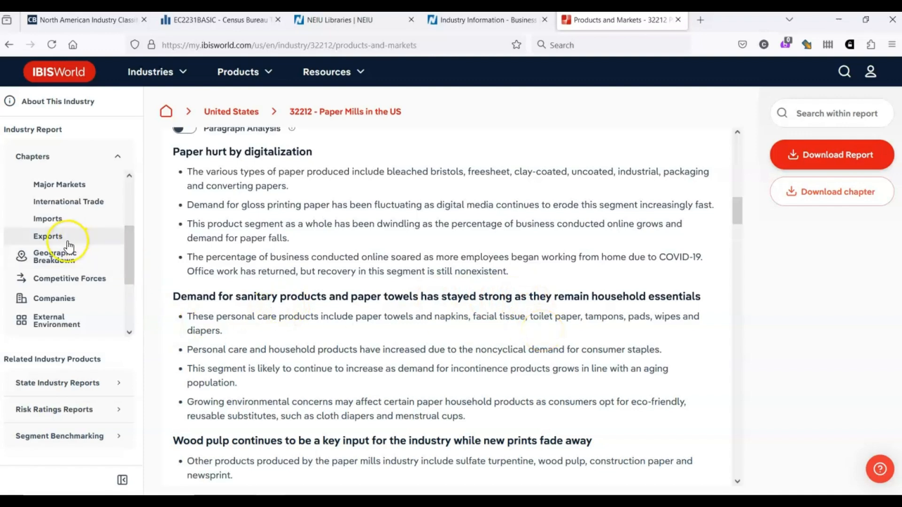
Open Geographic Breakdown and scroll to the establishments-by-state concentration map
click(54, 256)
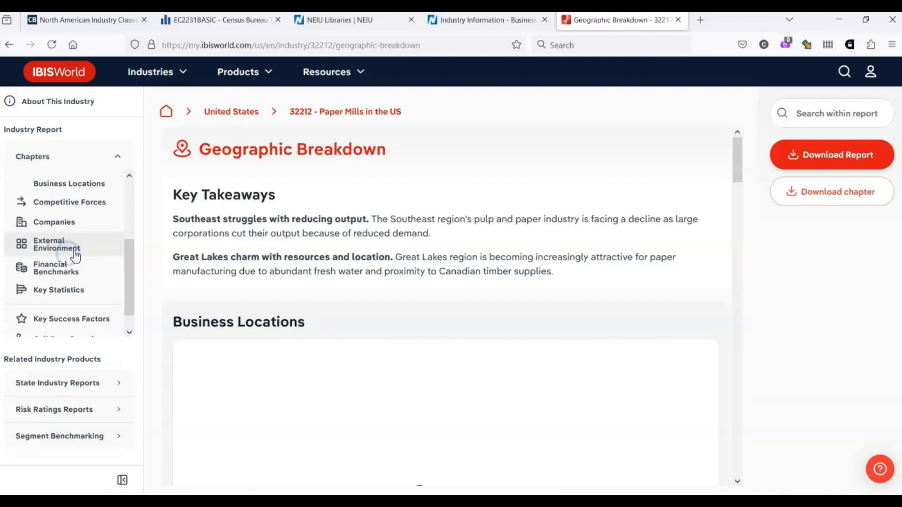
scroll(down, 3)
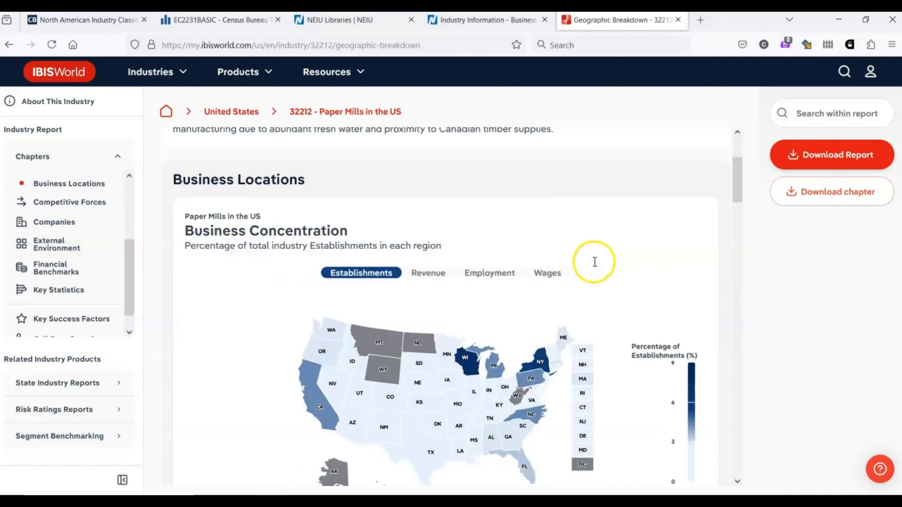
scroll(down, 3)
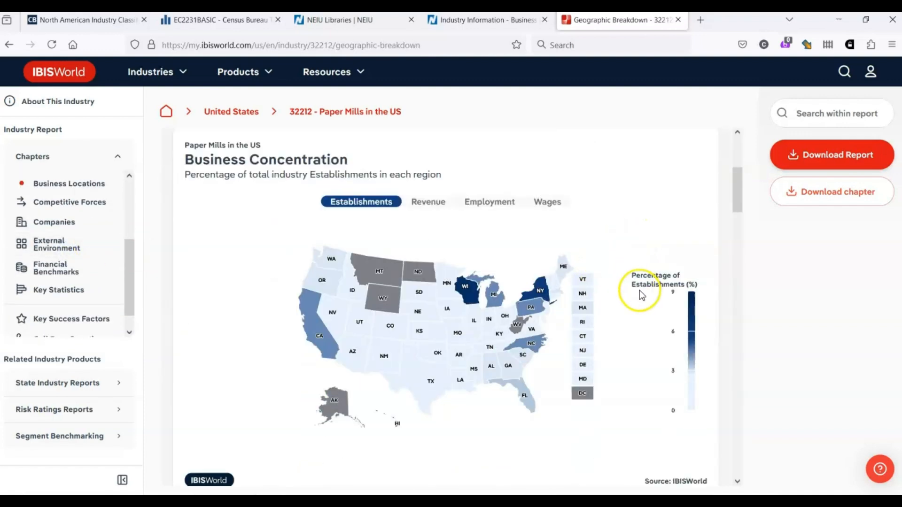
mouse_move(731, 190)
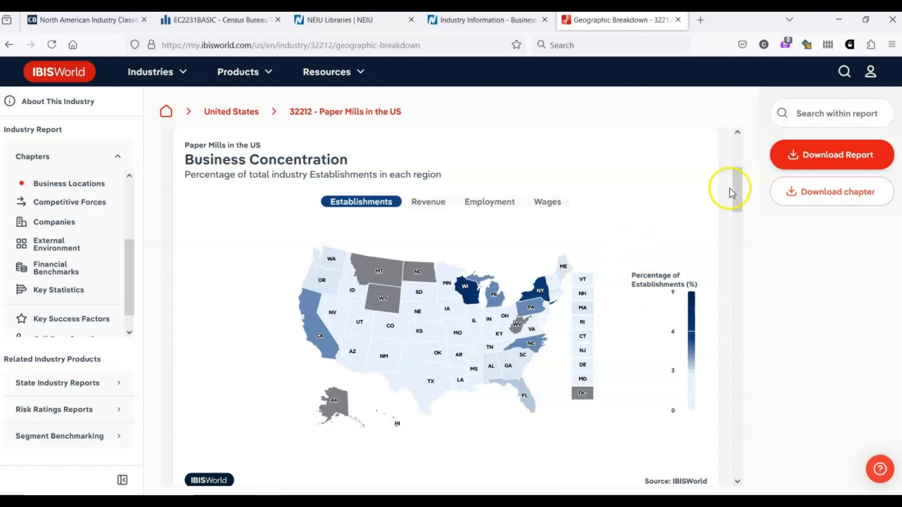
mouse_move(413, 273)
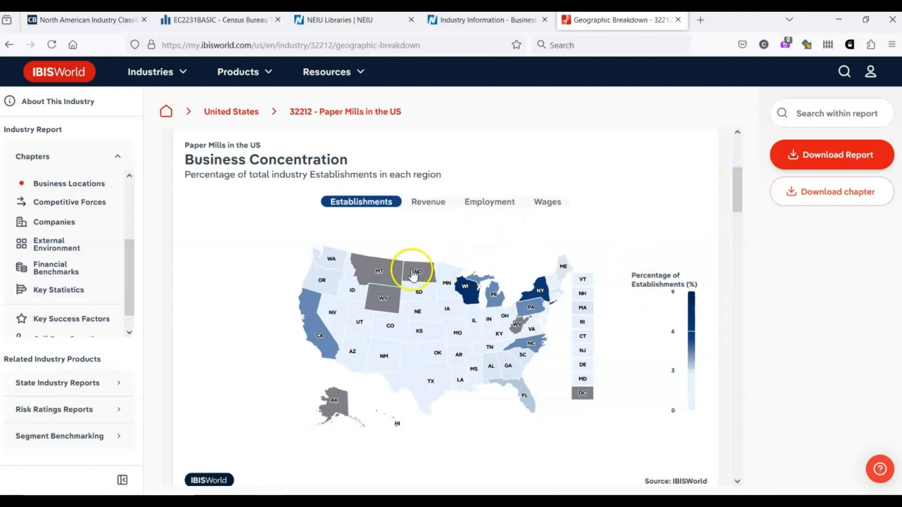
mouse_move(485, 271)
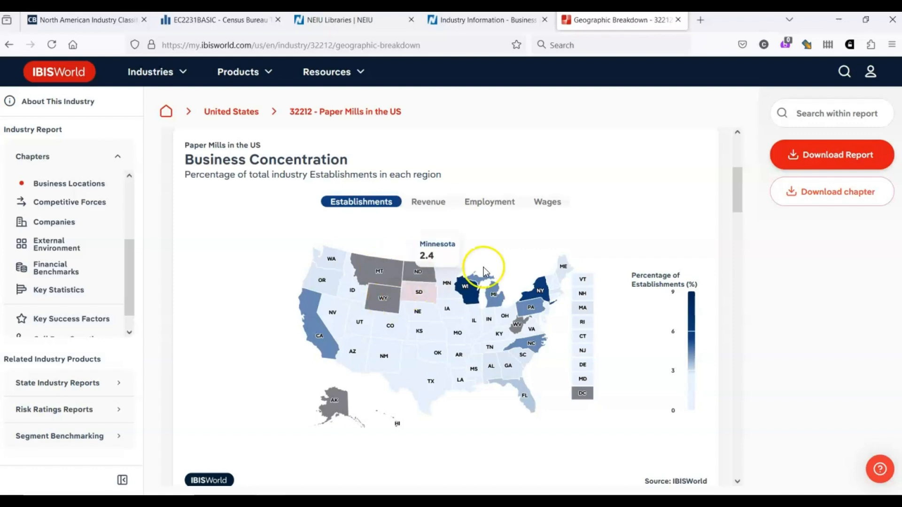
mouse_move(466, 287)
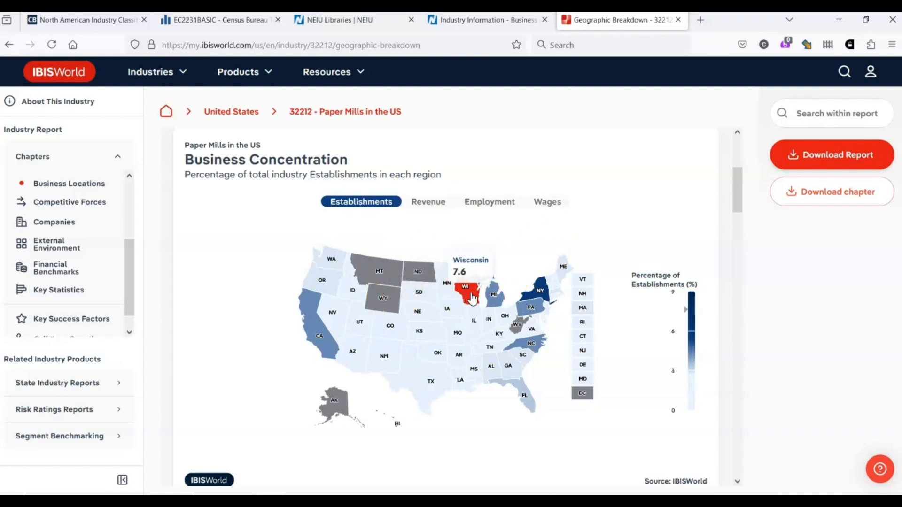
mouse_move(653, 235)
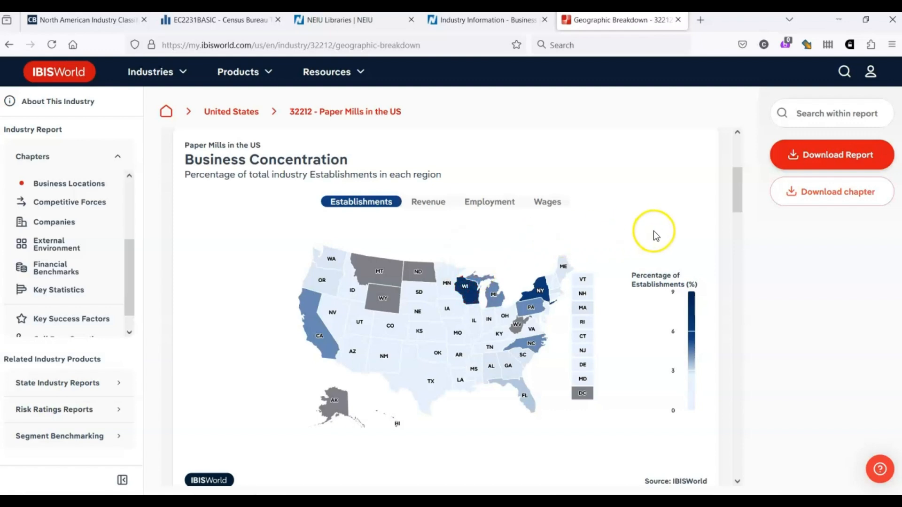
Scroll the state data table to Wisconsin's 16 establishments (7.6%) and the regional analysis
scroll(down, 3)
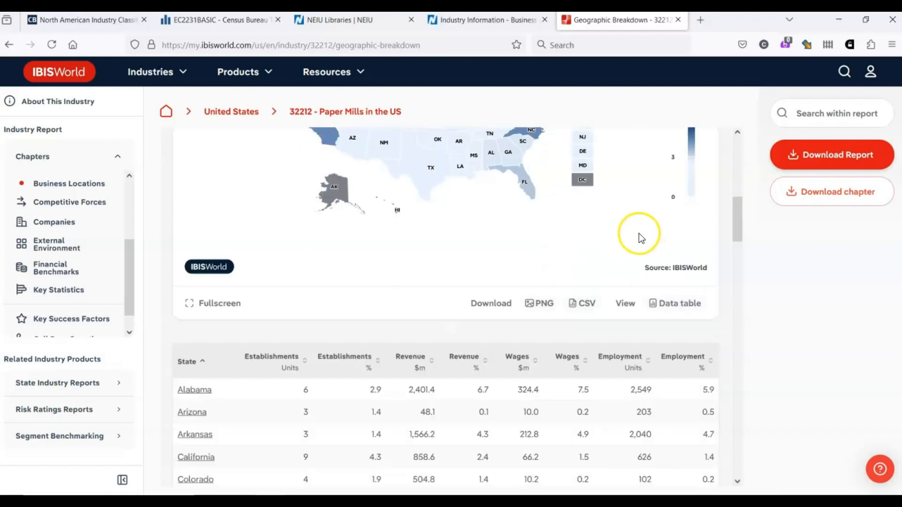
scroll(down, 3)
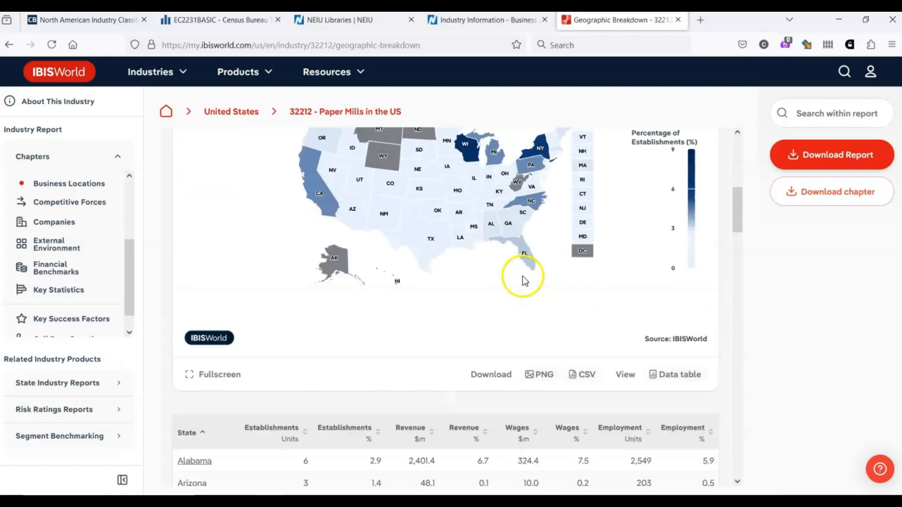
mouse_move(416, 334)
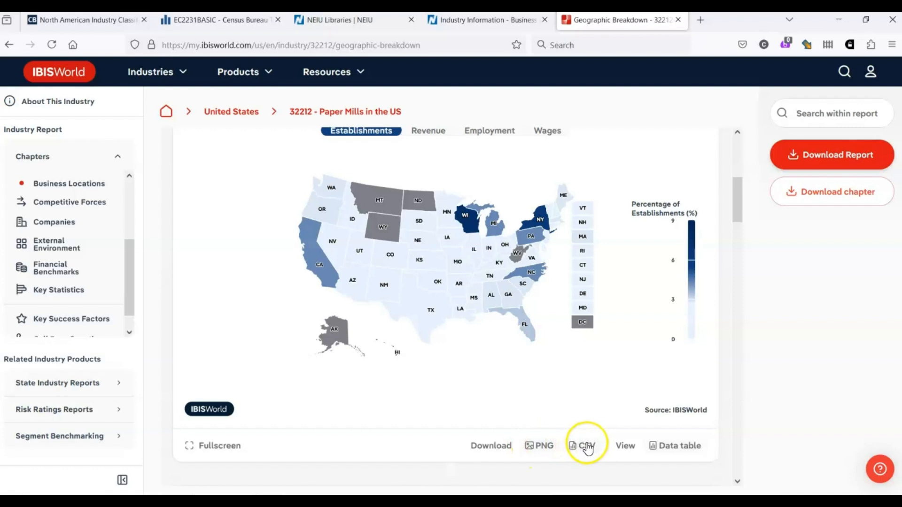
mouse_move(592, 431)
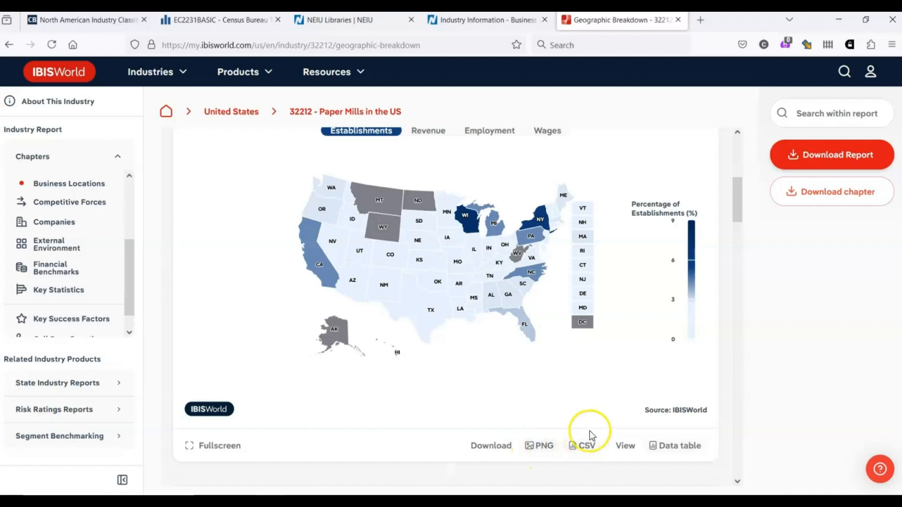
click(679, 446)
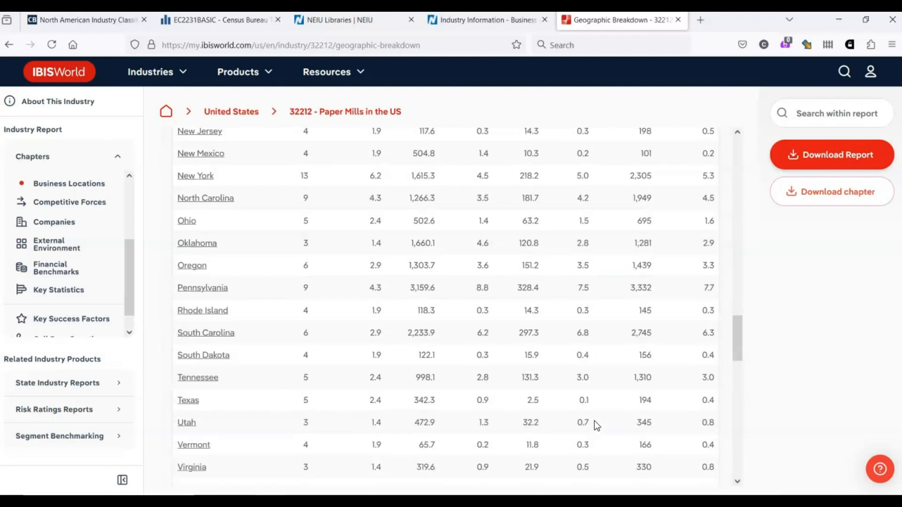
scroll(down, 3)
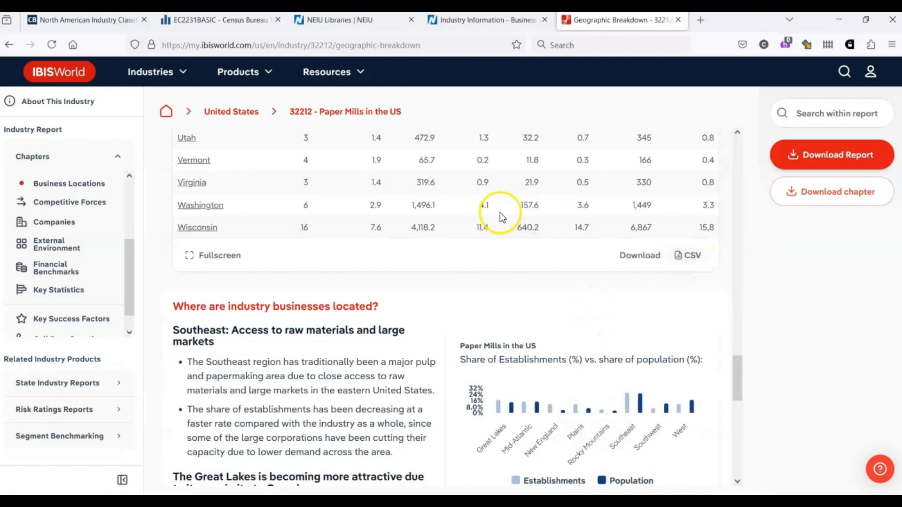
mouse_move(153, 273)
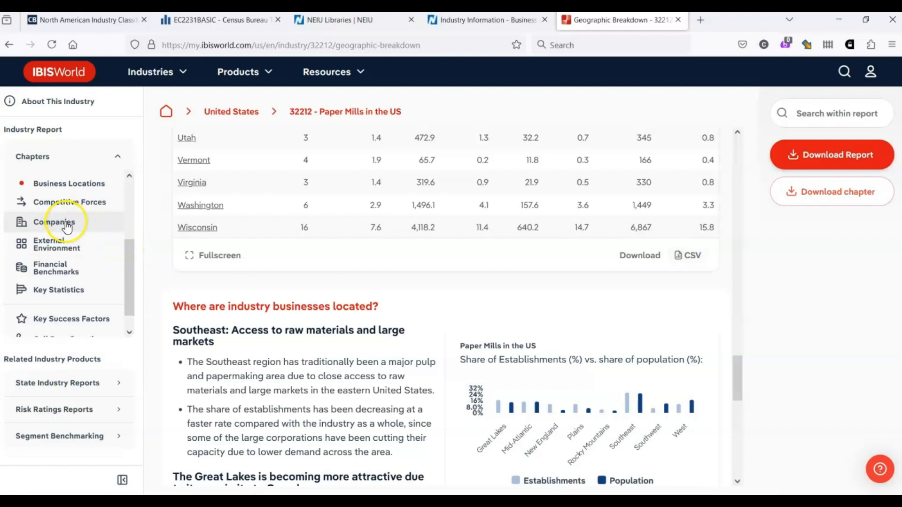
Review Packaging Corp Of America's details and revenue trend chart in the Companies chapter
click(54, 222)
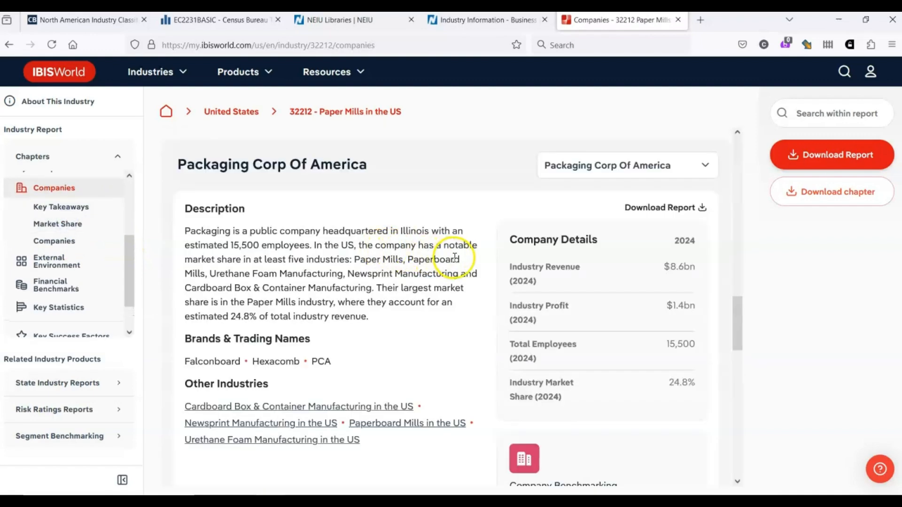
mouse_move(446, 271)
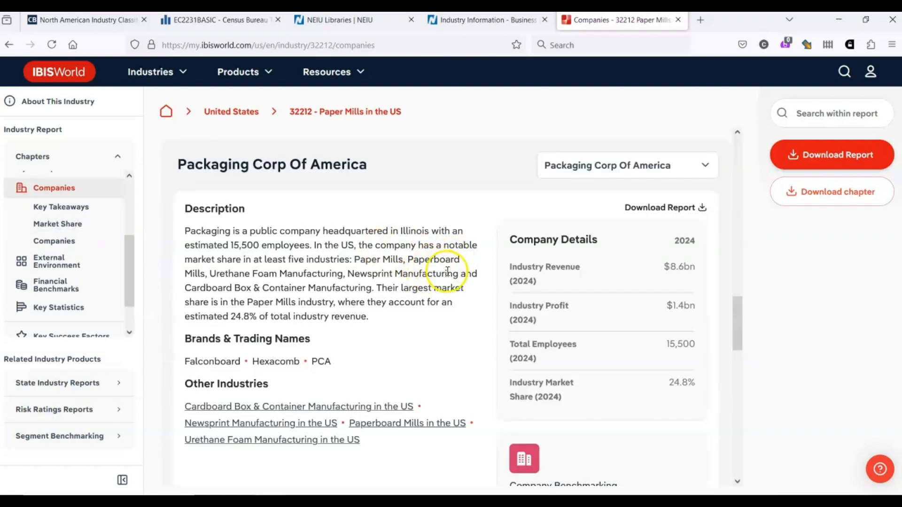
scroll(down, 3)
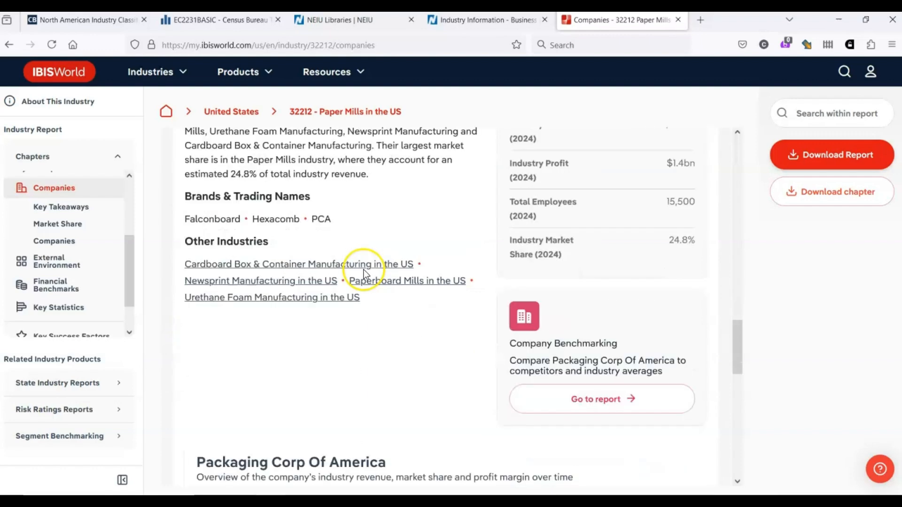
scroll(down, 3)
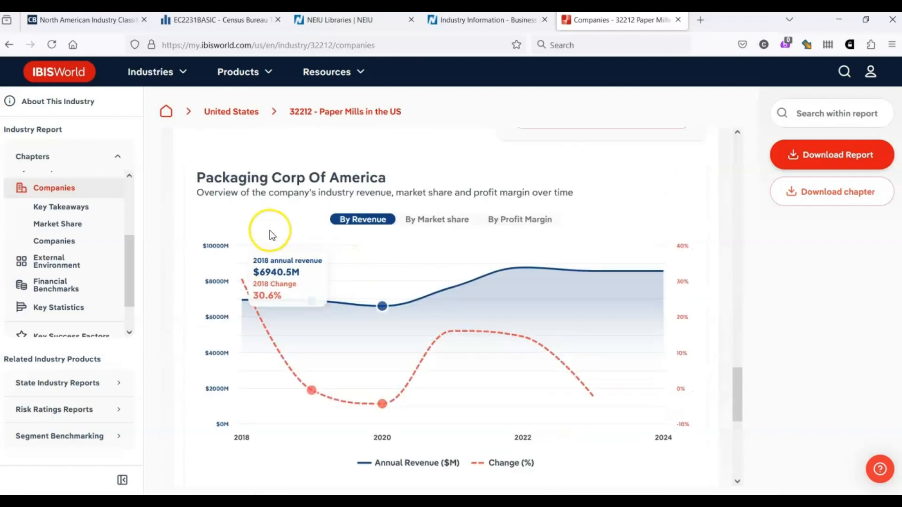
mouse_move(600, 199)
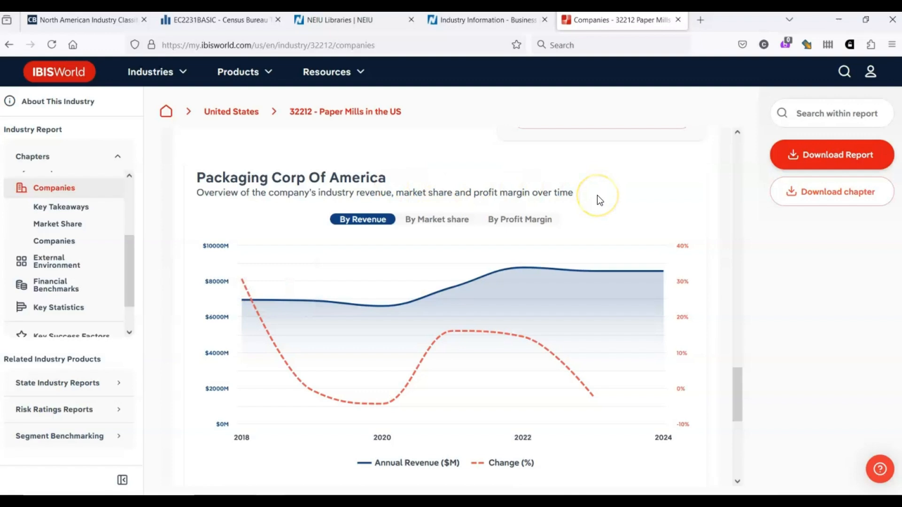
click(56, 260)
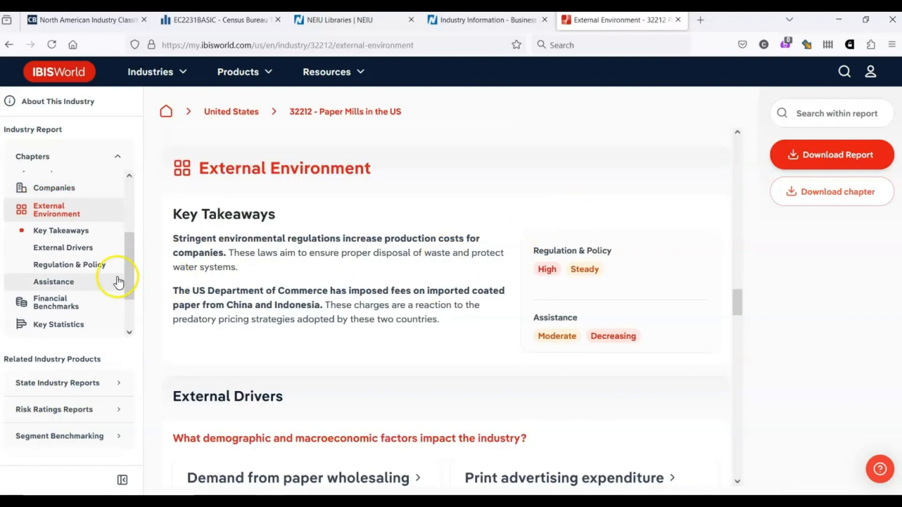
mouse_move(469, 292)
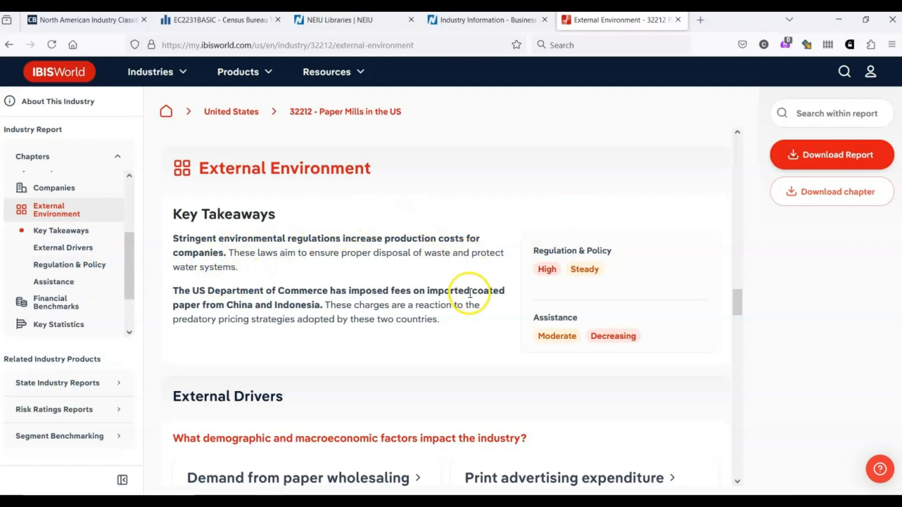
Scroll from Key Takeaways to the paper wholesaling demand and print advertising expenditure charts
scroll(down, 3)
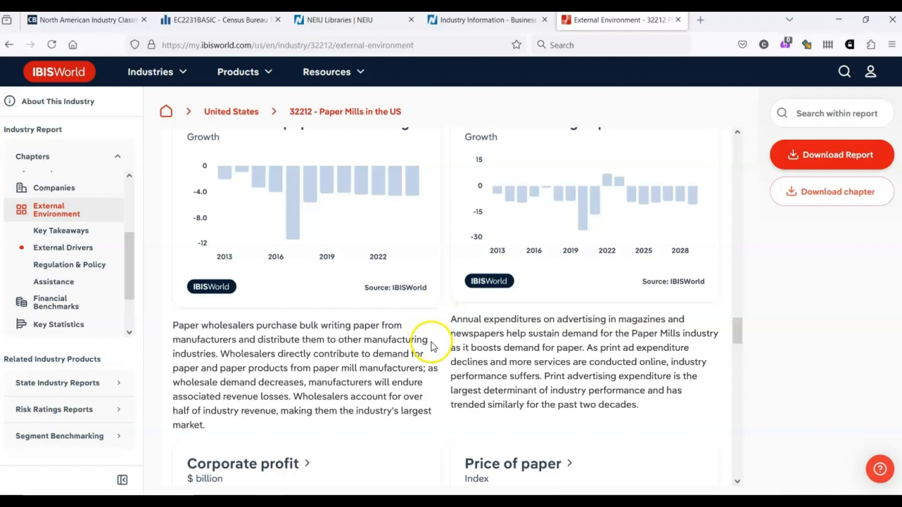
mouse_move(130, 319)
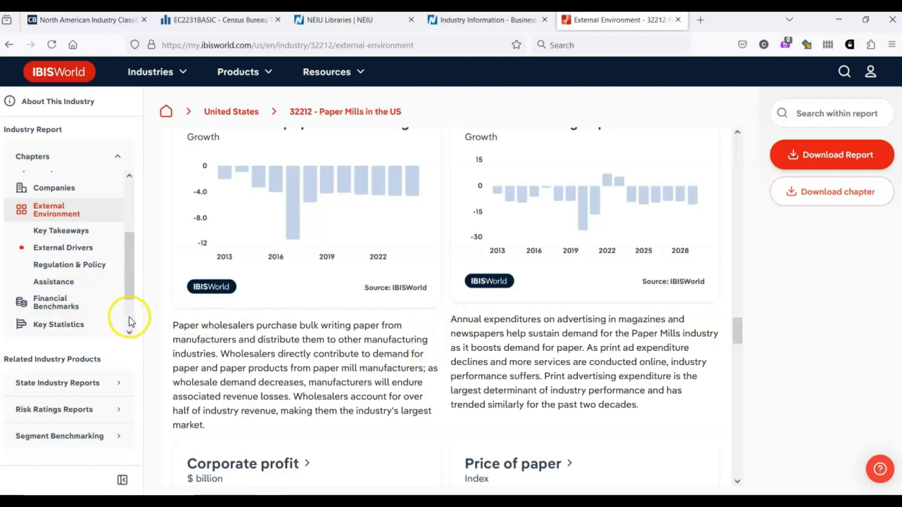
scroll(down, 3)
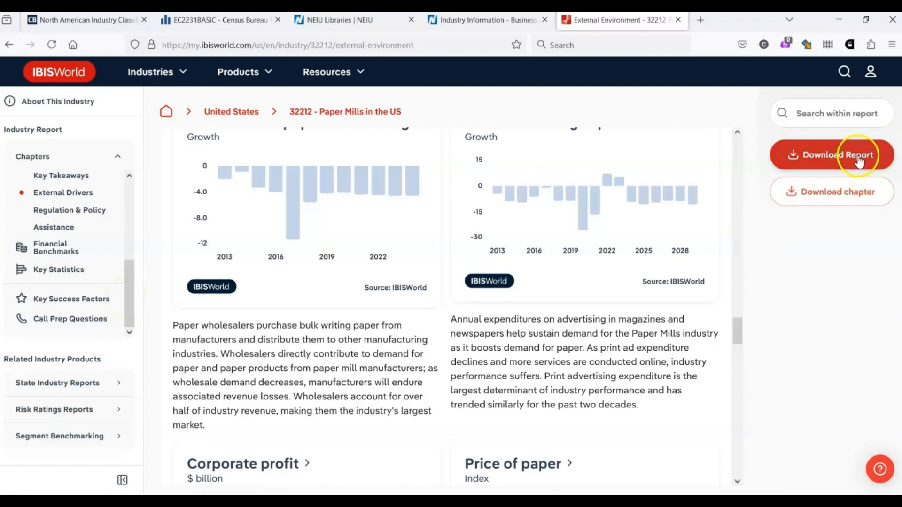
mouse_move(823, 162)
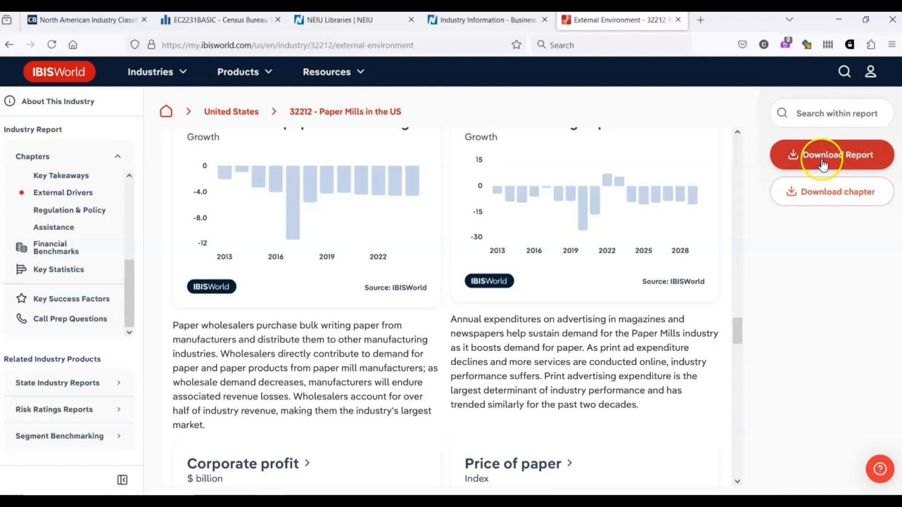
mouse_move(827, 166)
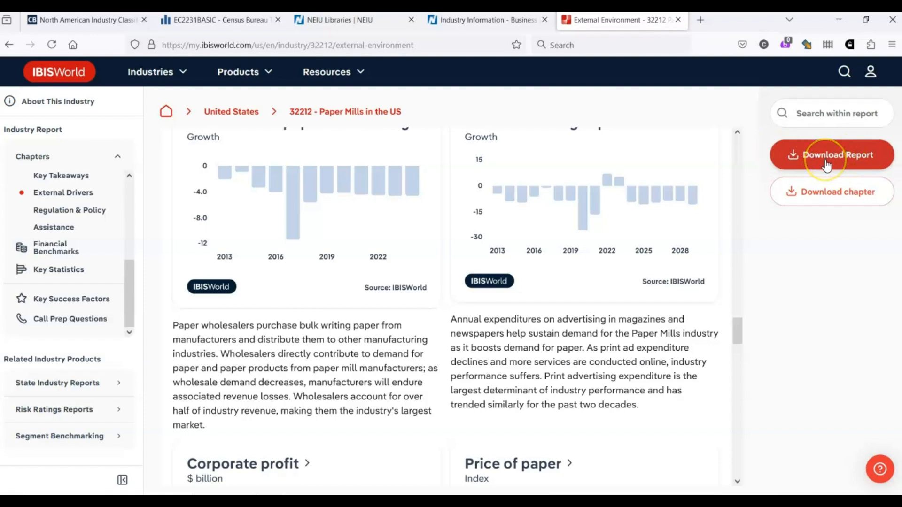
mouse_move(828, 165)
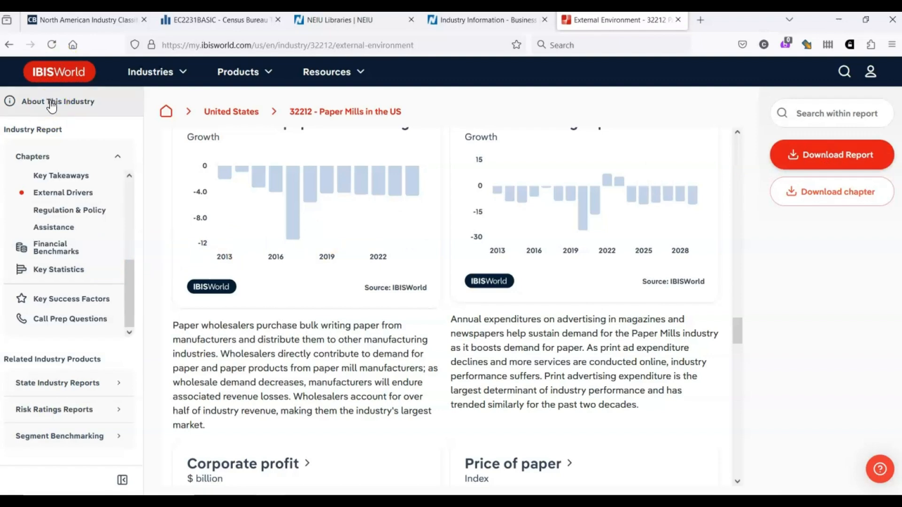
Open About This Industry and scroll past Companies and Related Terms to Related Industries
click(57, 102)
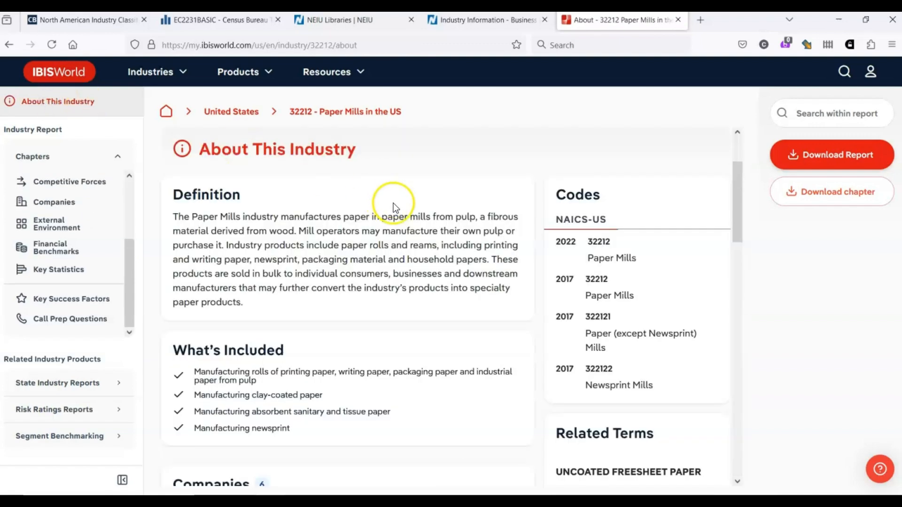
mouse_move(389, 230)
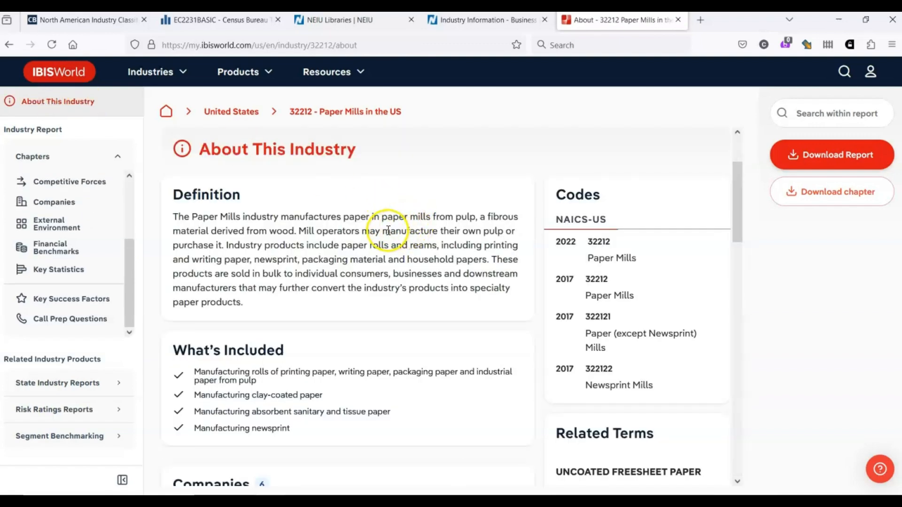
mouse_move(257, 196)
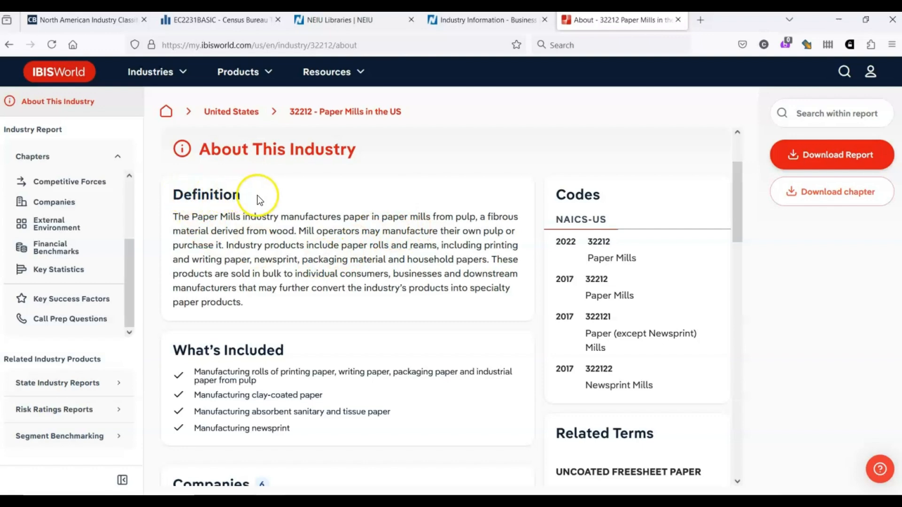
mouse_move(355, 225)
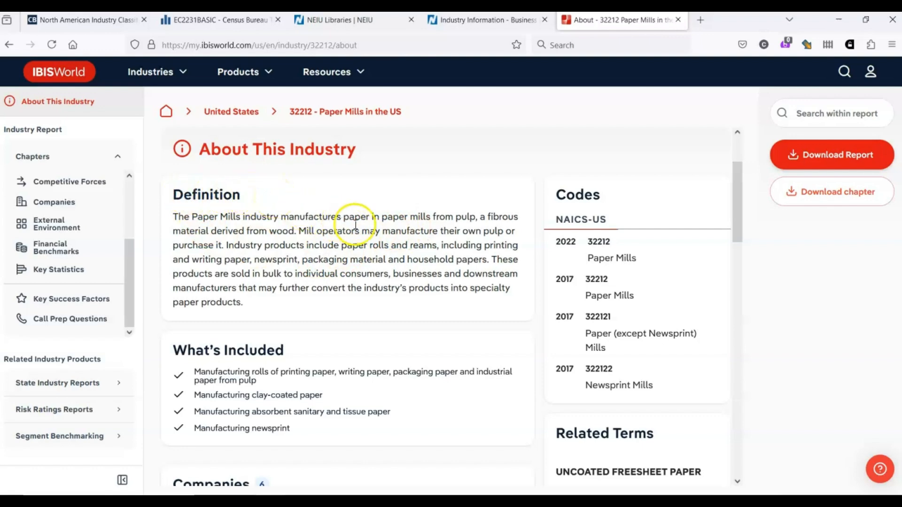
mouse_move(366, 229)
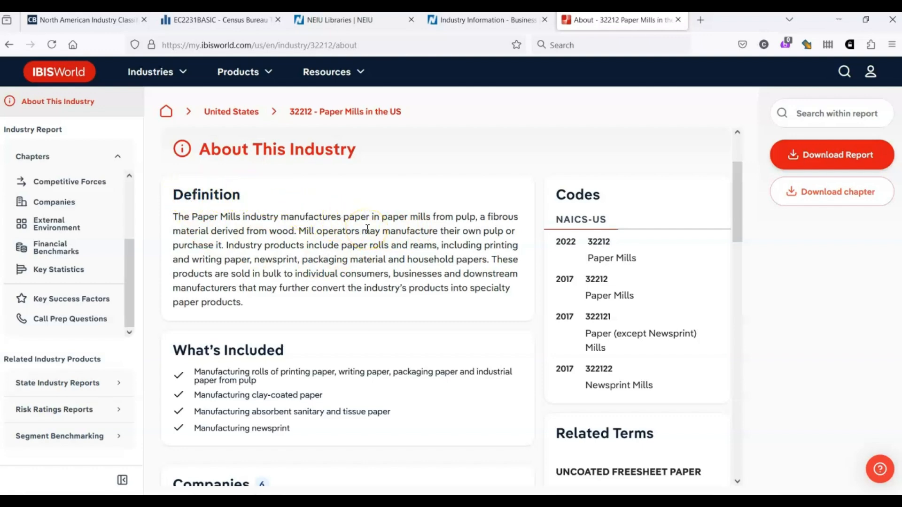
scroll(down, 3)
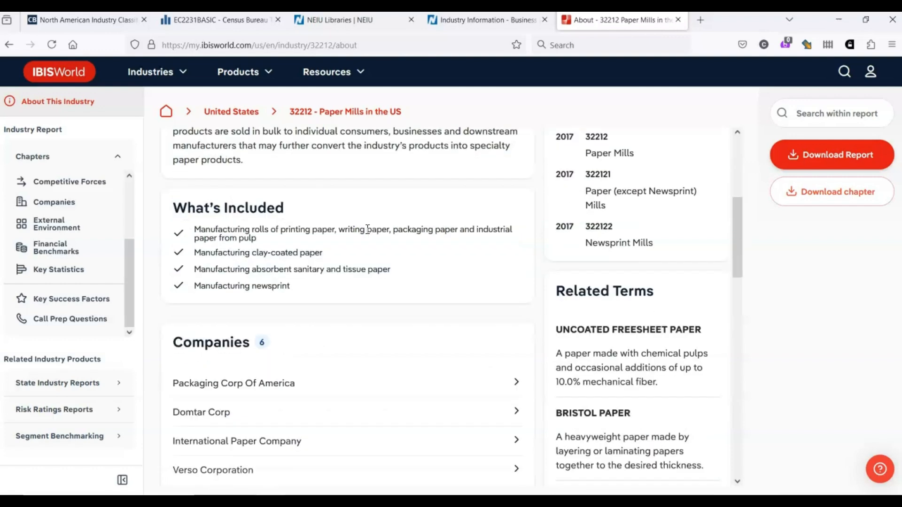
scroll(down, 3)
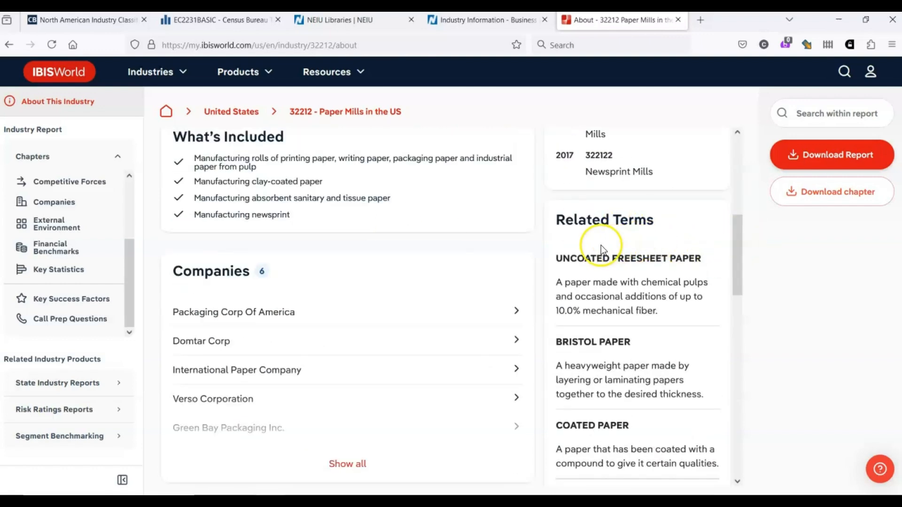
scroll(down, 3)
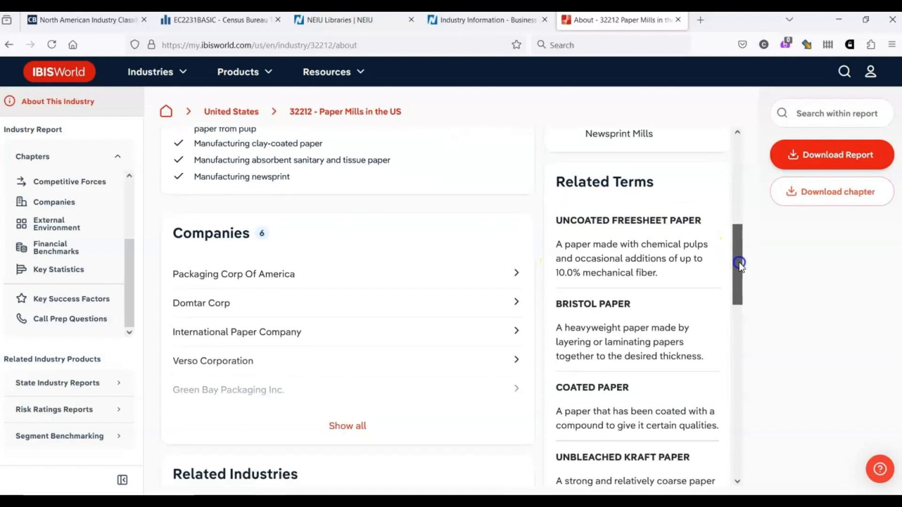
scroll(down, 3)
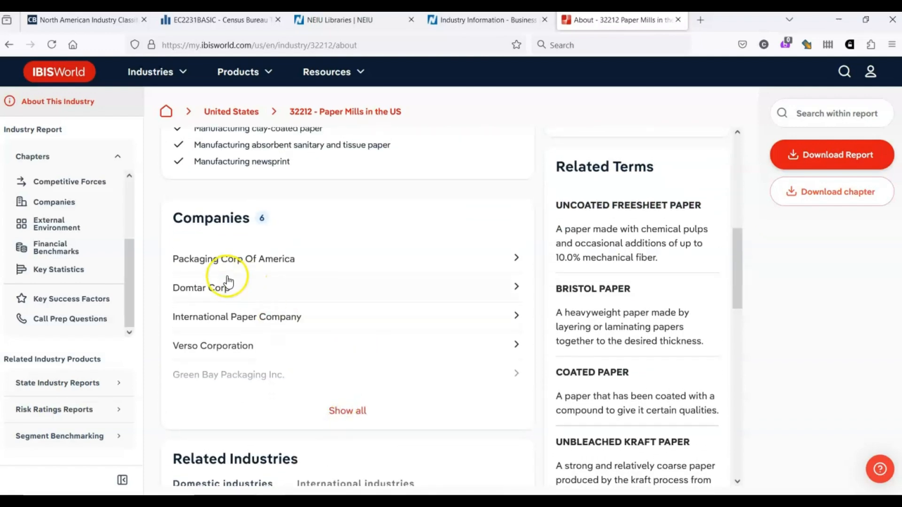
scroll(down, 3)
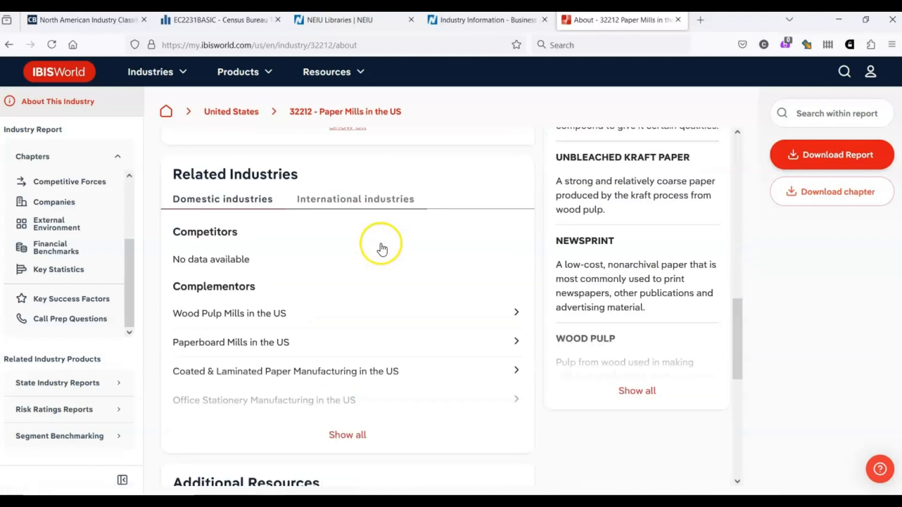
Expand all complementor industries through Office Stationery Wholesaling, then return to the report top
click(347, 435)
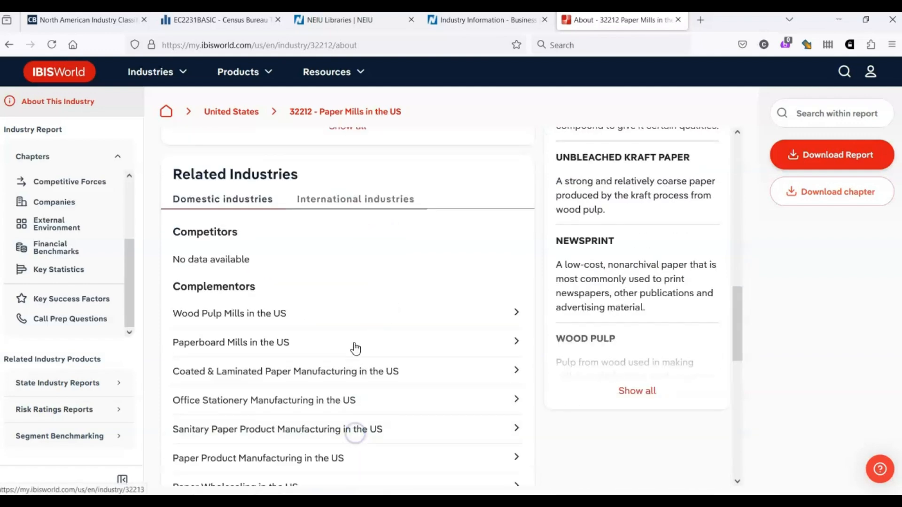
scroll(down, 3)
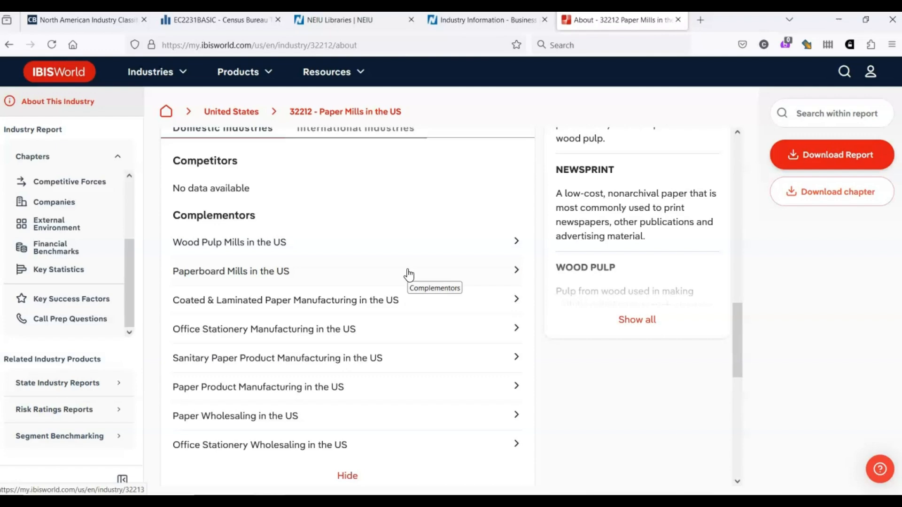
mouse_move(265, 246)
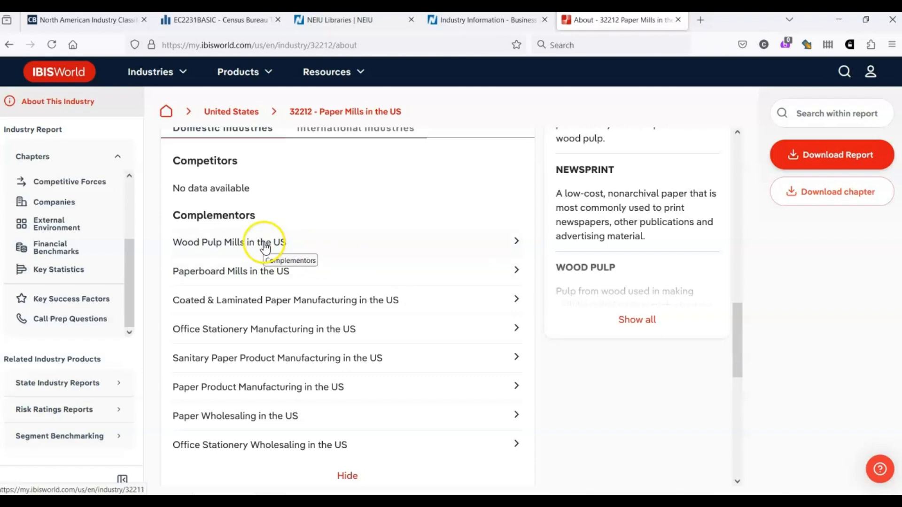
mouse_move(323, 124)
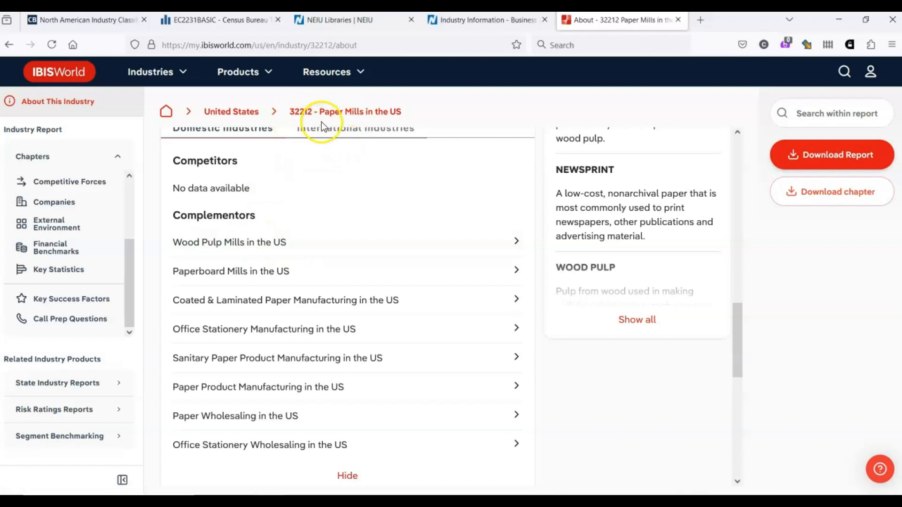
mouse_move(279, 241)
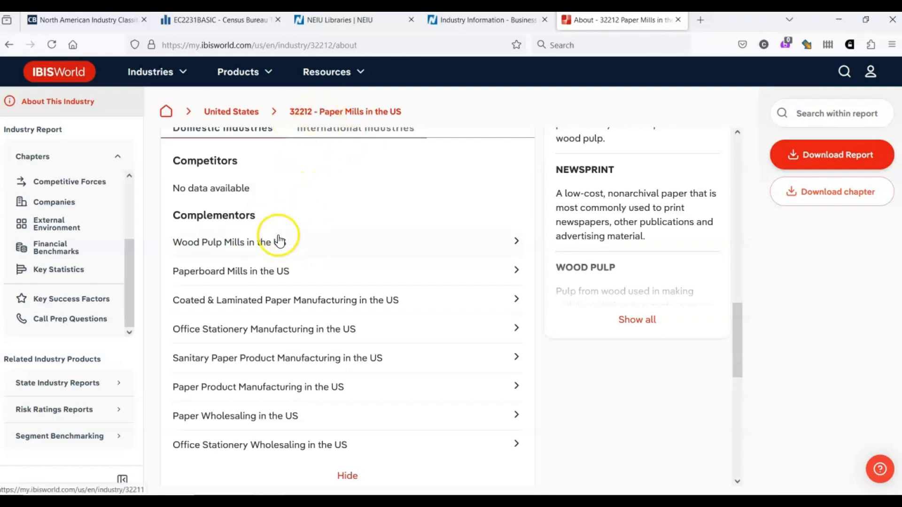
mouse_move(323, 217)
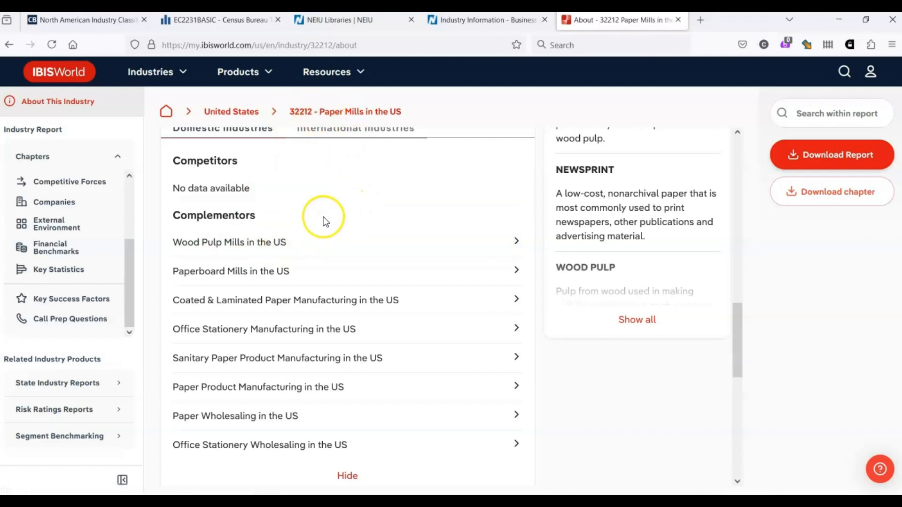
mouse_move(251, 251)
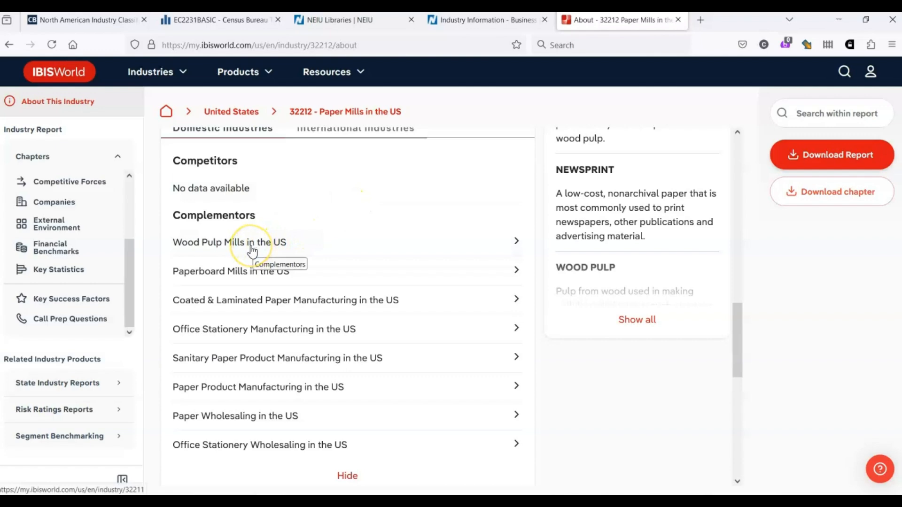
mouse_move(251, 252)
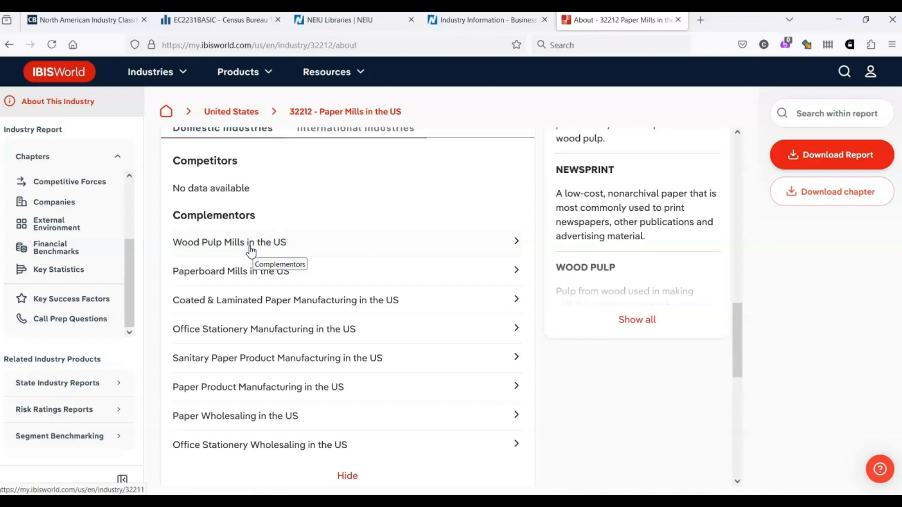
mouse_move(215, 315)
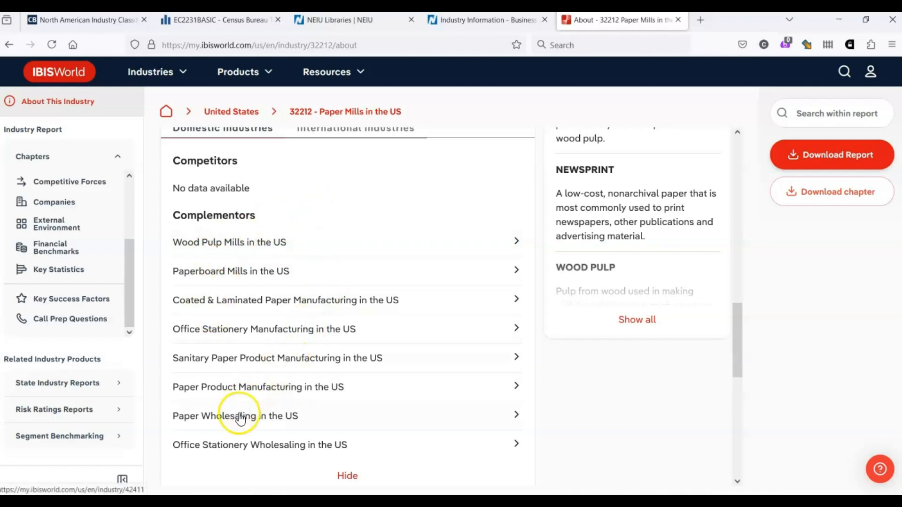
mouse_move(236, 449)
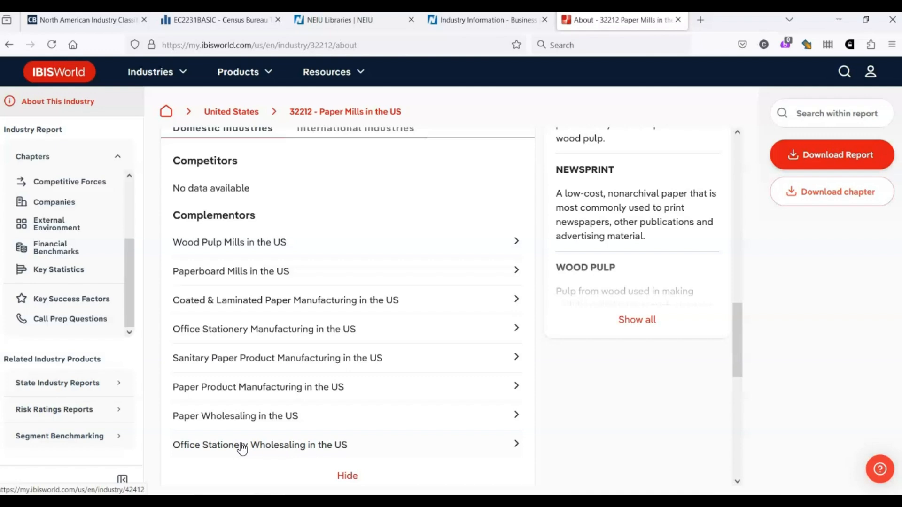
mouse_move(257, 367)
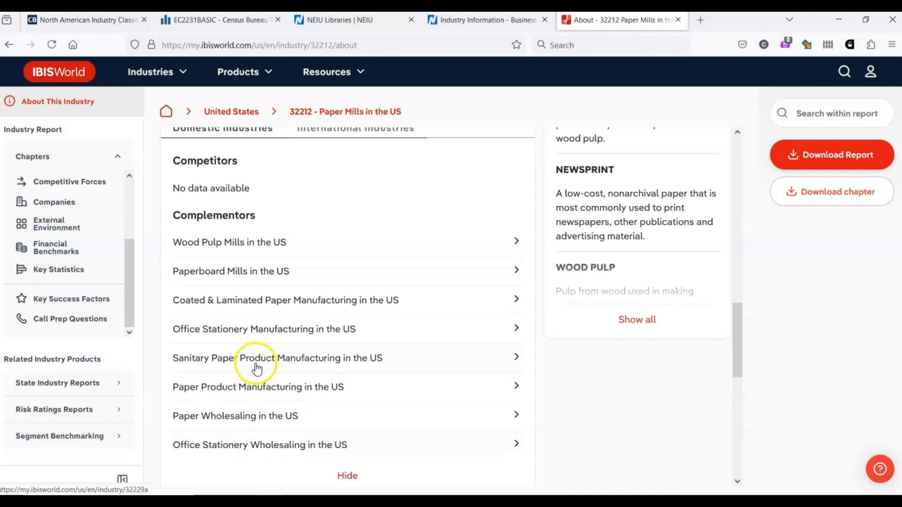
scroll(up, 3)
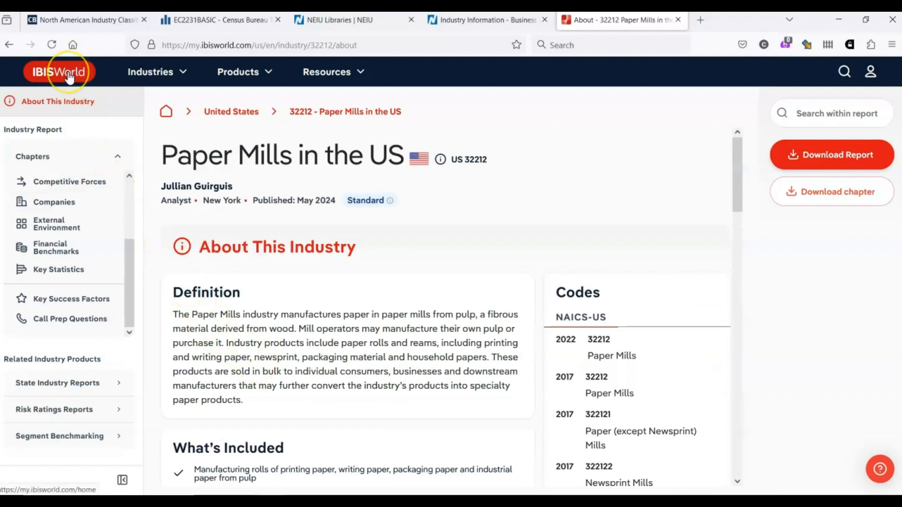
Return to the IBISWorld home page and enter 'paper' in the site search
click(59, 71)
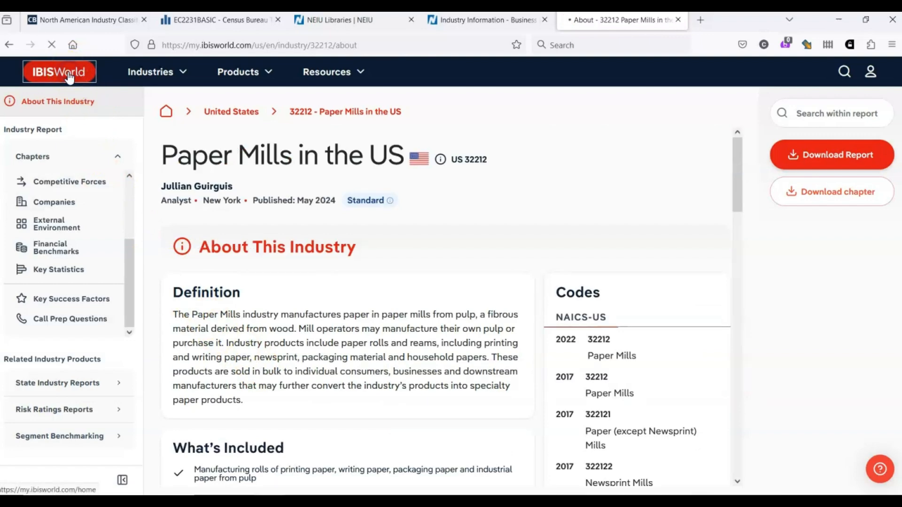
click(58, 71)
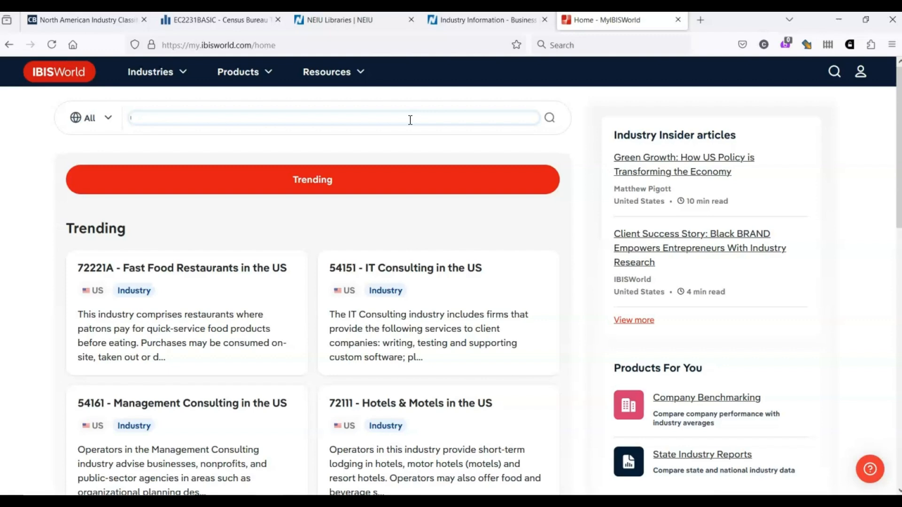
text(pap)
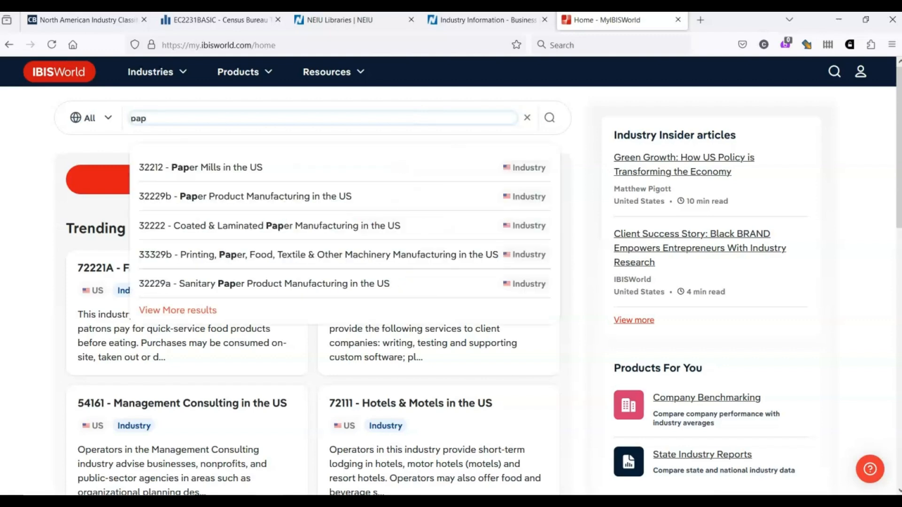
text(er)
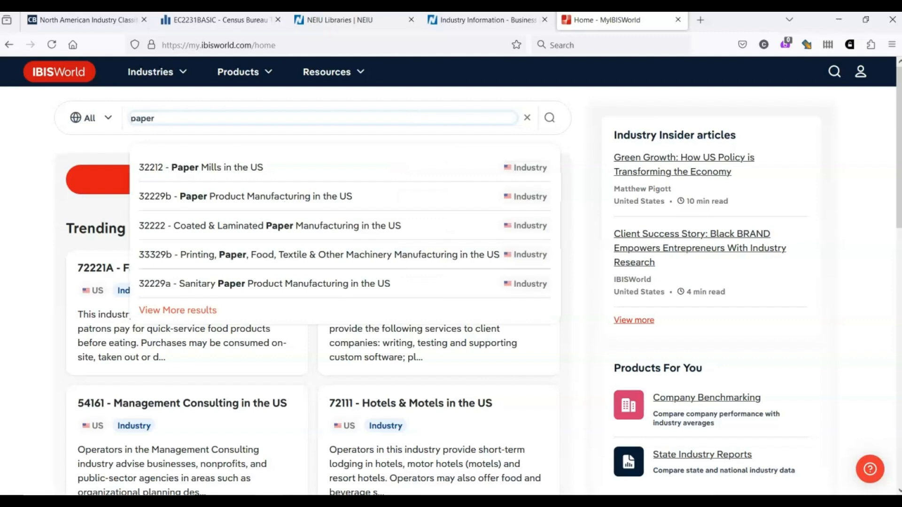
mouse_move(198, 176)
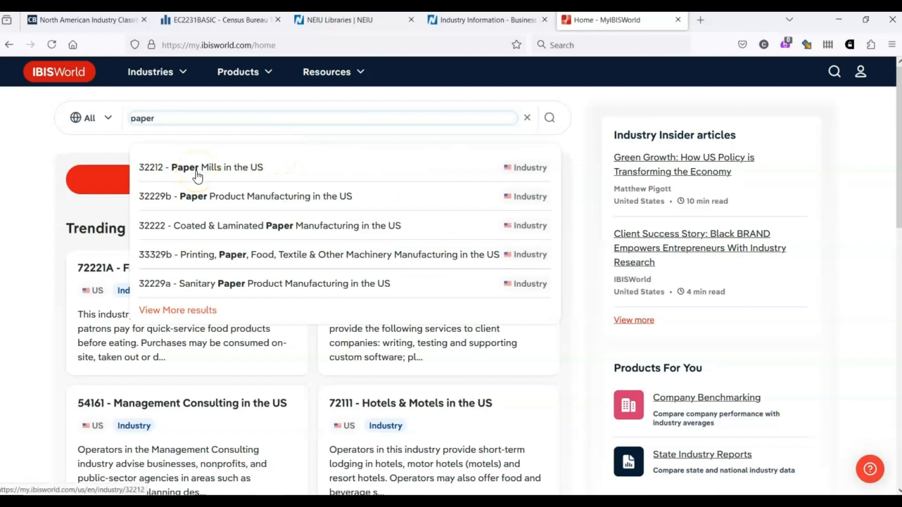
mouse_move(200, 223)
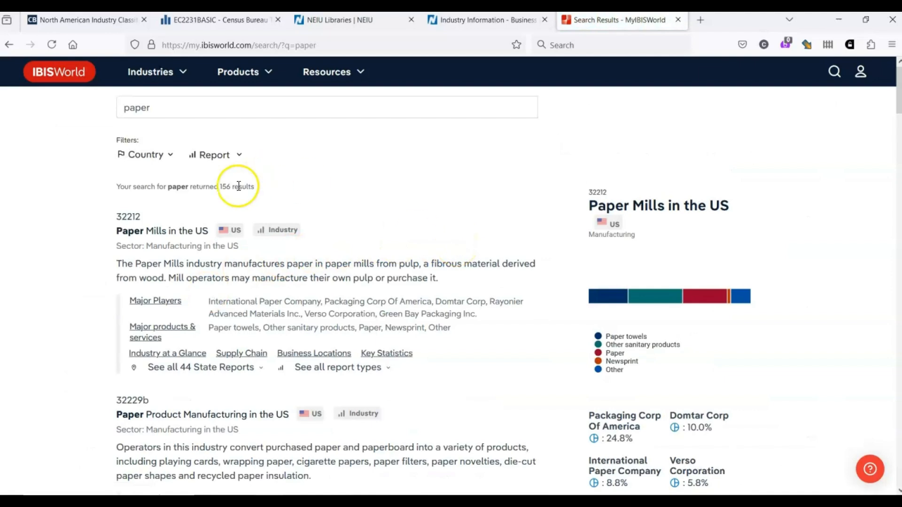
scroll(down, 3)
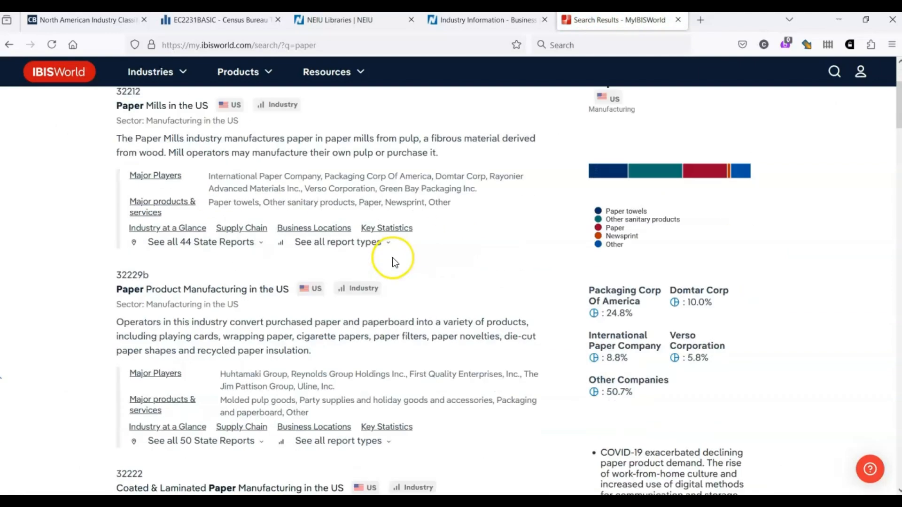
scroll(down, 3)
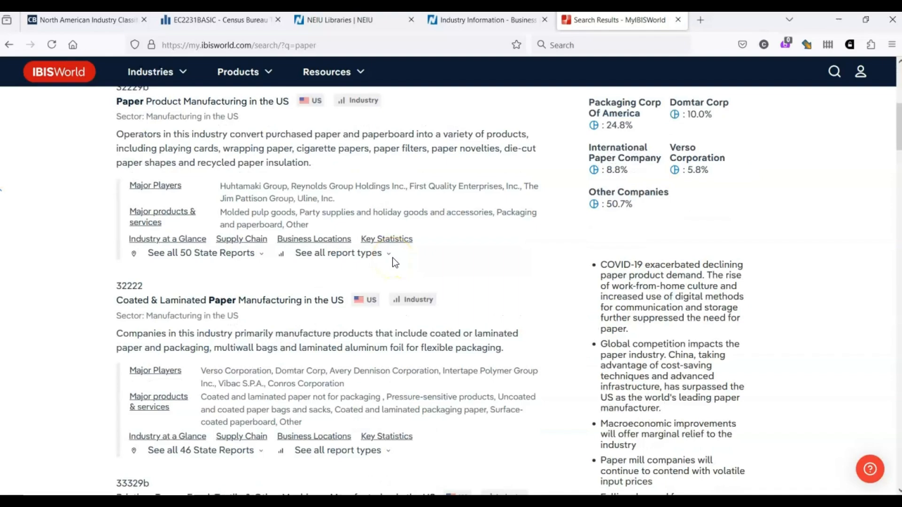
scroll(down, 3)
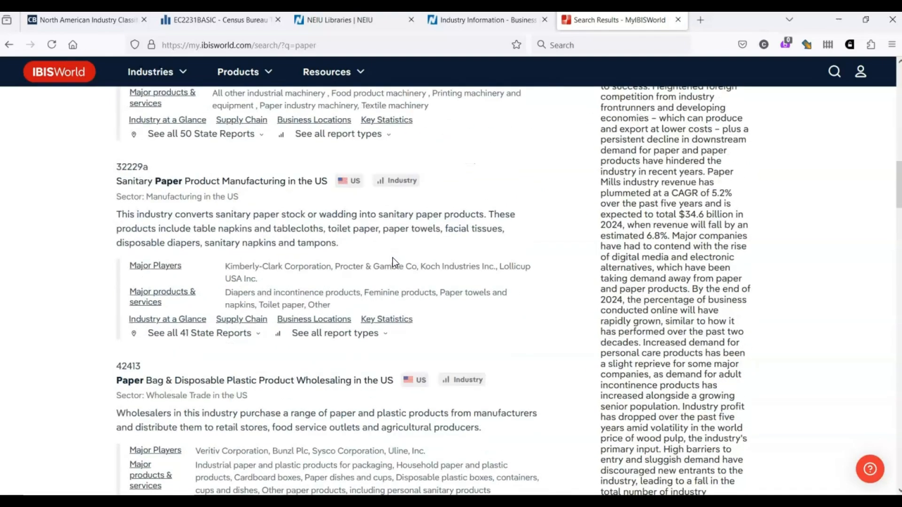
scroll(down, 3)
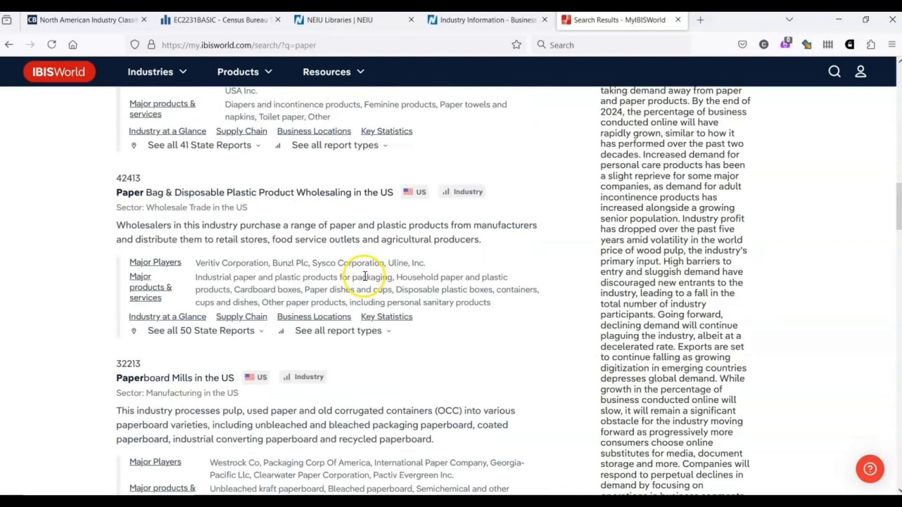
scroll(up, 3)
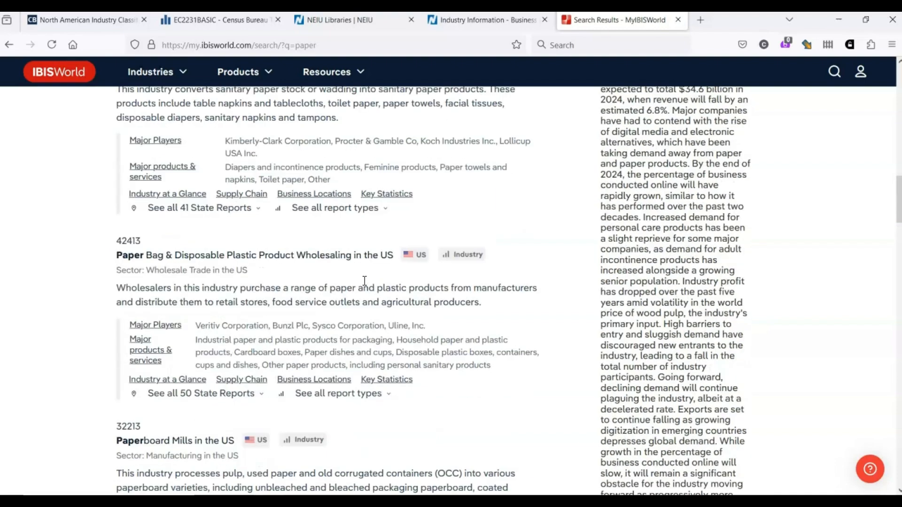